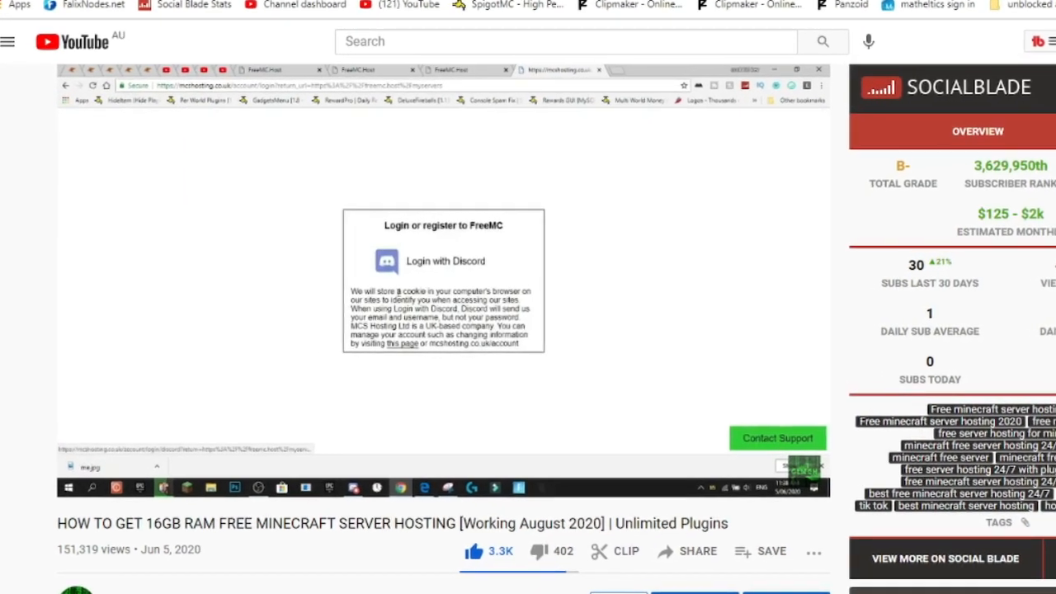
- Leave the free Minecraft hosting video for the falixnodes.net homepage tab
left_click(446, 261)
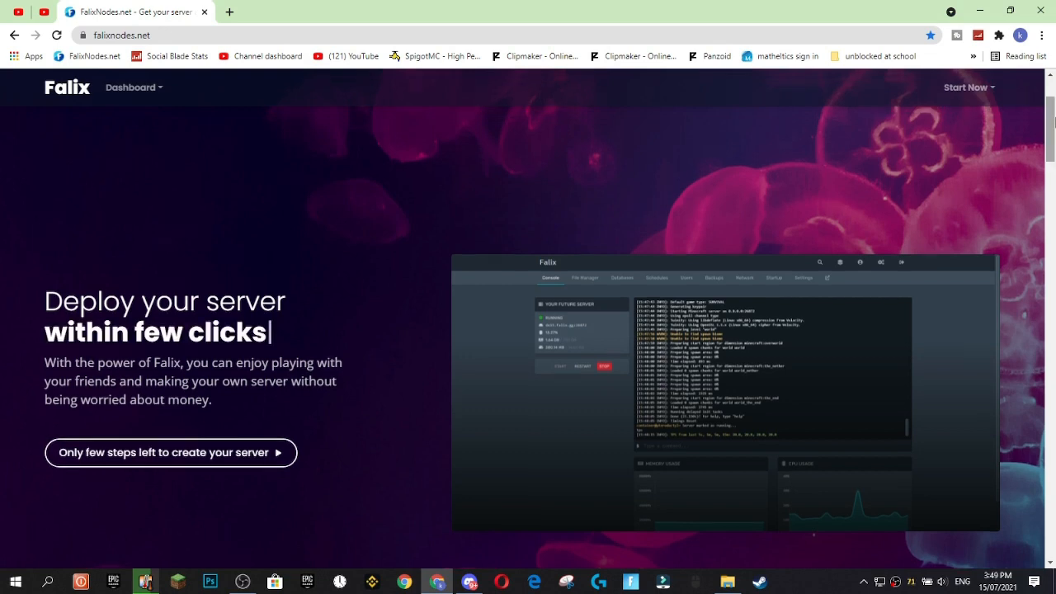
- Scroll the FalixNodes homepage past the ad banners to the 'No catches.' heading
scroll("down", 3)
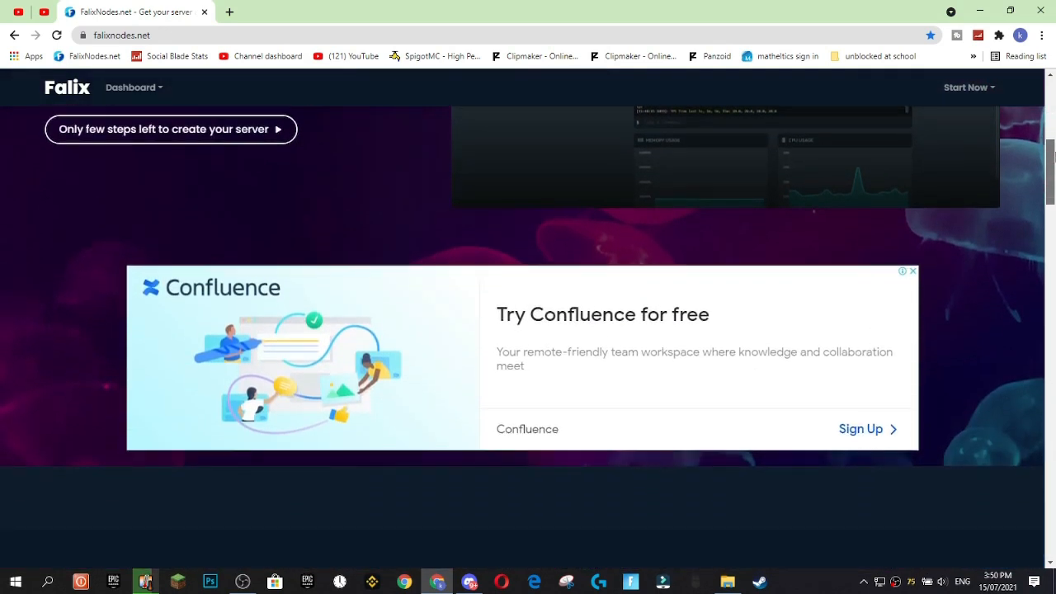
scroll("down", 3)
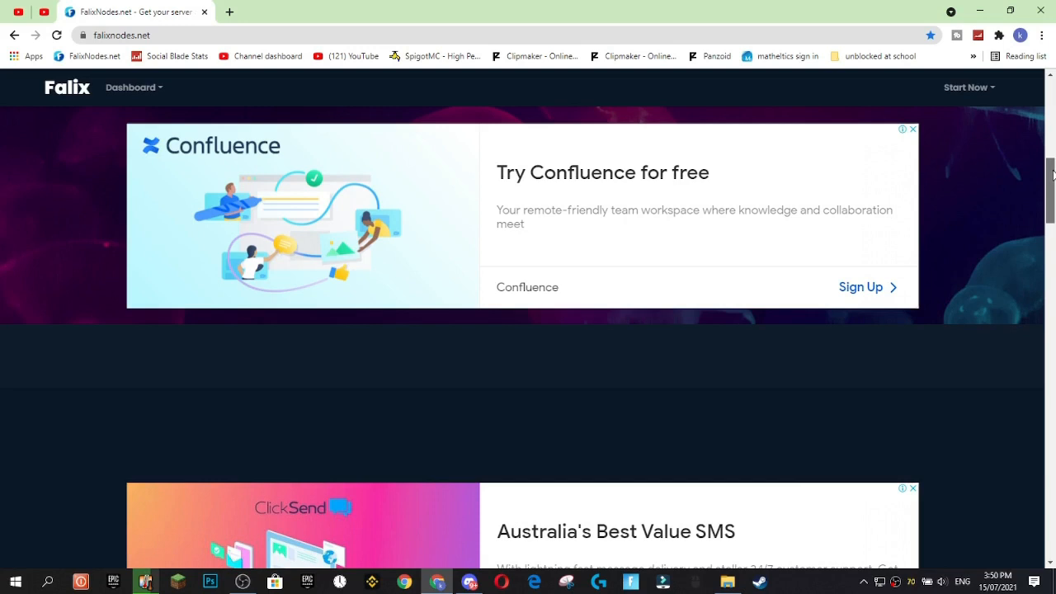
scroll("down", 3)
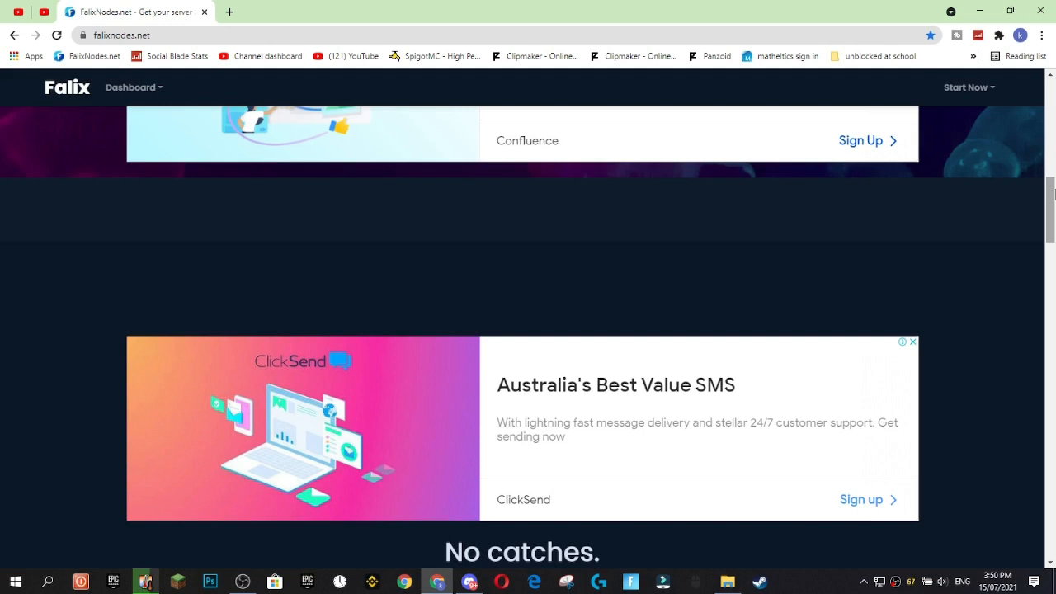
scroll("up", 3)
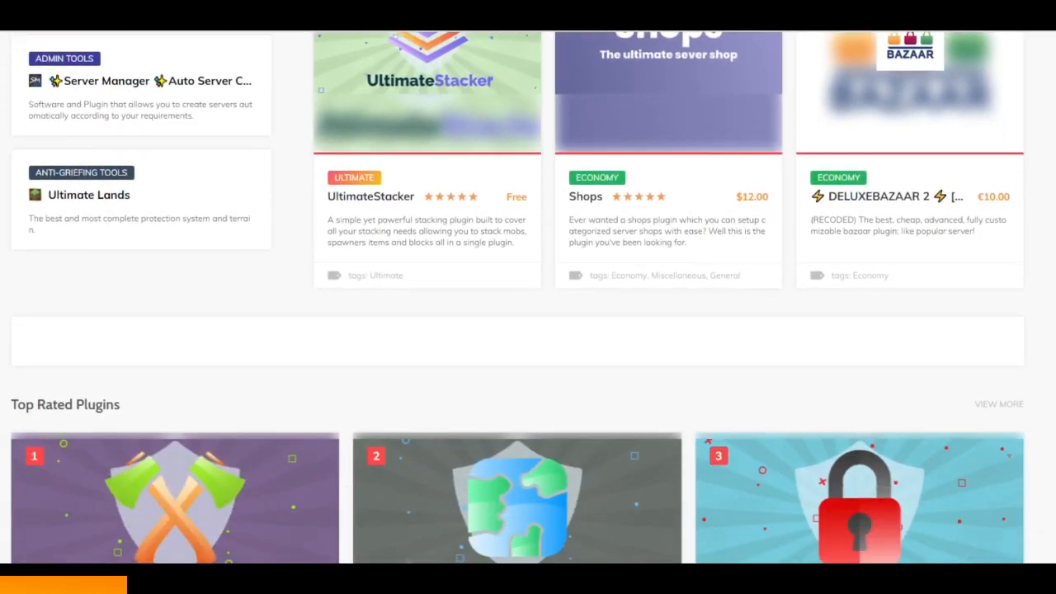
- Browse Songoda plugin listings, then the spawner and XProtect pages with their changelogs and reviews
scroll("down", 3)
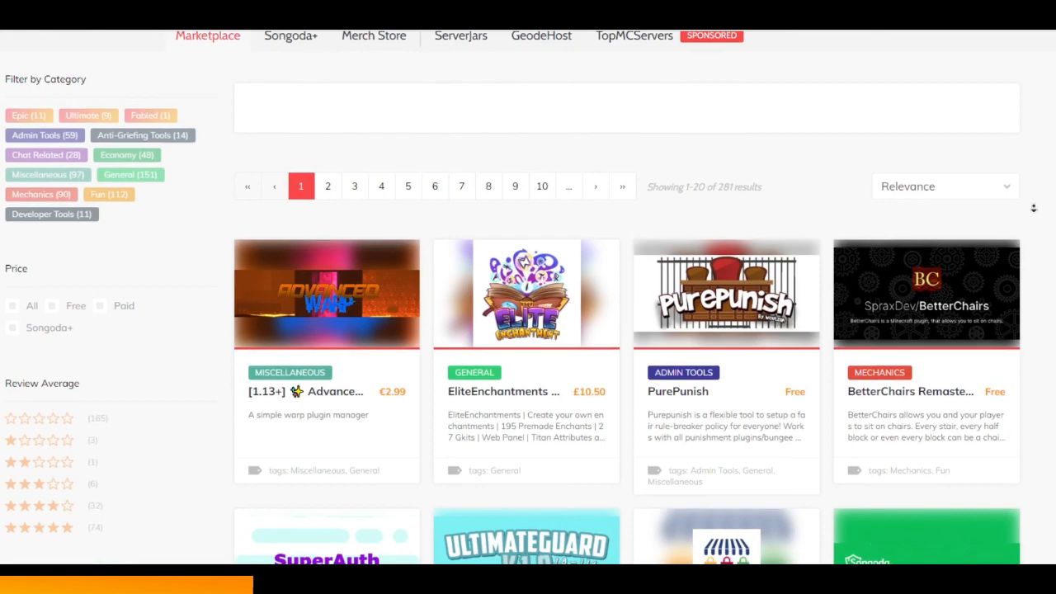
scroll("down", 3)
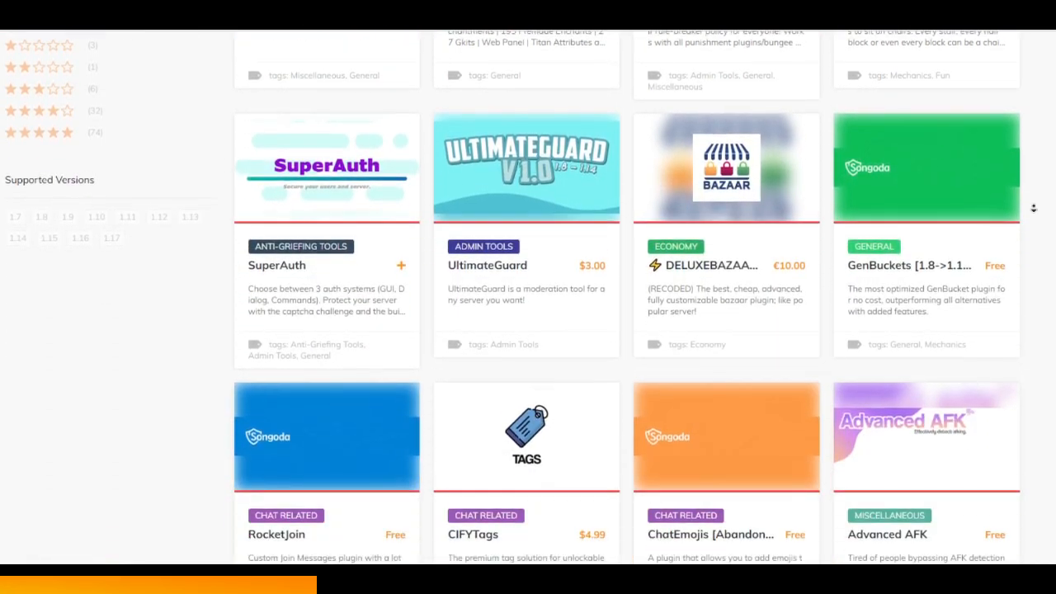
scroll("down", 3)
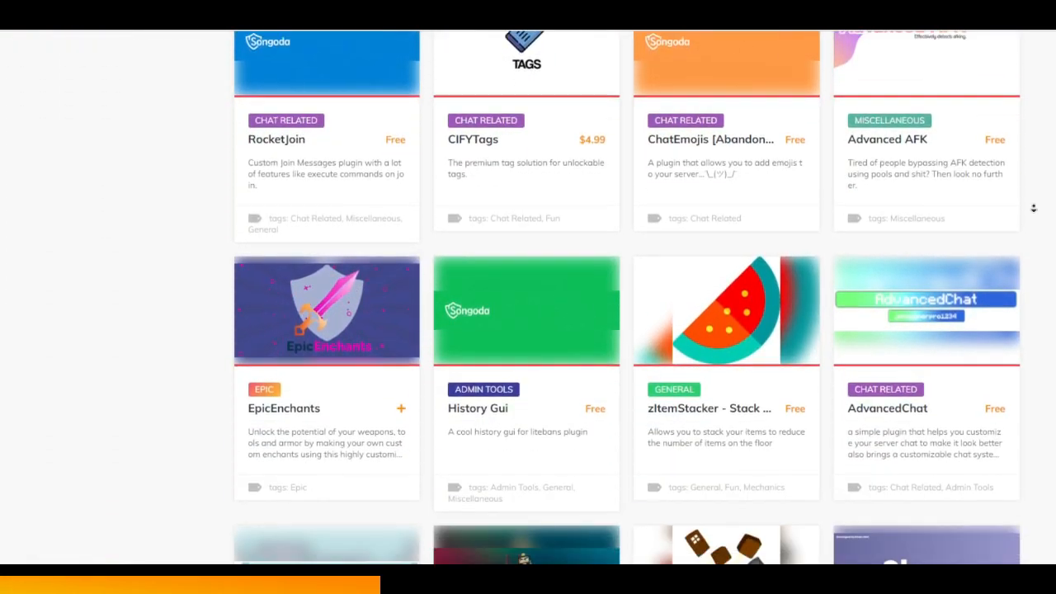
scroll("down", 3)
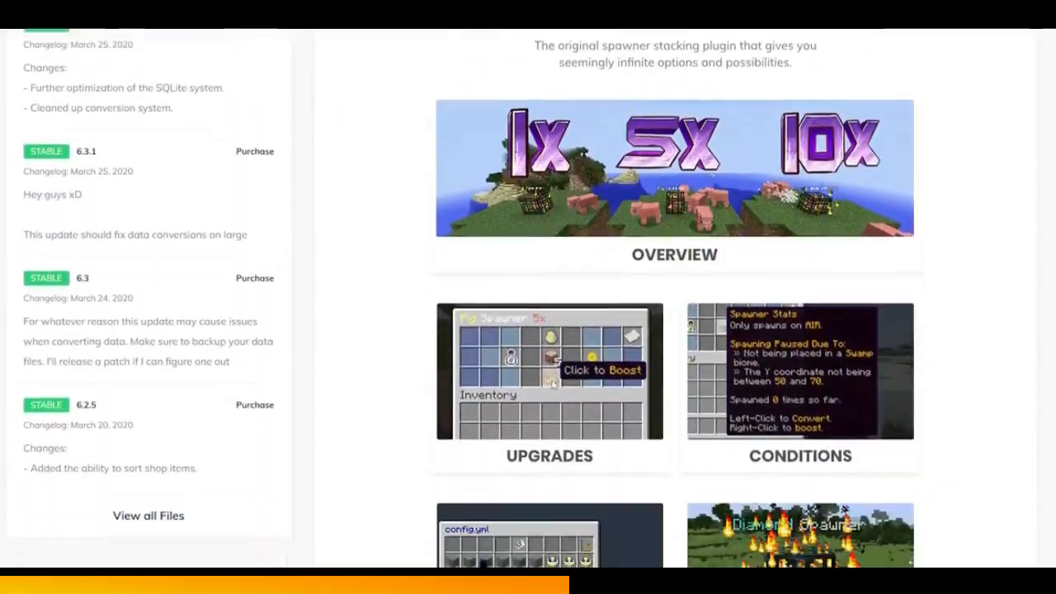
scroll("down", 3)
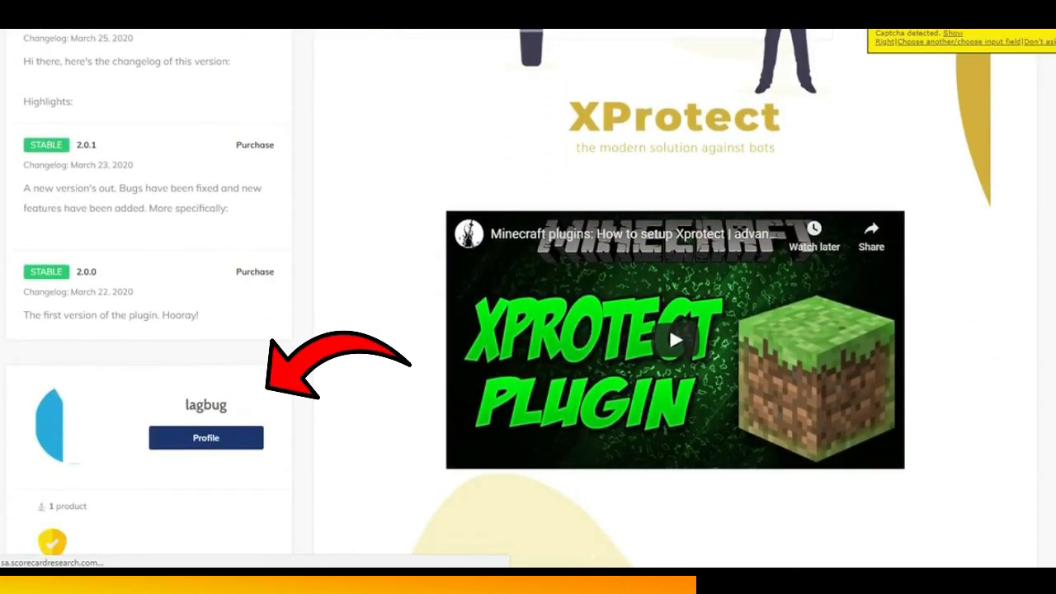
scroll("down", 3)
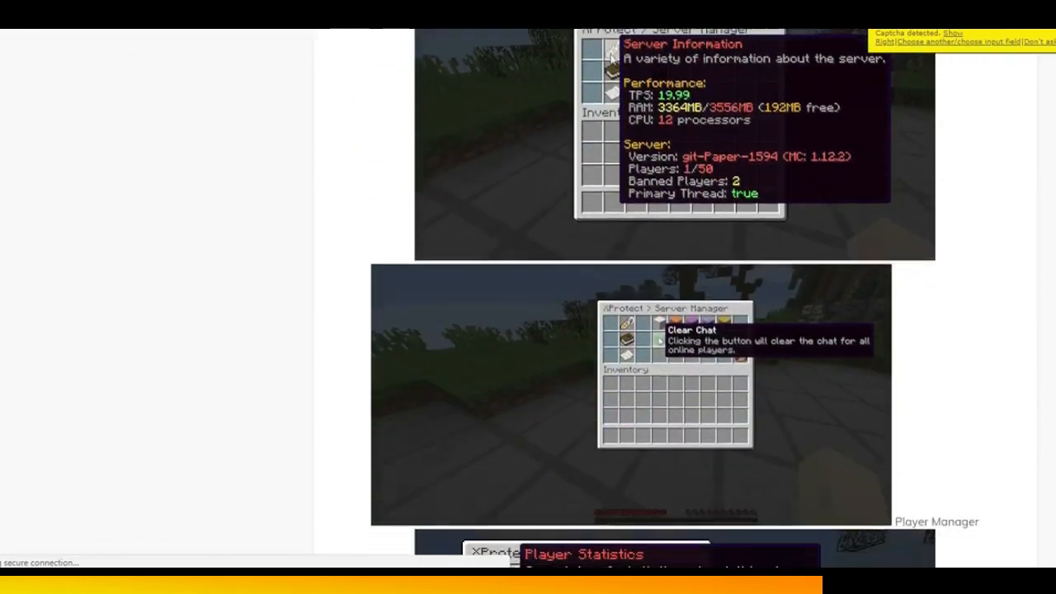
scroll("down", 3)
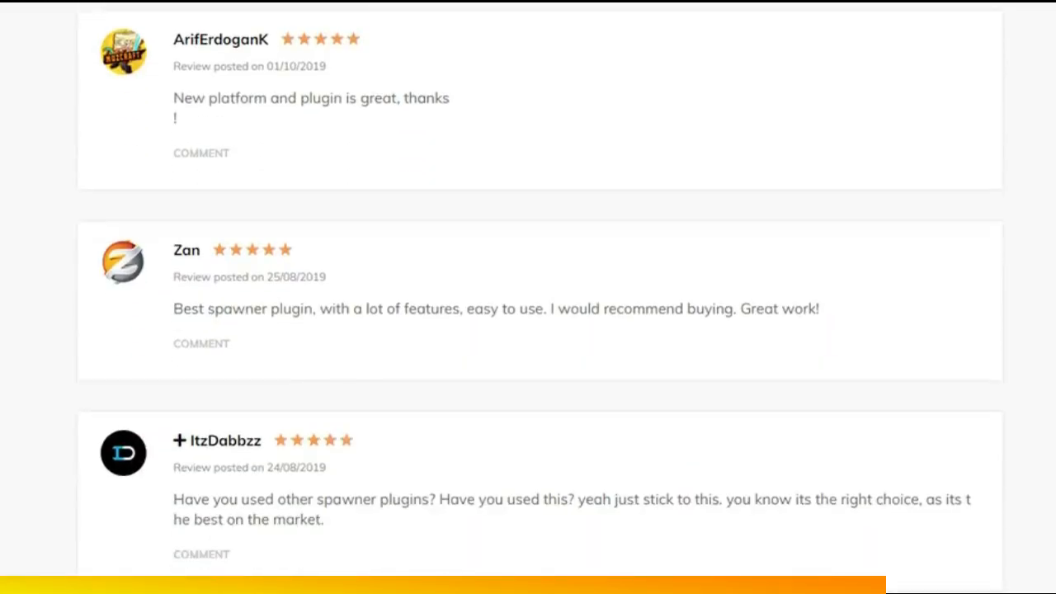
scroll("down", 3)
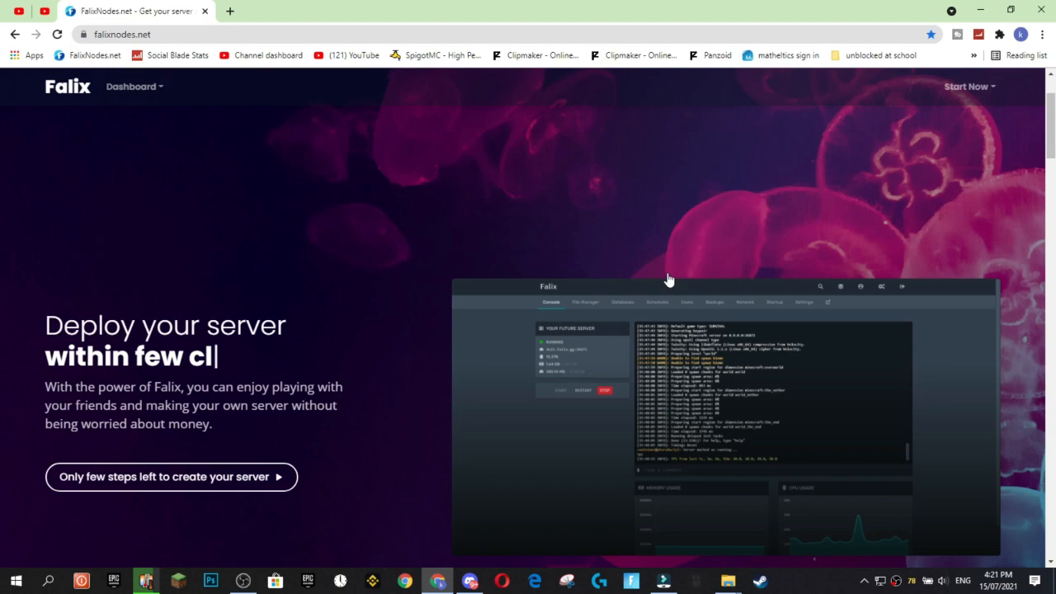
- Scroll the homepage again, then use Start Now to reach client.falixnodes.net/auth.php
scroll("down", 3)
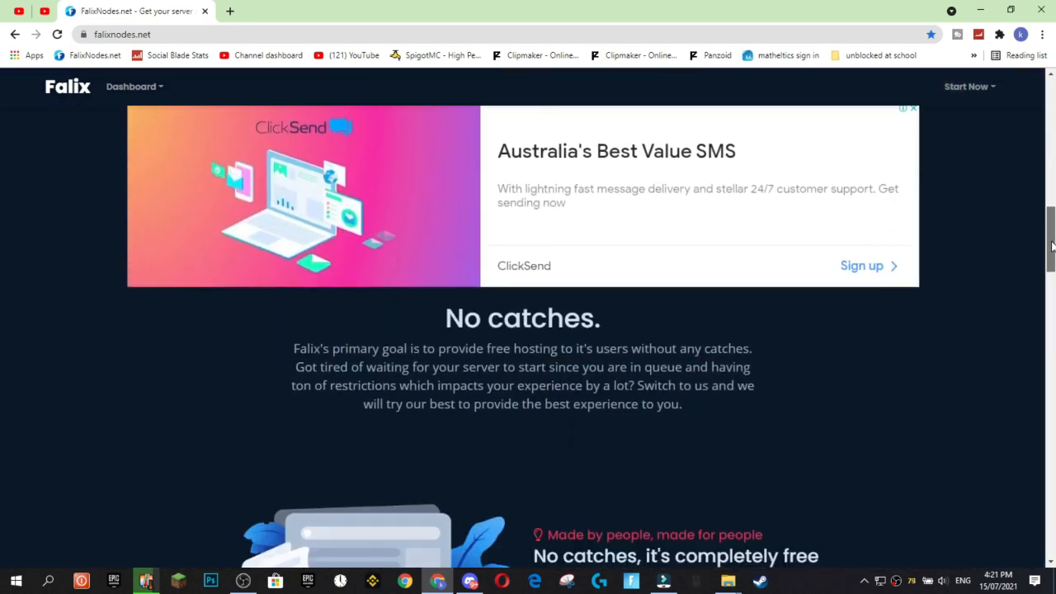
scroll("up", 3)
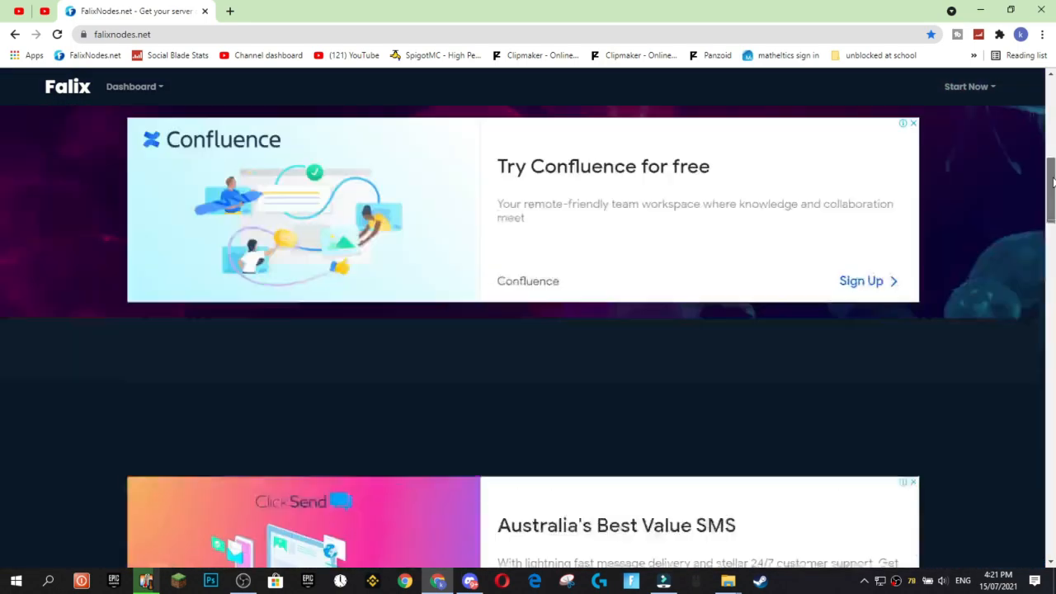
scroll("up", 3)
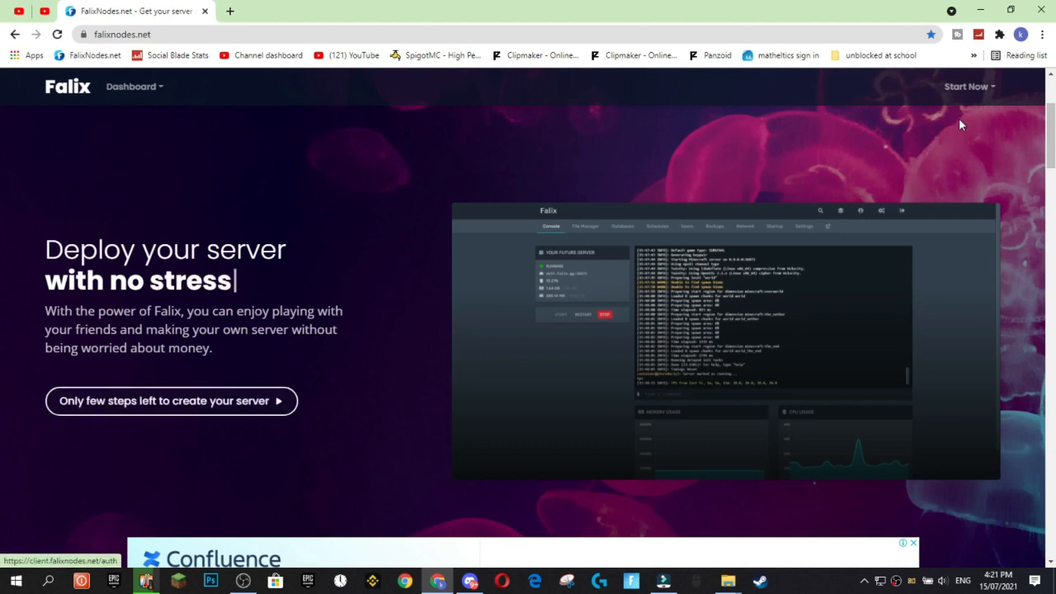
left_click(964, 86)
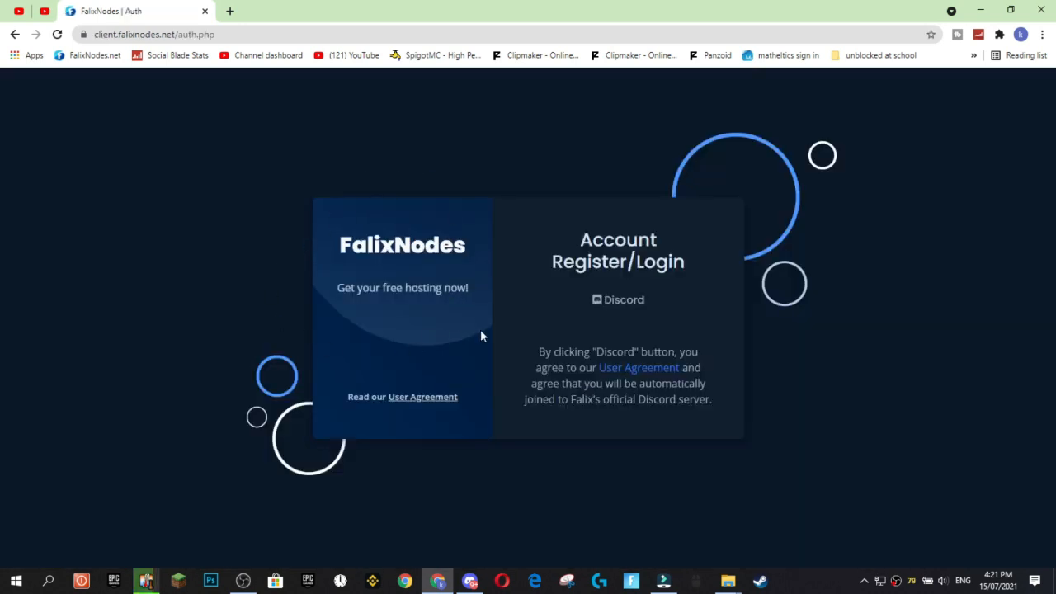
mouse_move(494, 343)
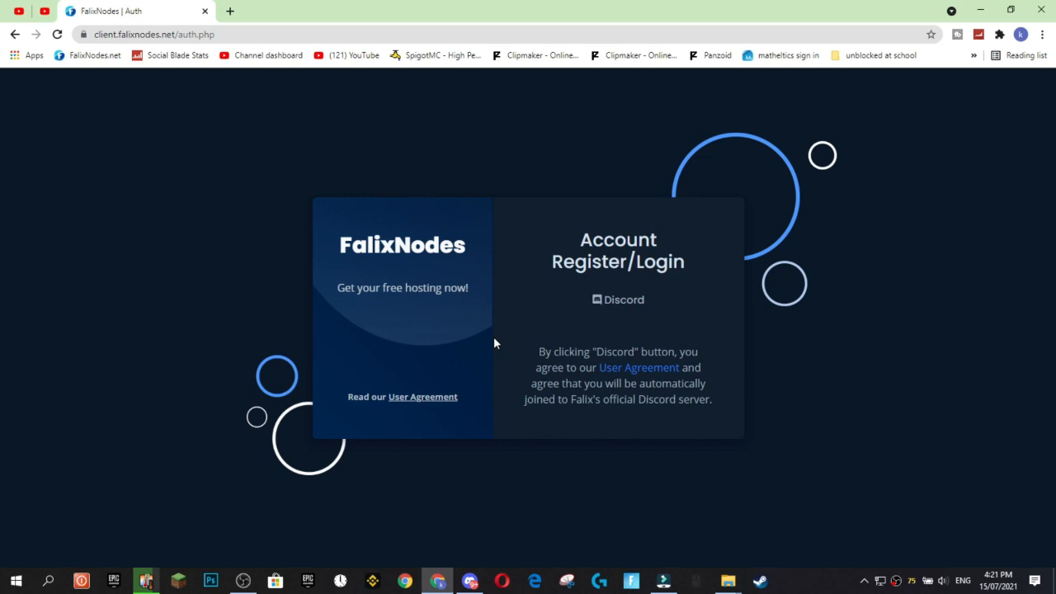
mouse_move(617, 299)
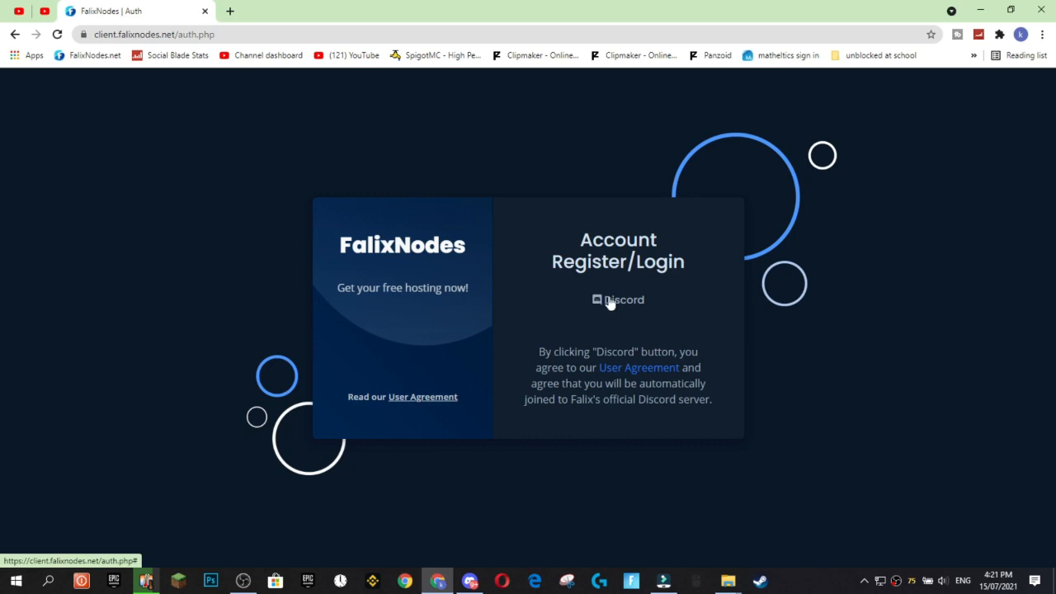
- Sign in with Discord and authorize Falix on the Discord OAuth screen
left_click(618, 300)
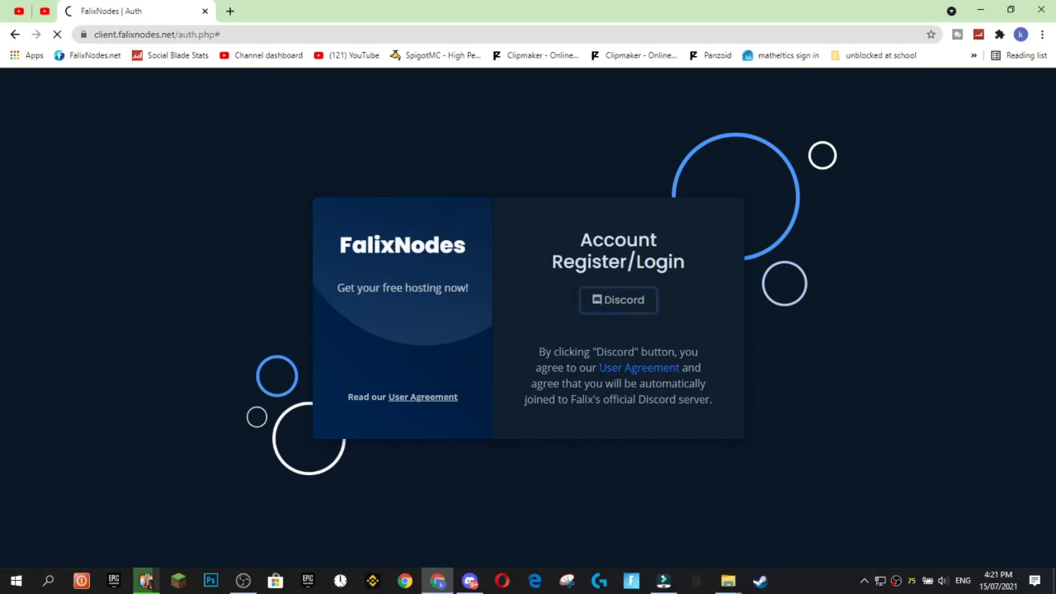
left_click(618, 300)
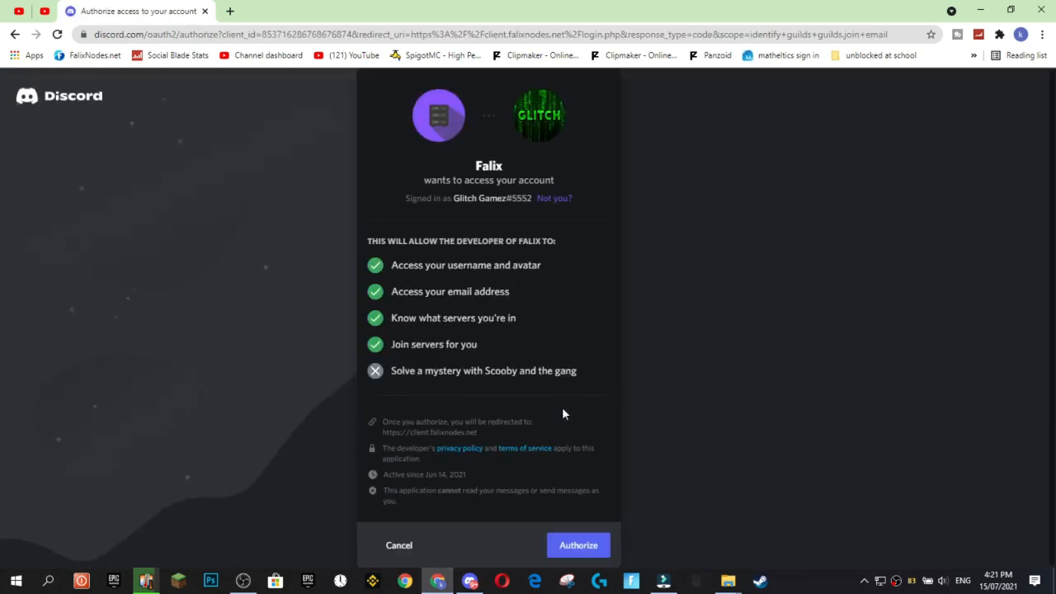
mouse_move(556, 229)
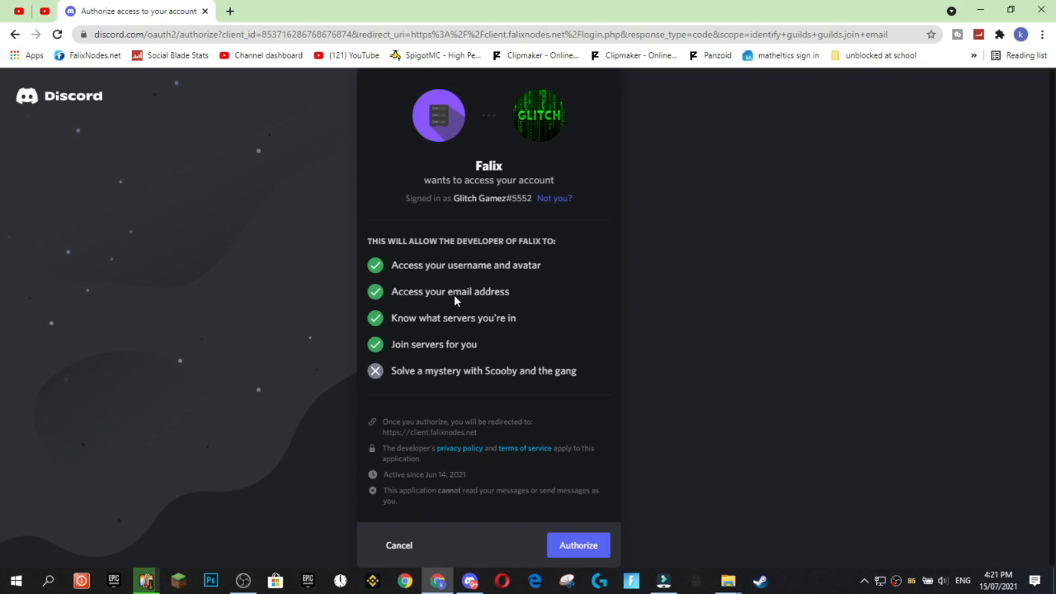
mouse_move(519, 165)
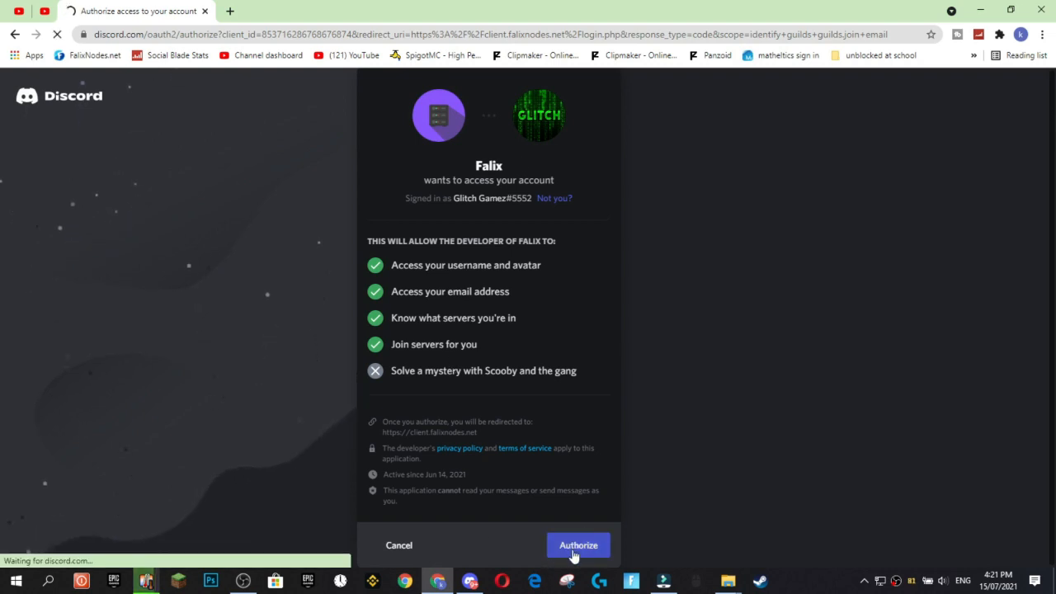
left_click(578, 544)
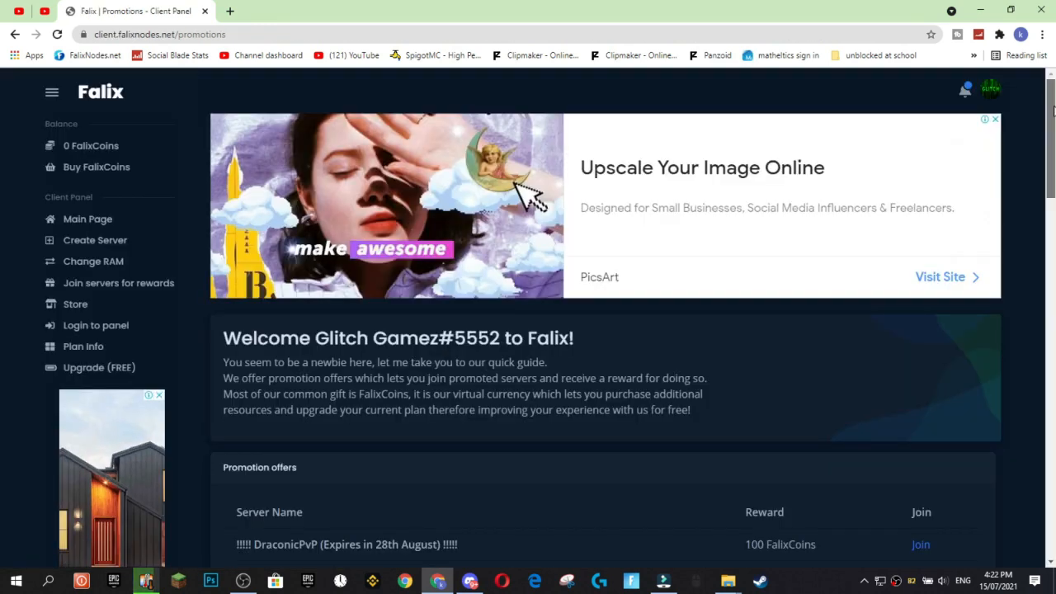
- Look through the FalixCoin sponsor offers, then return to the client Main Page
scroll("down", 3)
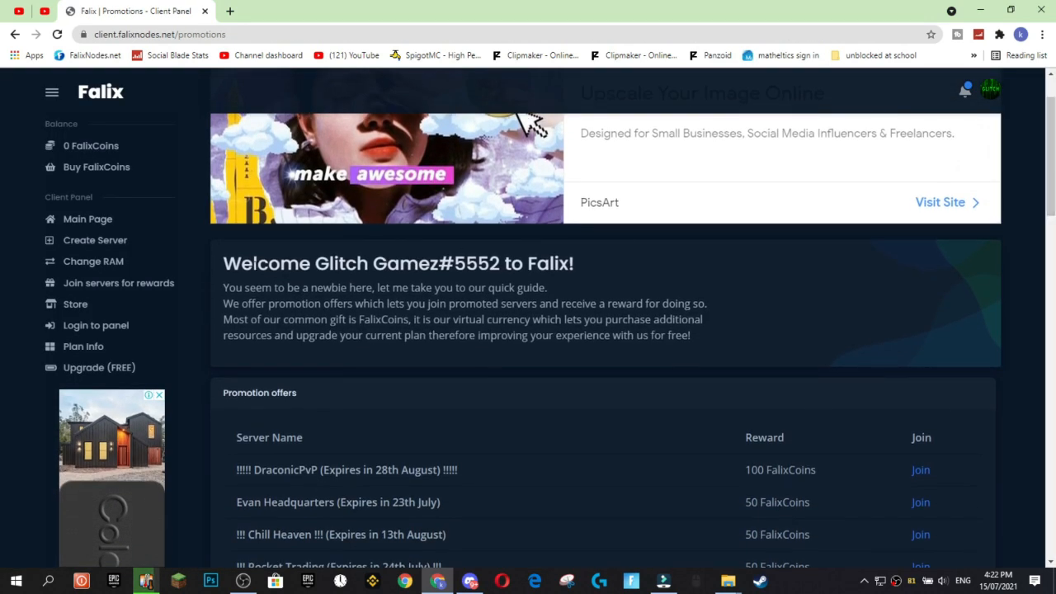
scroll("down", 3)
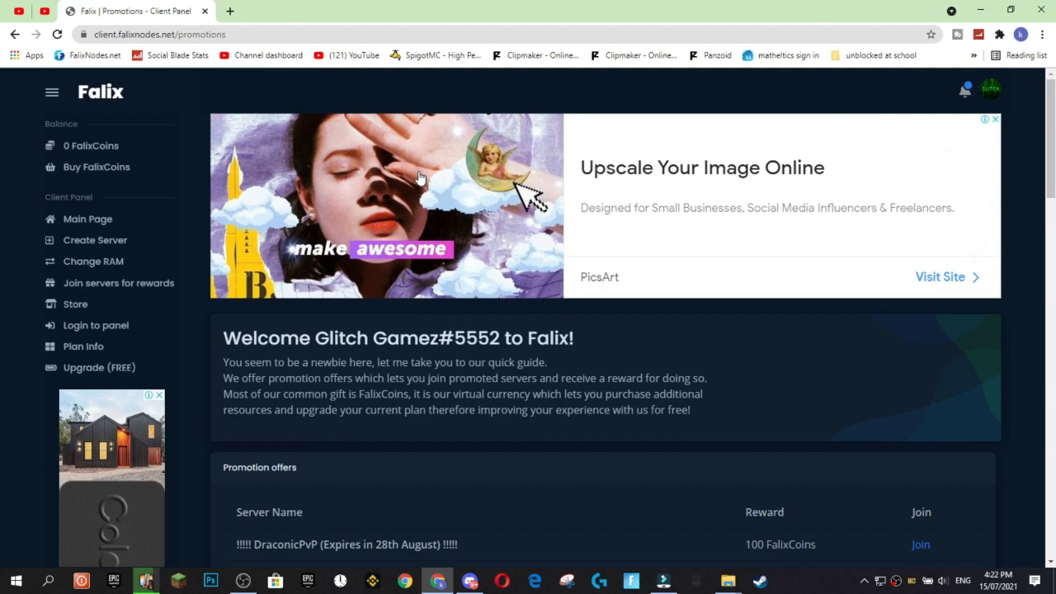
scroll("down", 3)
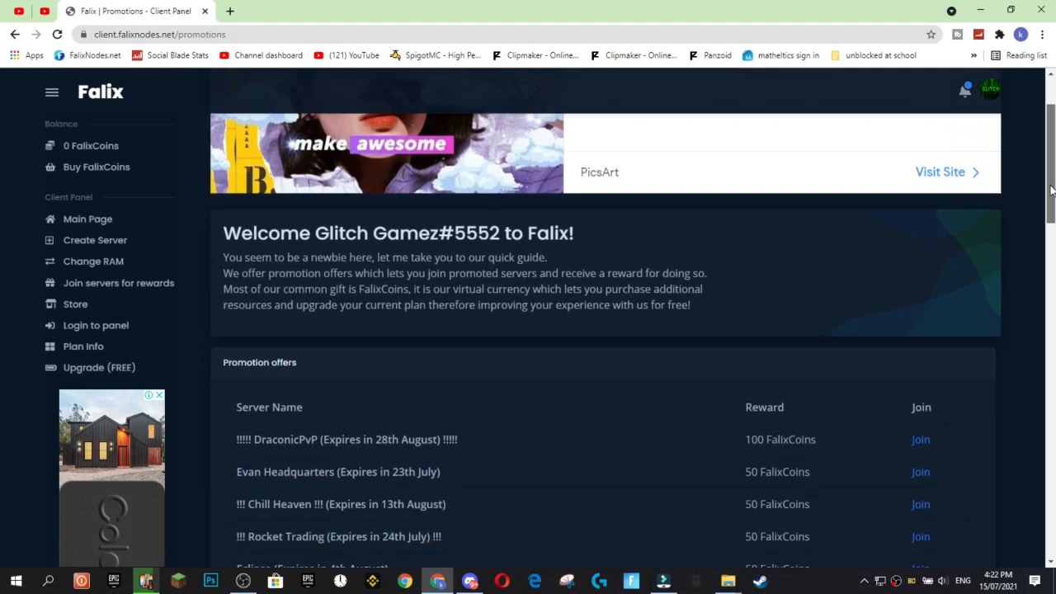
scroll("down", 3)
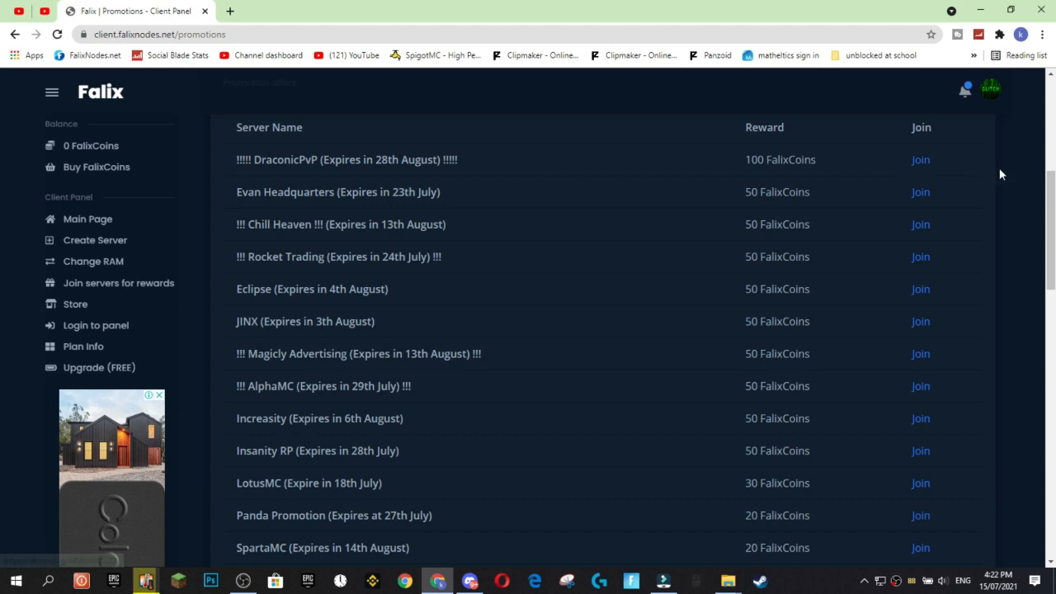
scroll("up", 3)
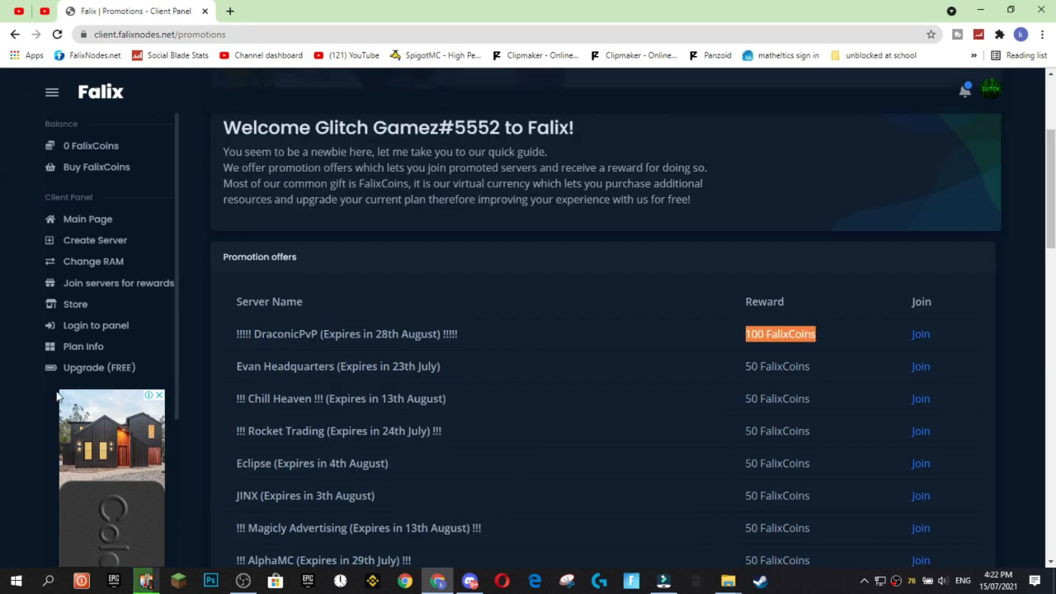
mouse_move(106, 116)
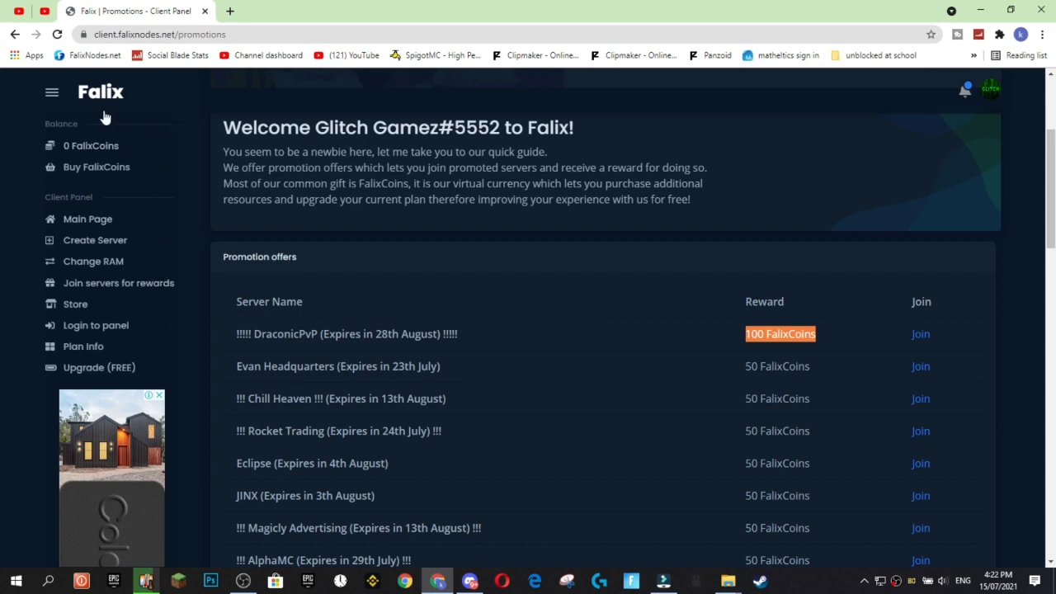
mouse_move(82, 282)
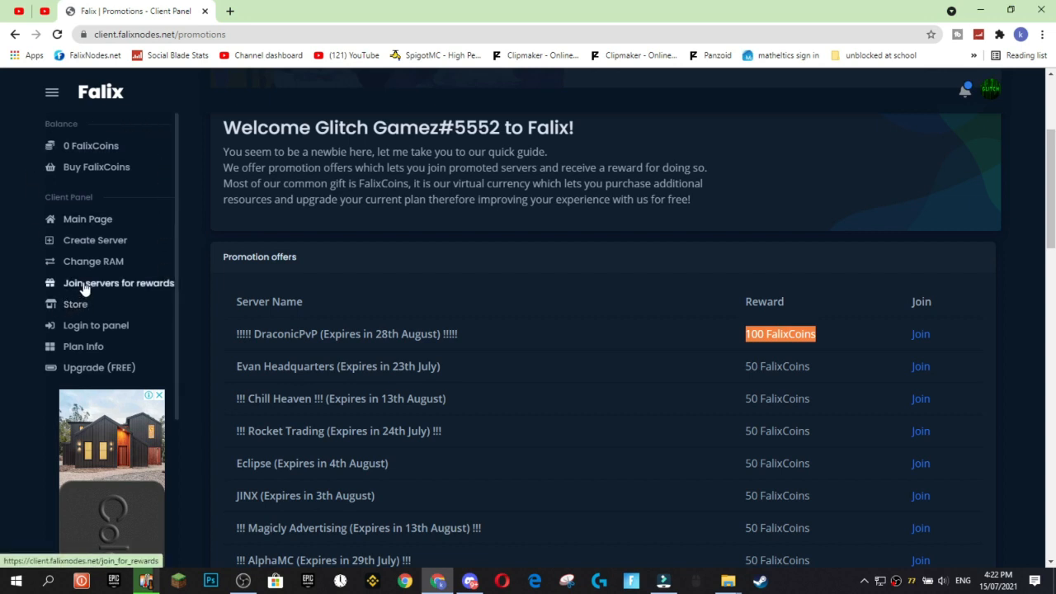
mouse_move(94, 261)
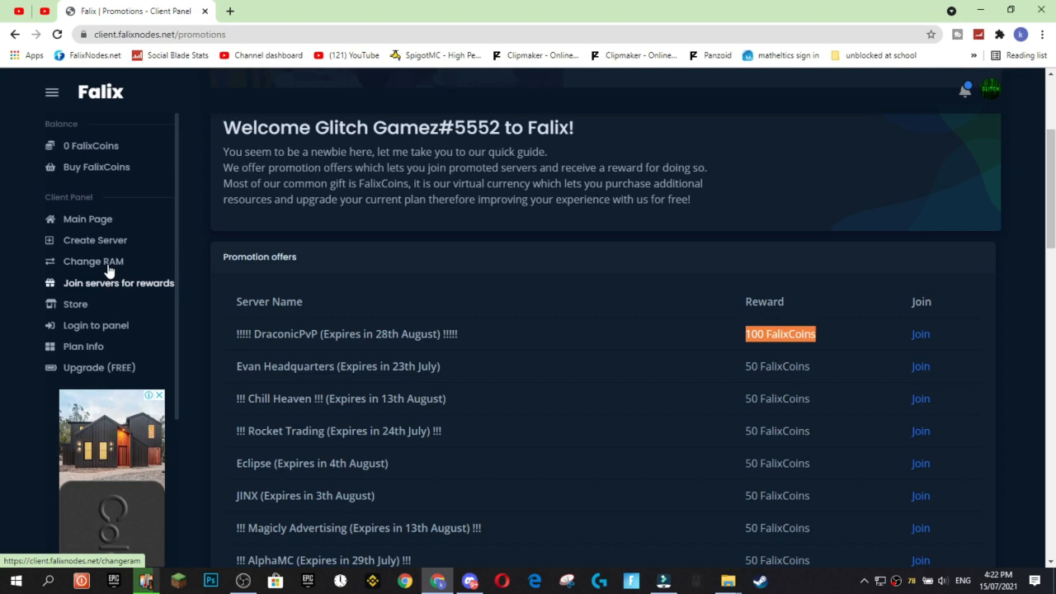
left_click(87, 218)
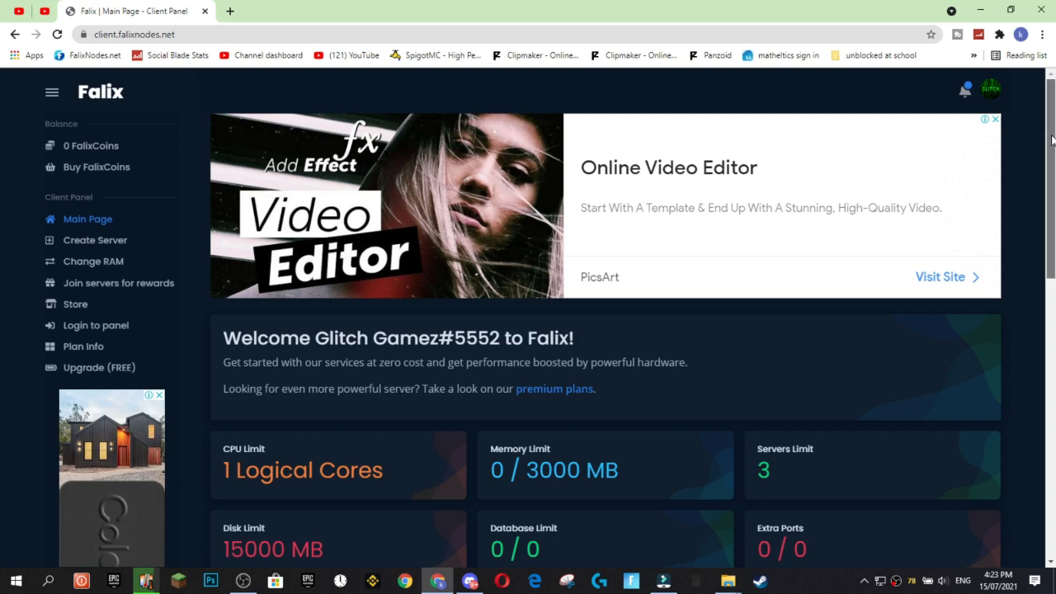
- Review the account limits (three-server cap, no premium), then head to Create Server
scroll("down", 3)
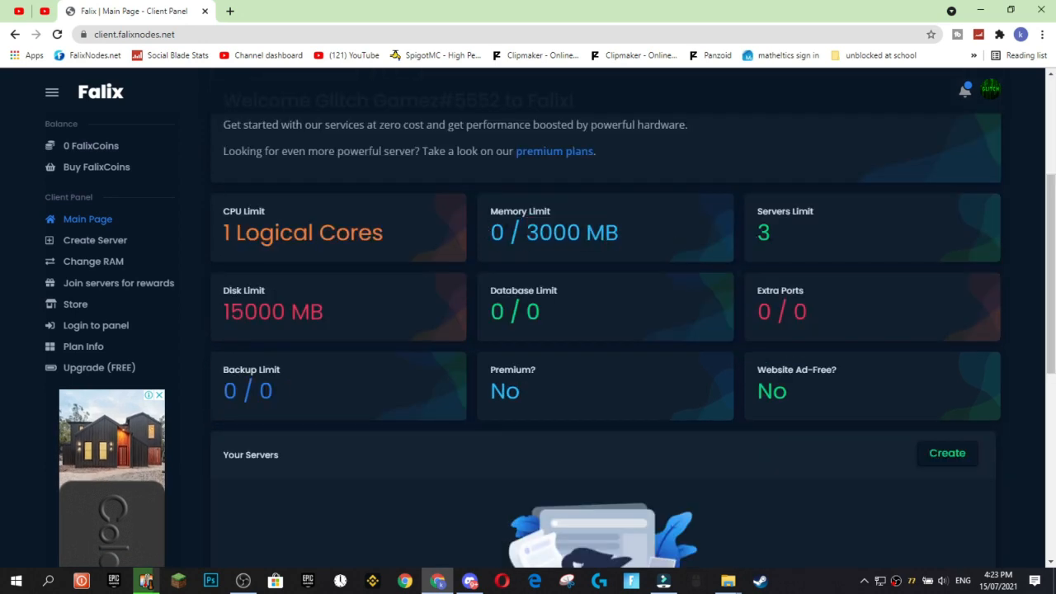
double_click(303, 231)
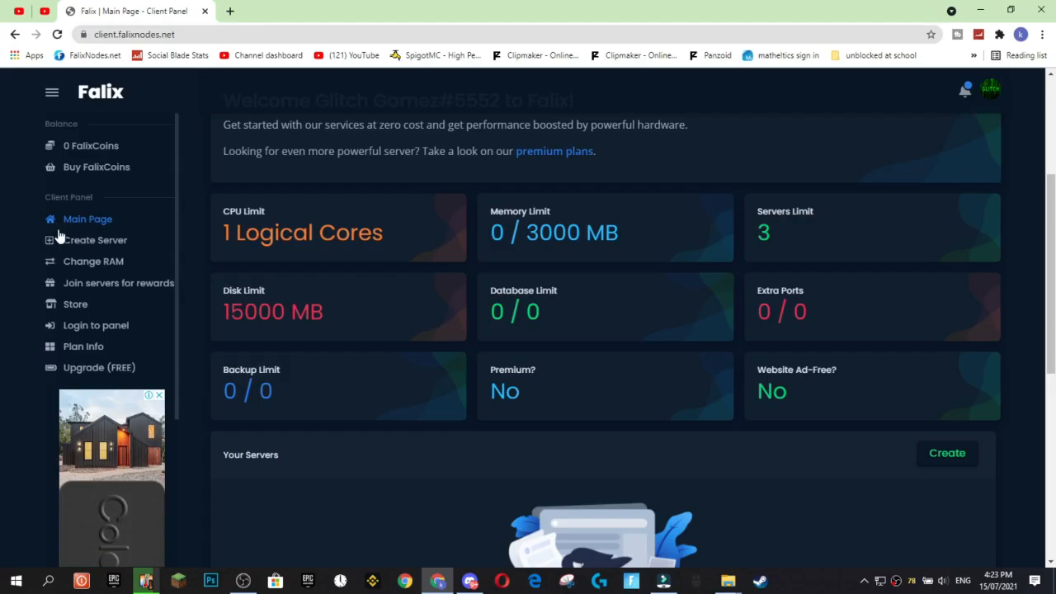
mouse_move(95, 239)
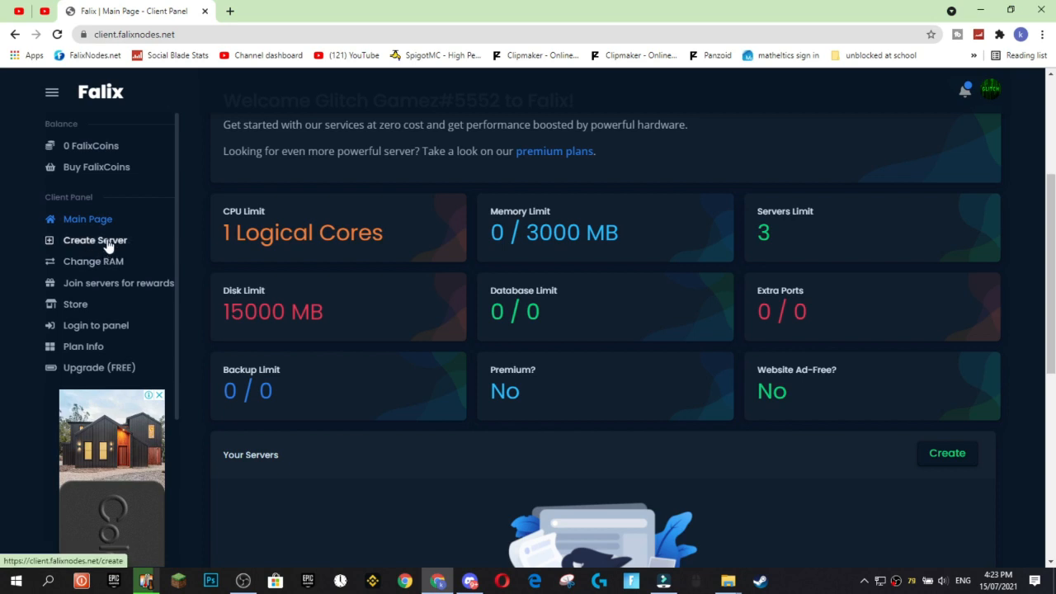
left_click(95, 240)
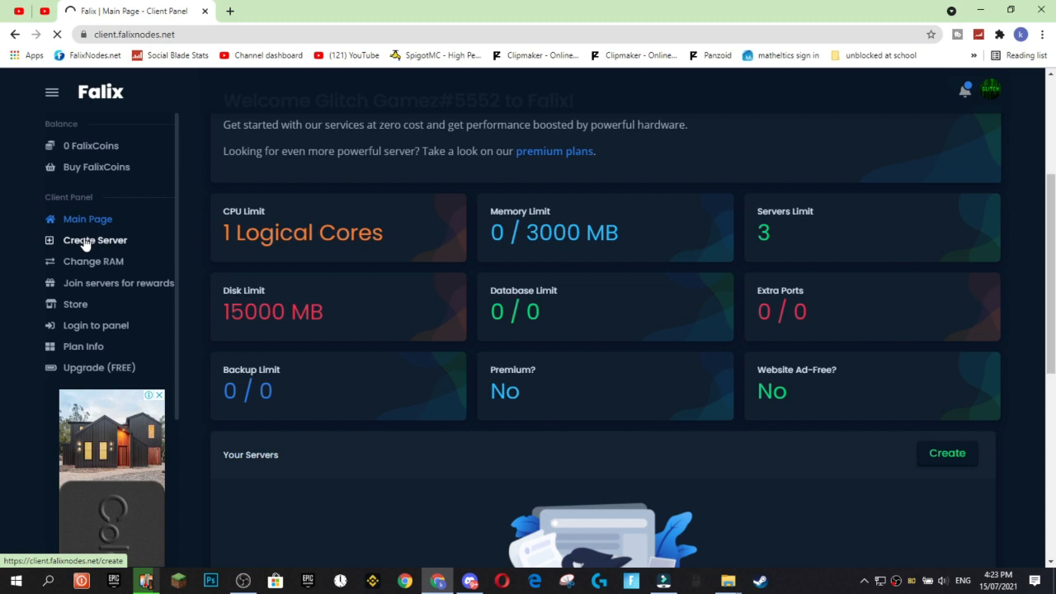
- Enter a birth date of 12 September 2005 and submit the registration form
left_click(94, 240)
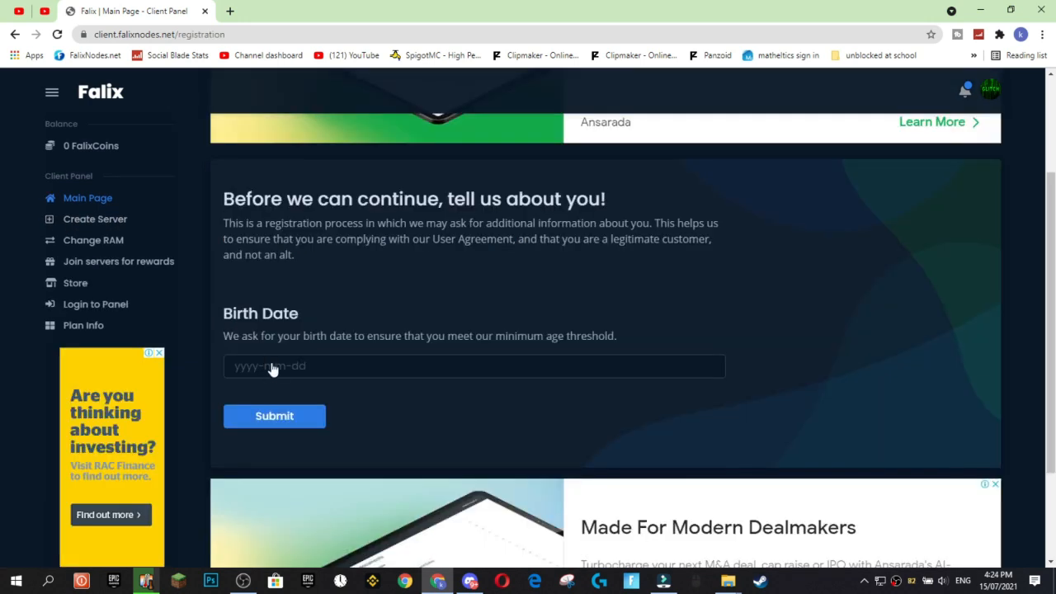
left_click(474, 365)
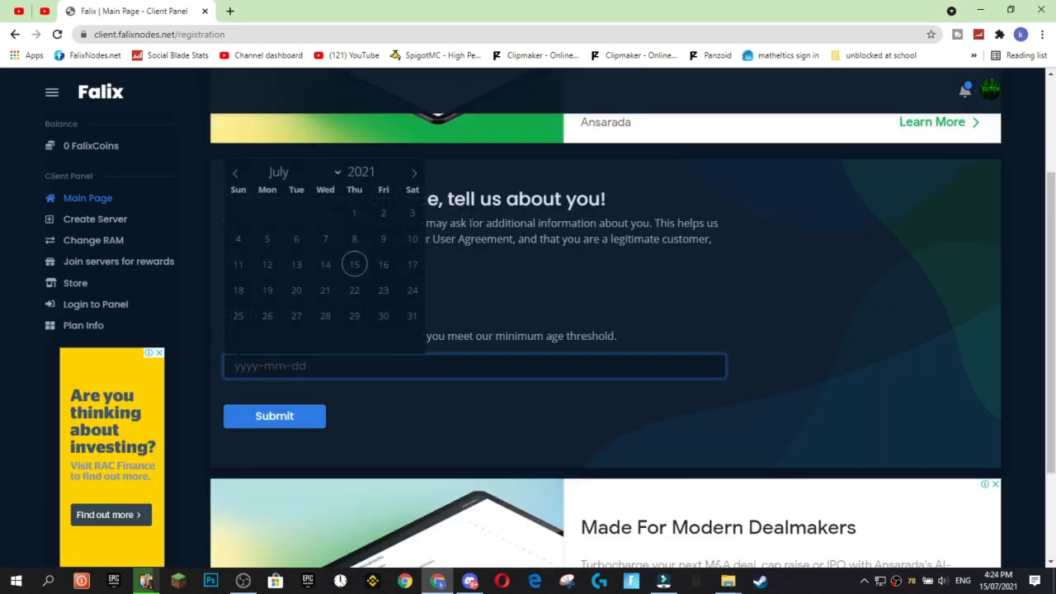
left_click(413, 172)
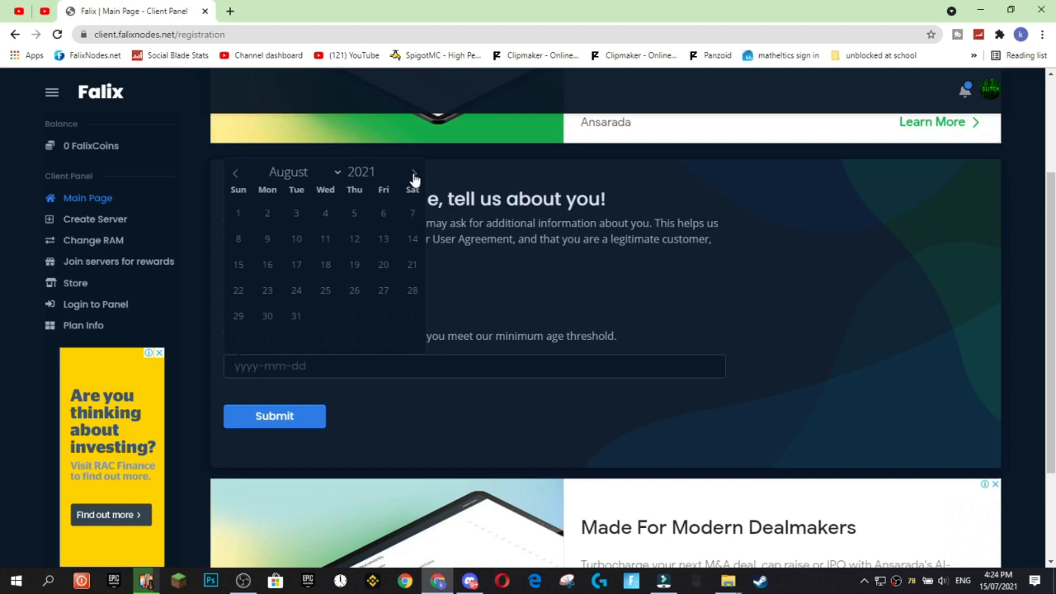
left_click(413, 173)
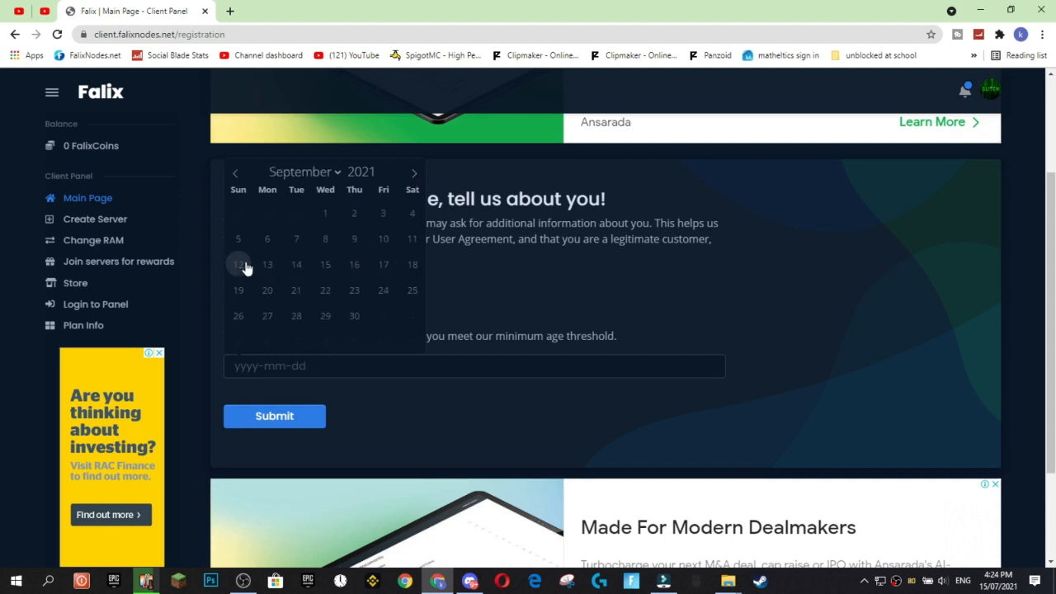
left_click(238, 263)
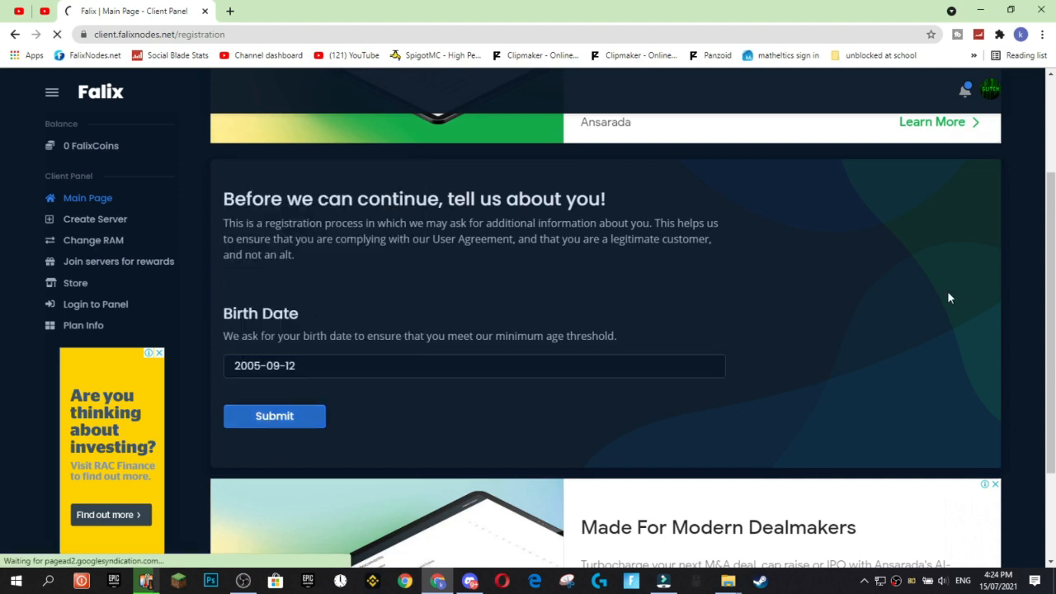
left_click(274, 416)
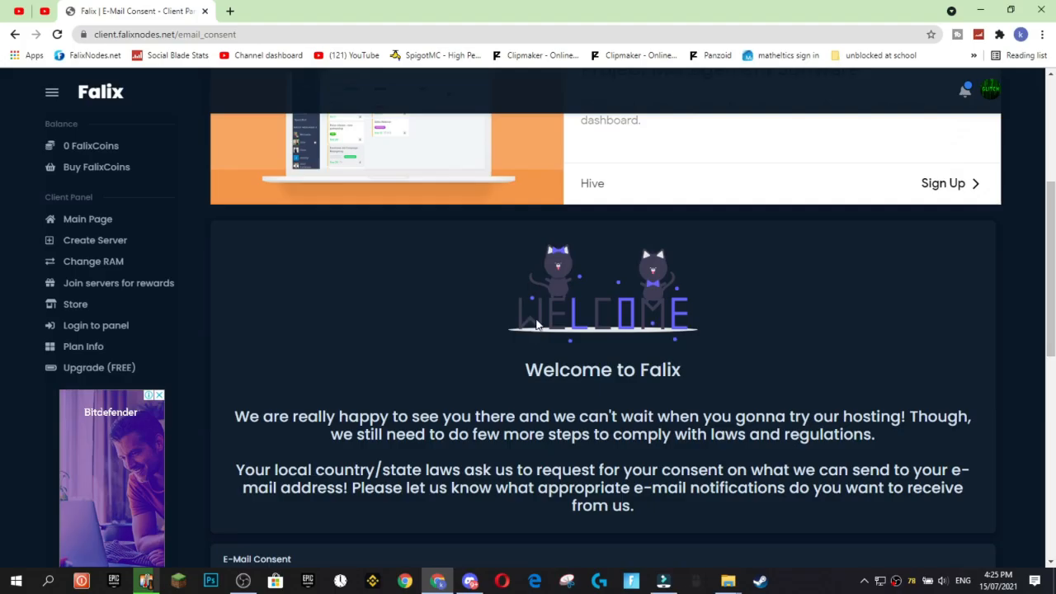
- Consent to only the Necessary e-mails notifications on the welcome page
scroll("down", 3)
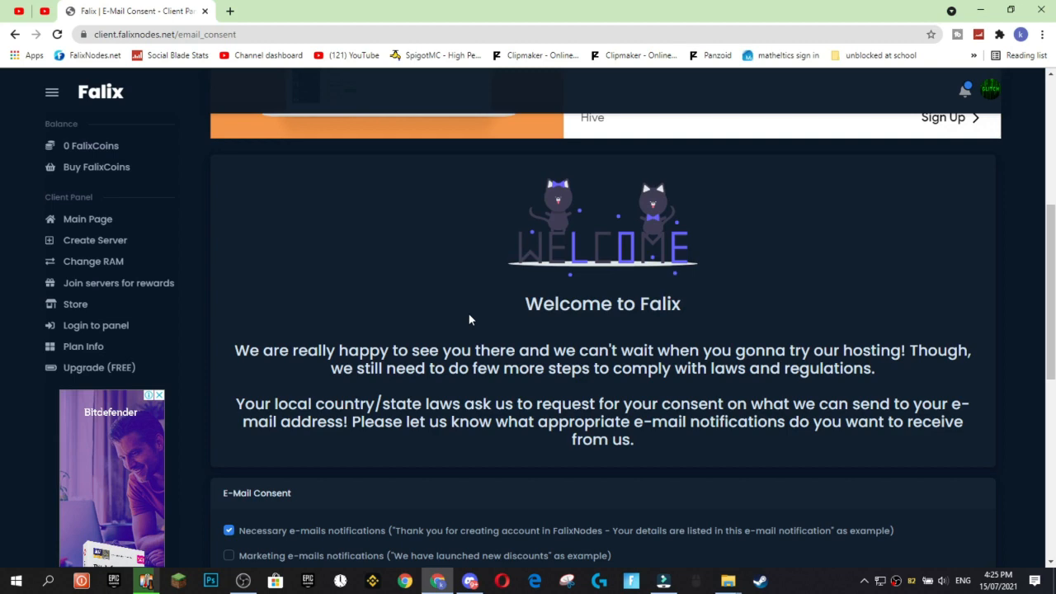
scroll("down", 3)
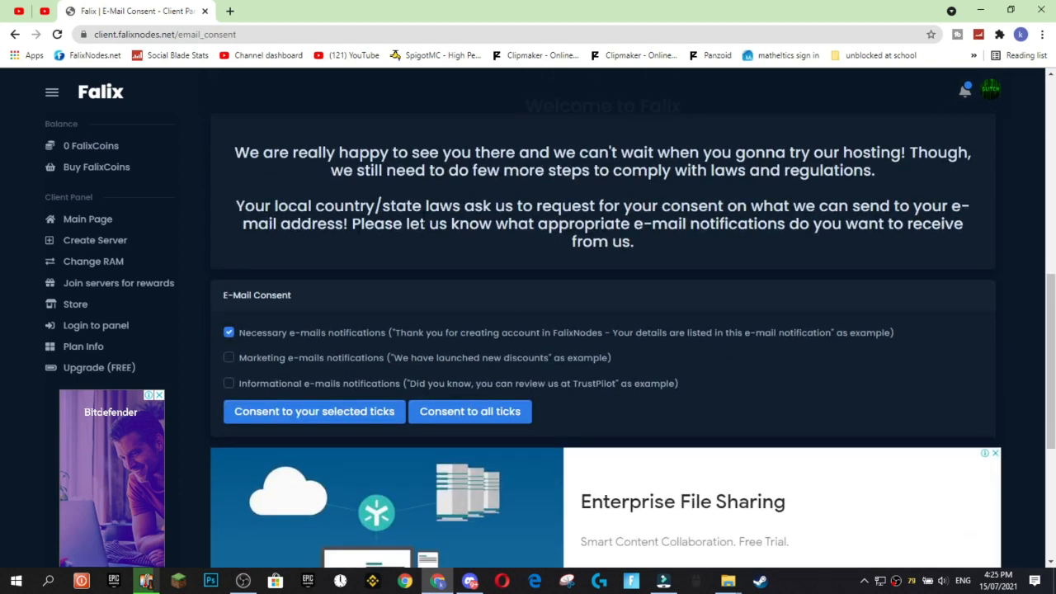
mouse_move(468, 348)
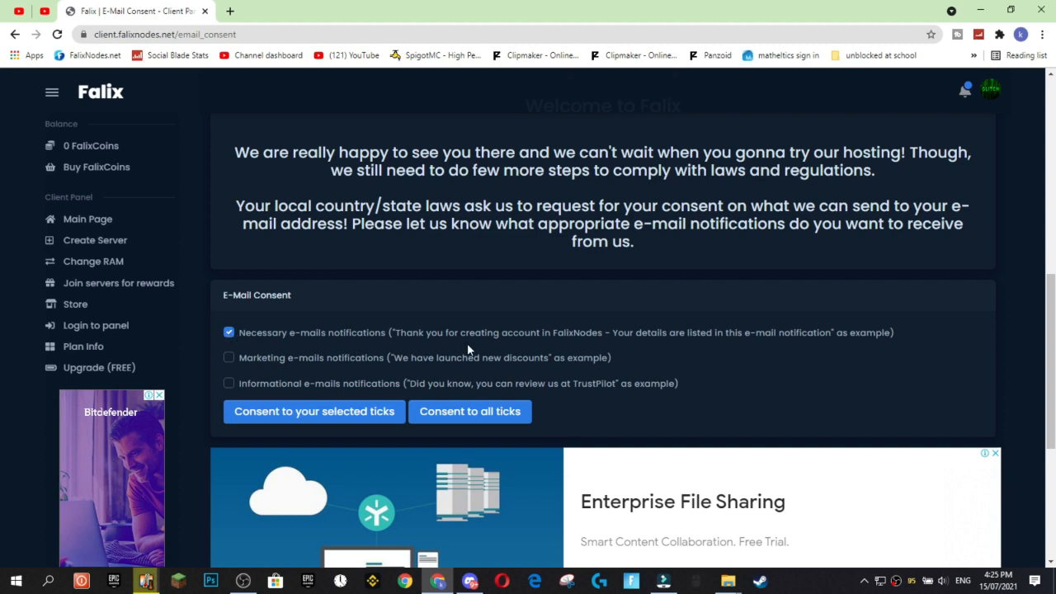
mouse_move(283, 340)
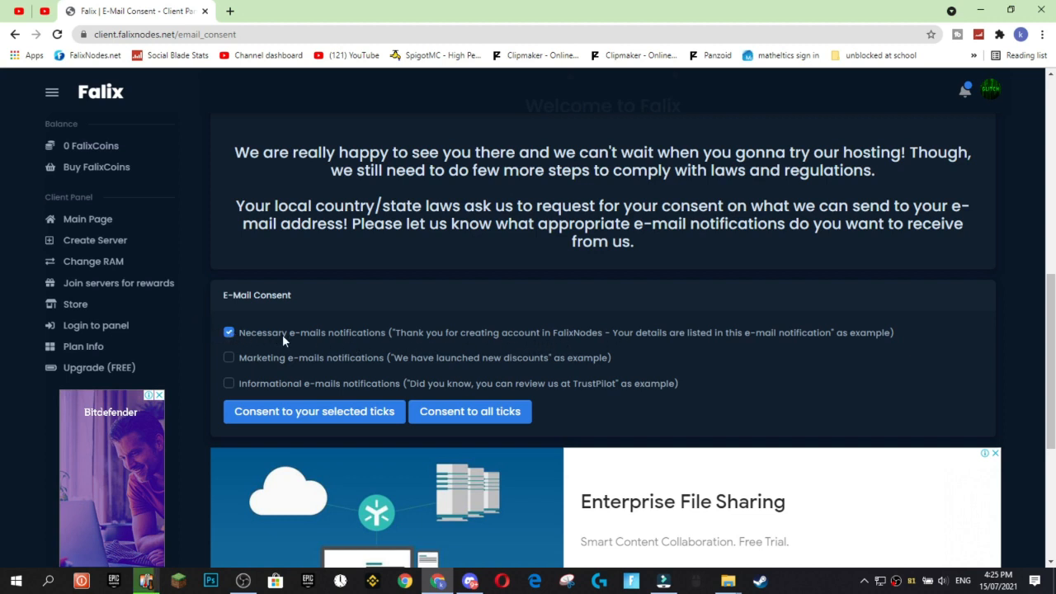
mouse_move(245, 340)
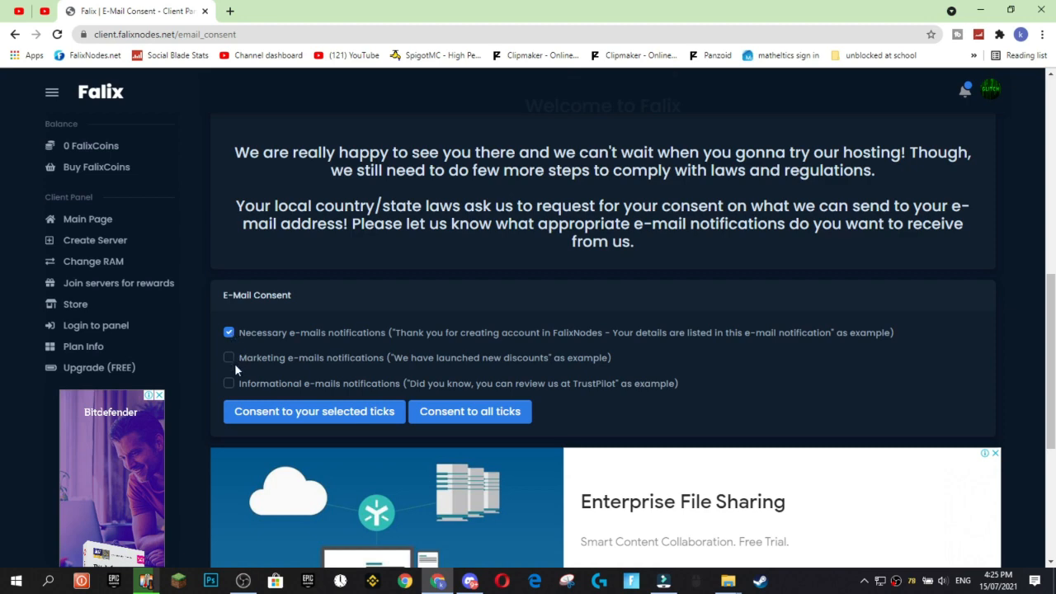
scroll("down", 3)
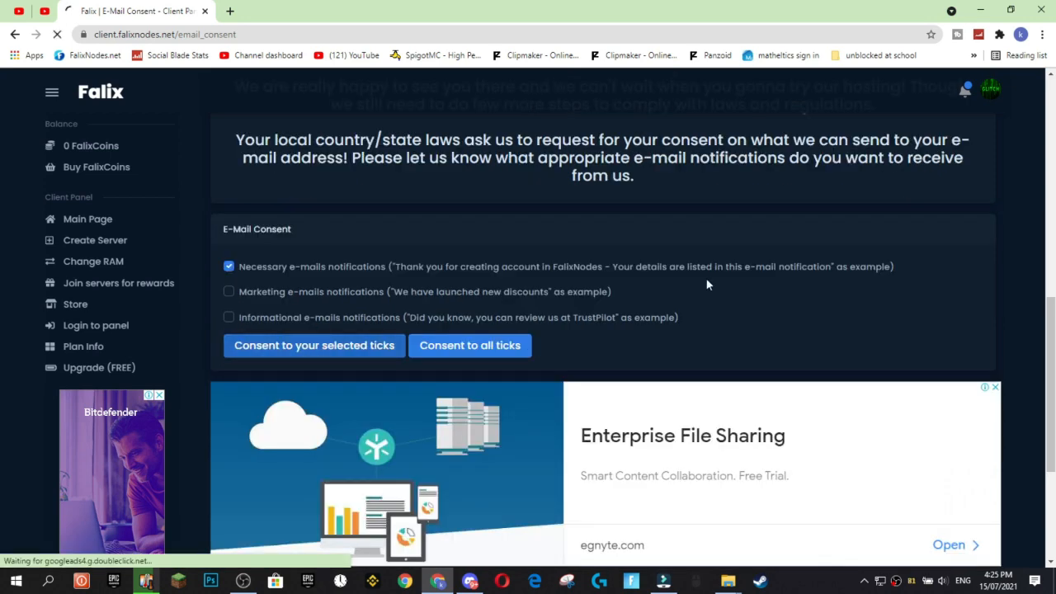
scroll("up", 3)
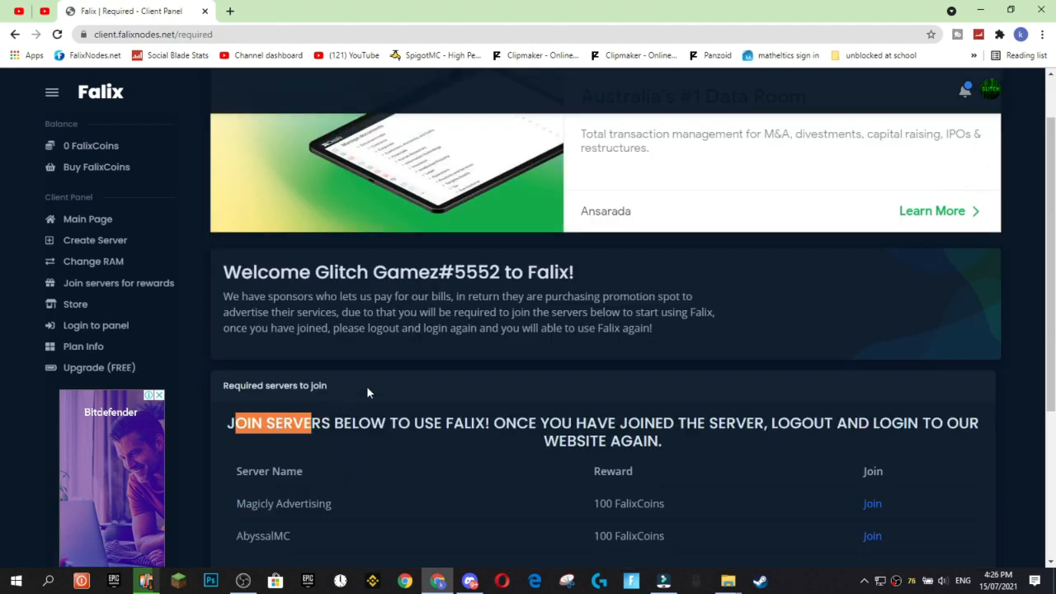
mouse_move(380, 386)
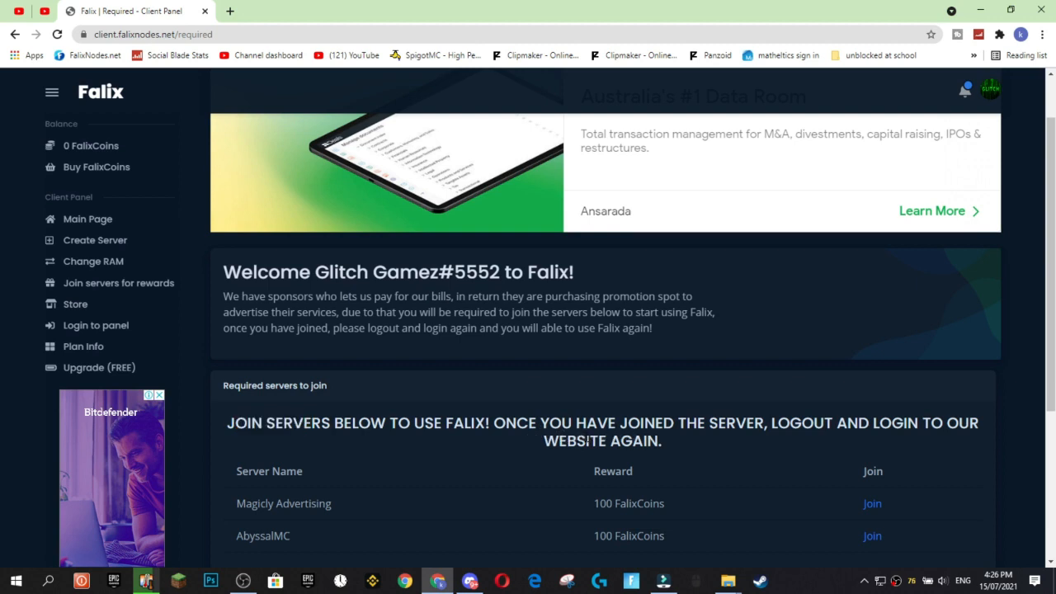
- Join the Magicly Advertising sponsor server from the required-servers list
scroll("down", 3)
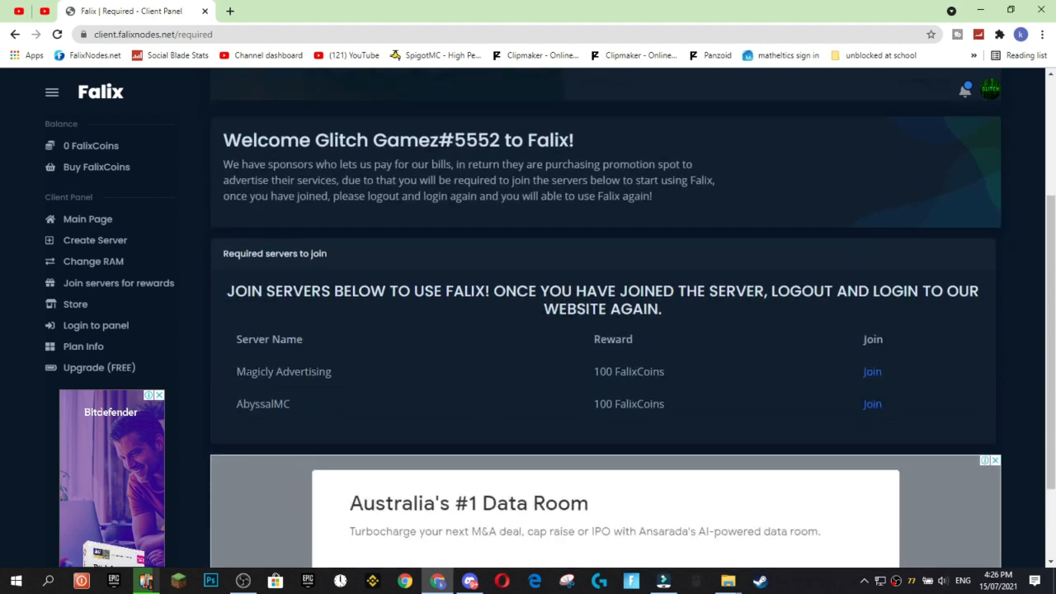
mouse_move(831, 378)
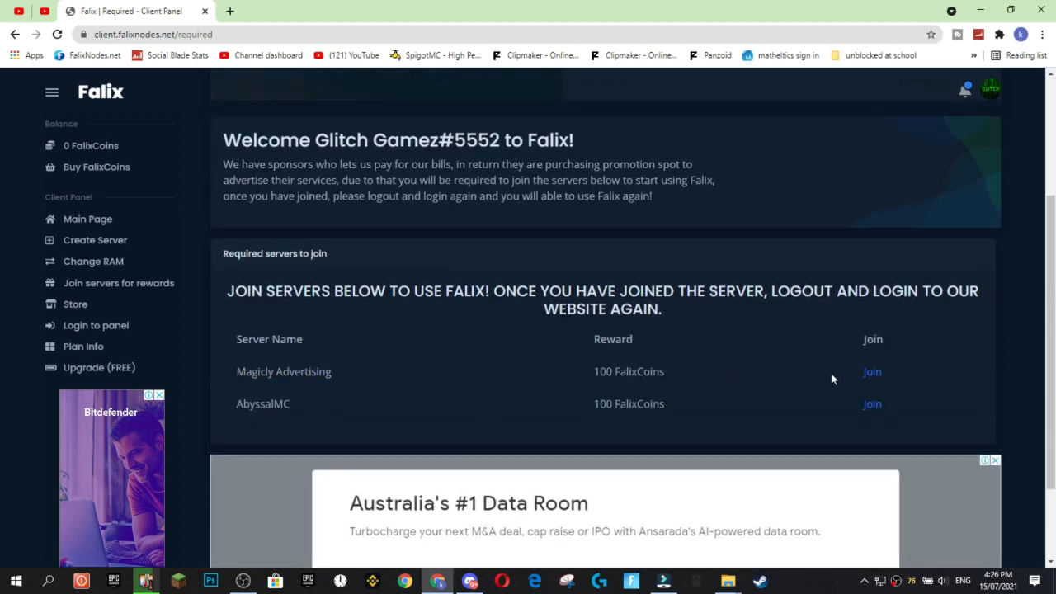
double_click(629, 371)
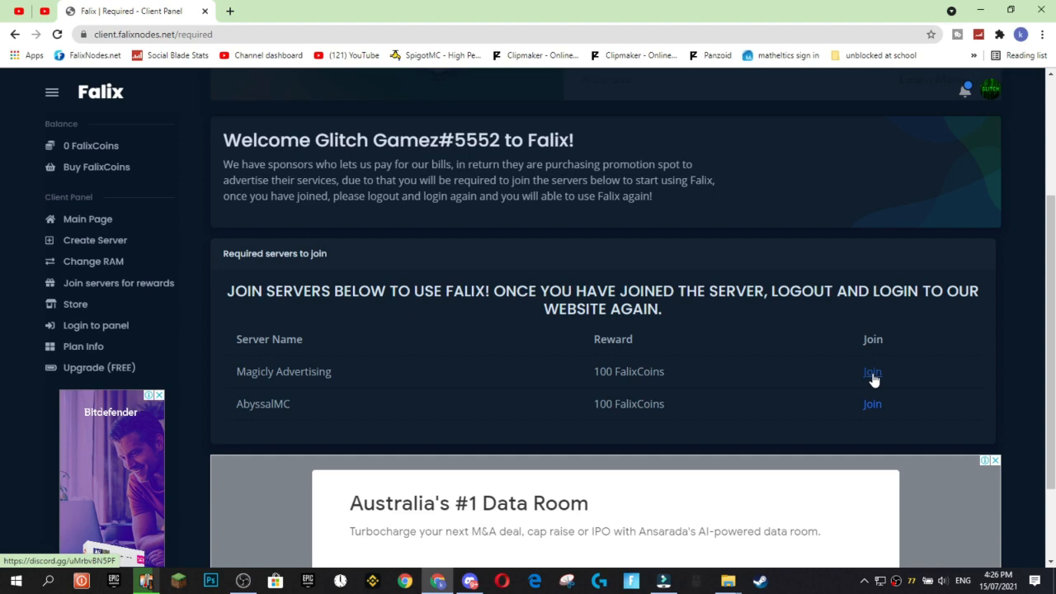
left_click(871, 371)
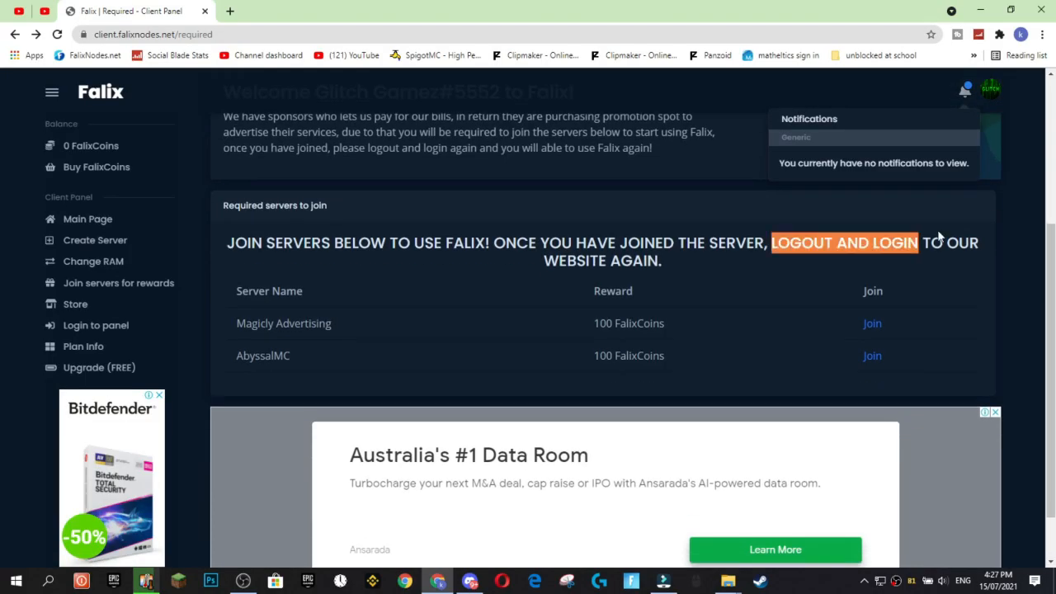
- Log out of the client panel and log back in via Discord
left_click(989, 91)
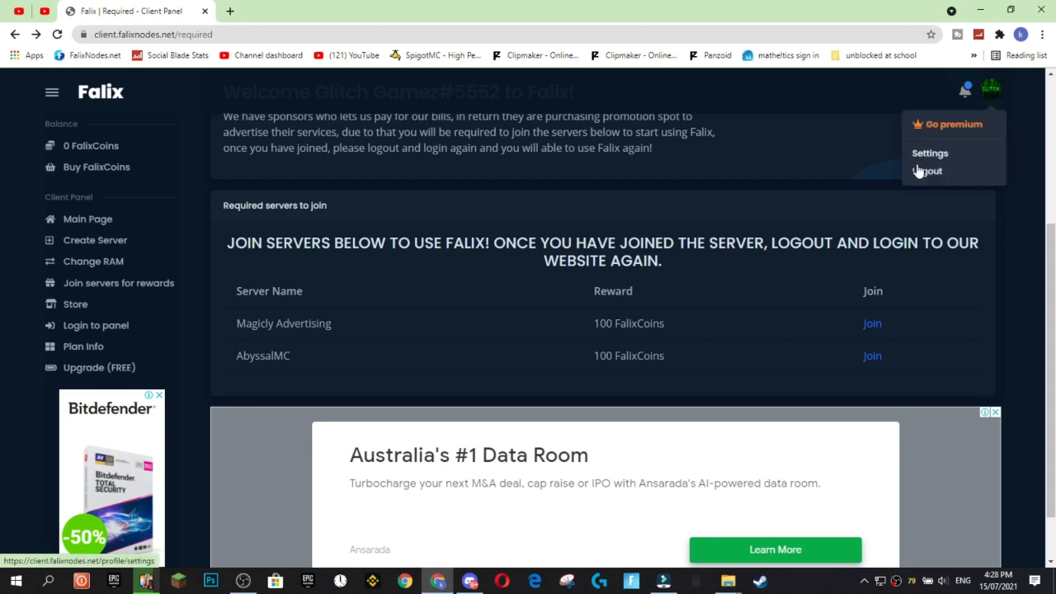
left_click(926, 171)
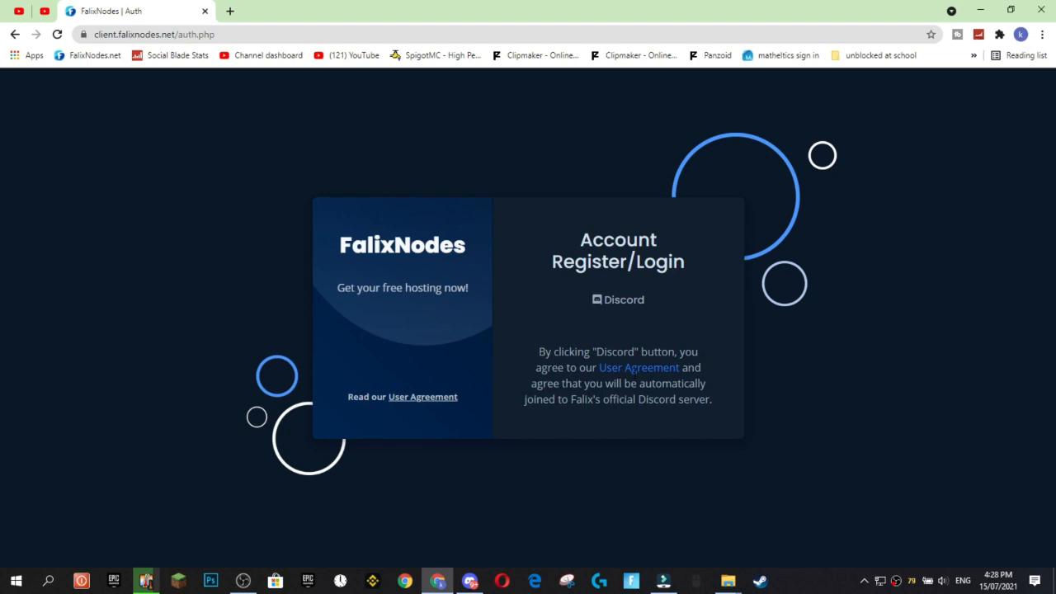
left_click(617, 299)
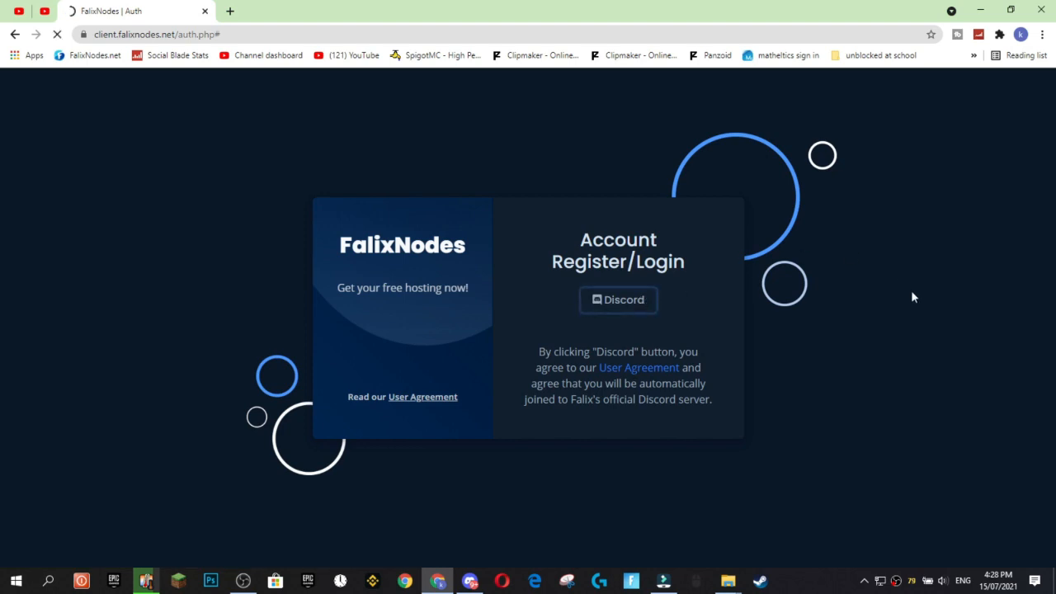
left_click(618, 299)
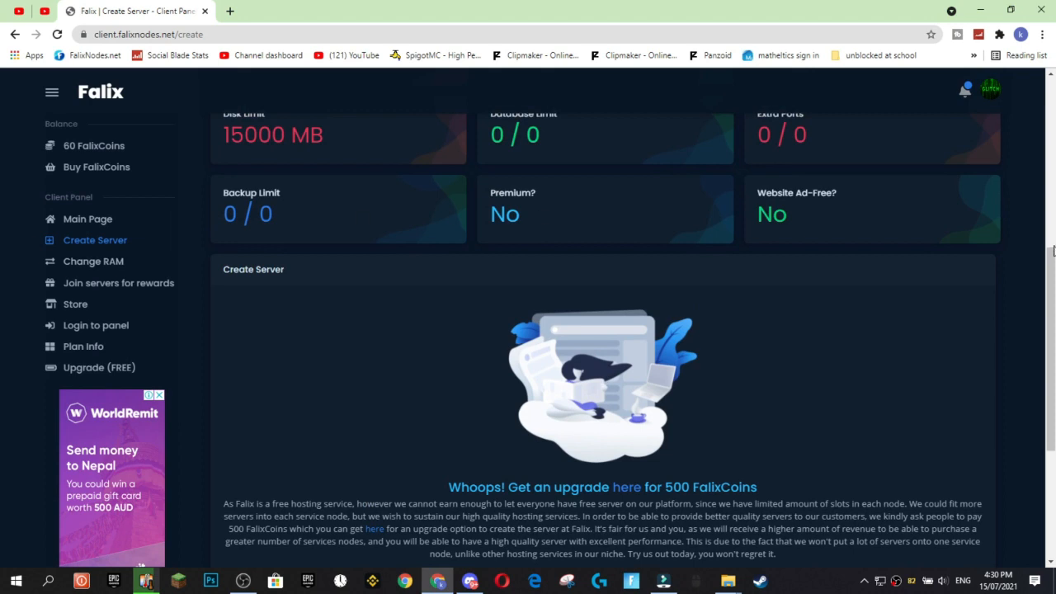
- Scroll the sidebar and choose 'Join servers for rewards'
scroll("down", 3)
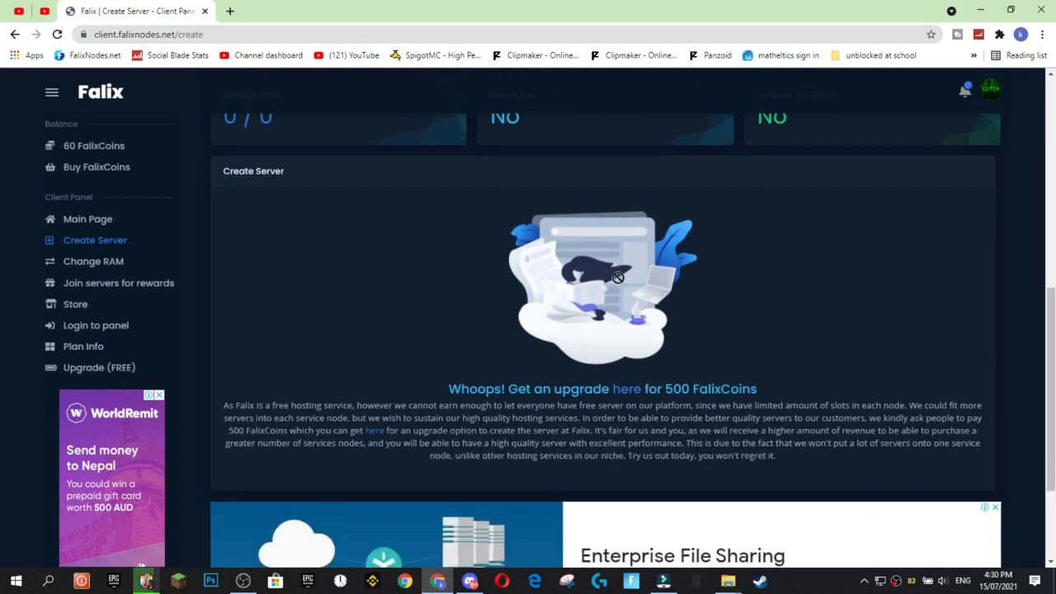
mouse_move(588, 265)
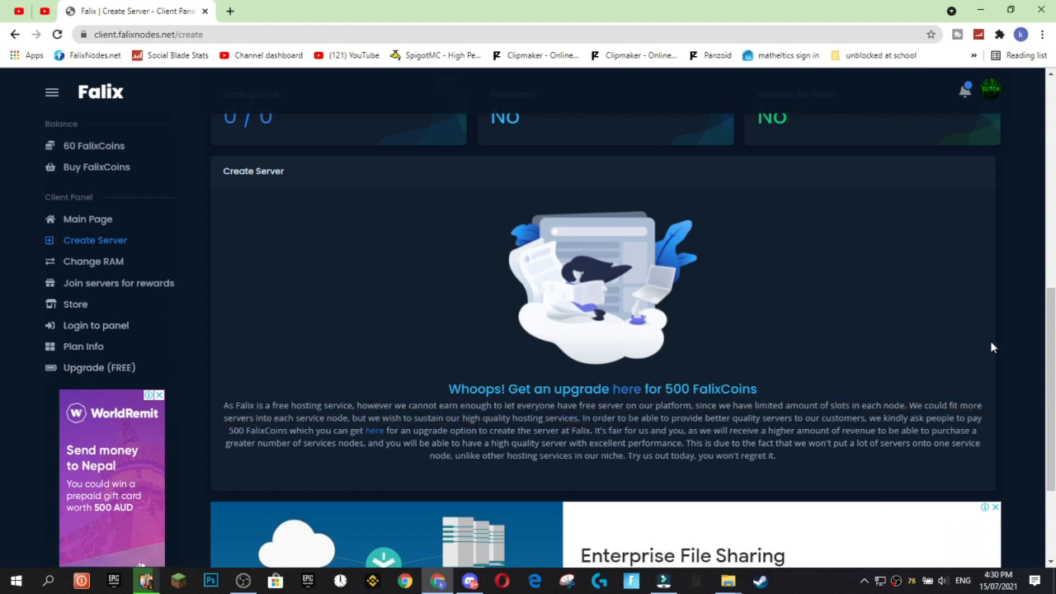
mouse_move(565, 287)
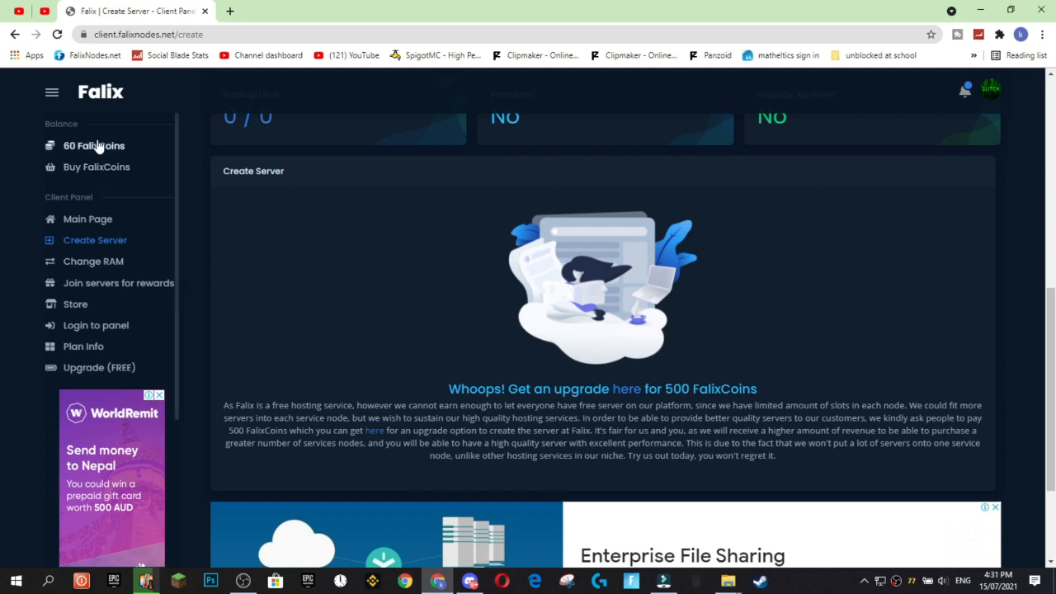
mouse_move(118, 282)
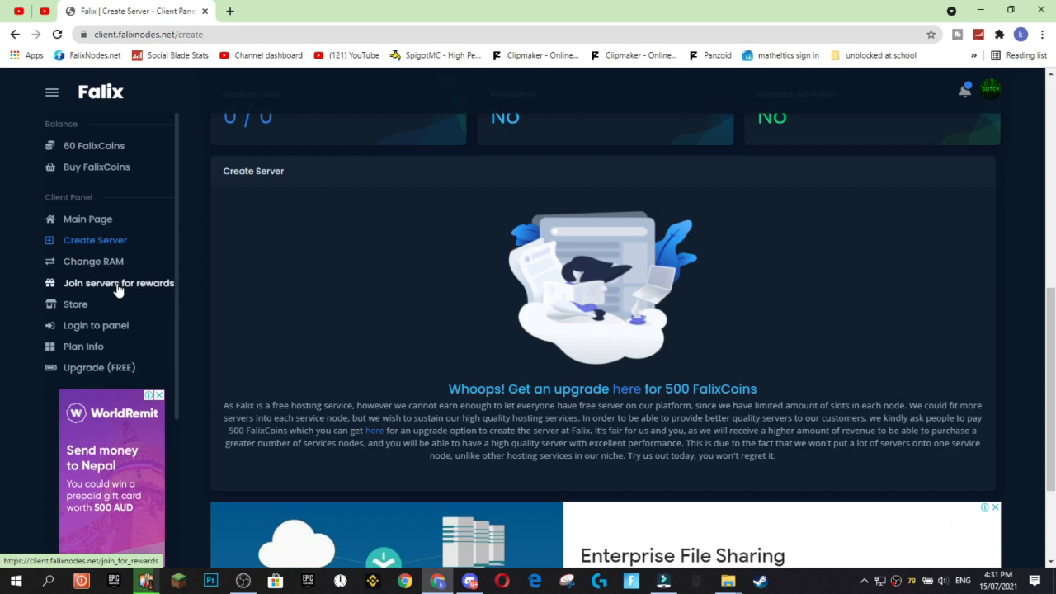
left_click(118, 282)
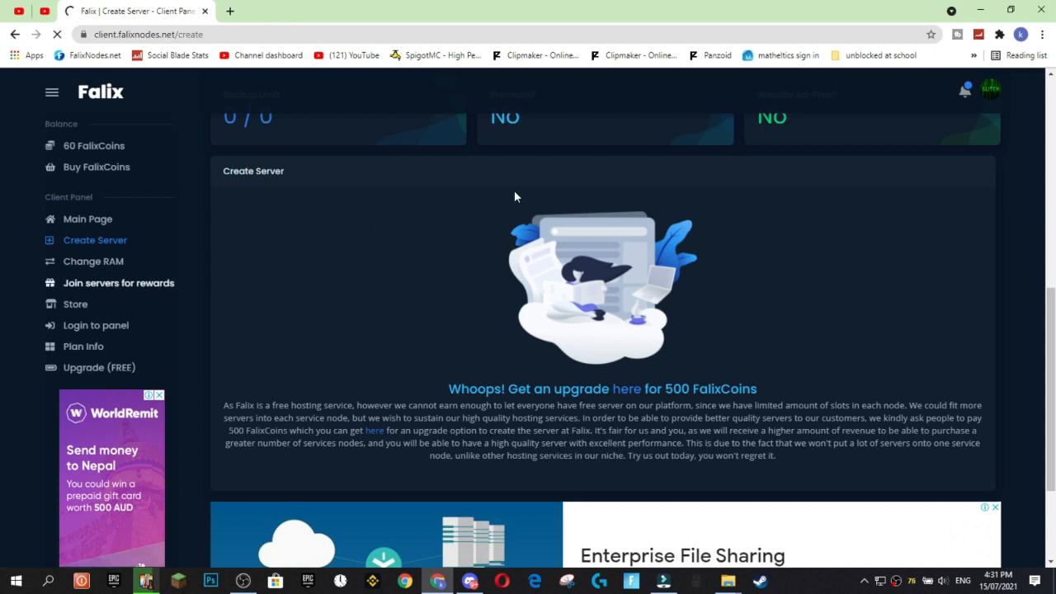
- Open the Rocket Trading Discord invite from the Join for Rewards table
left_click(118, 282)
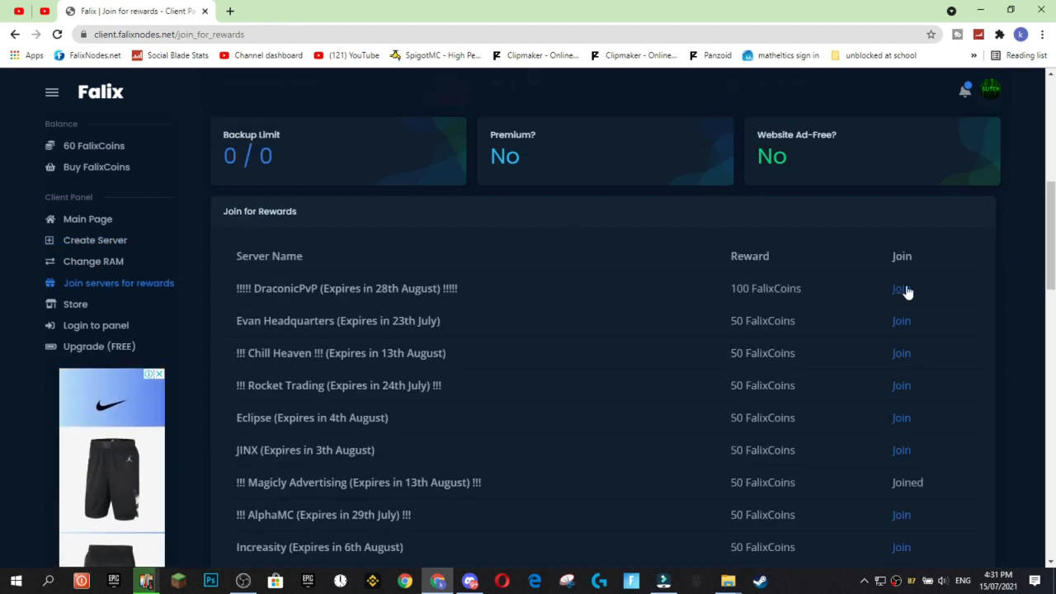
double_click(765, 288)
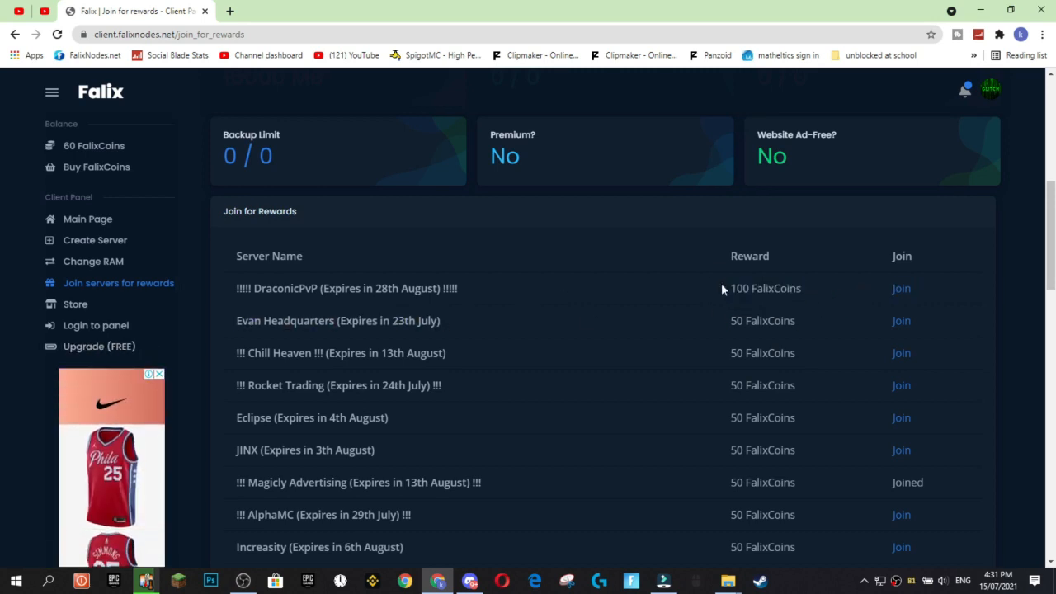
left_click(438, 581)
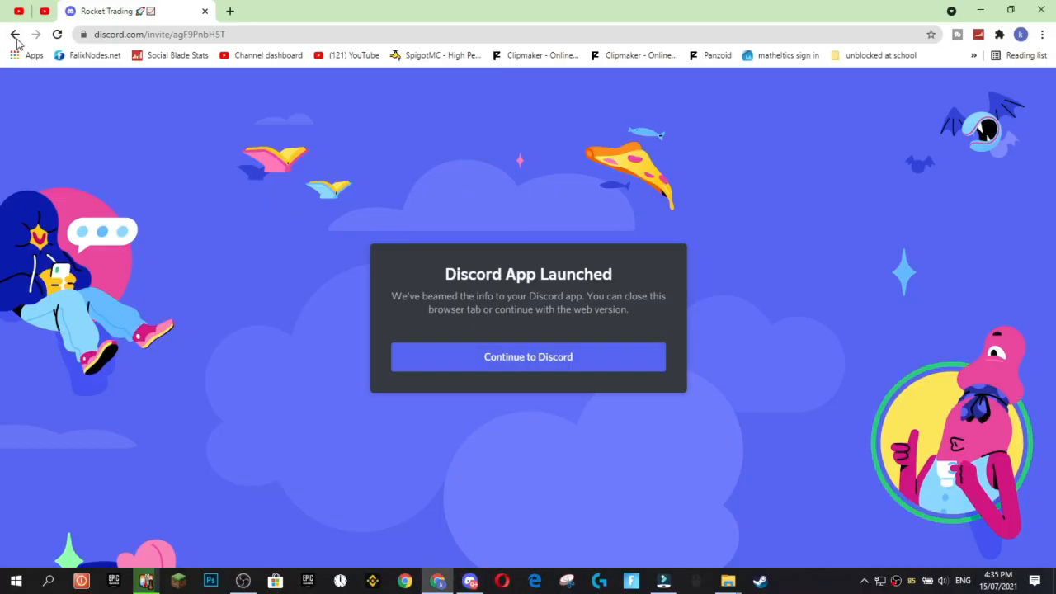
- Go back from the Discord launch to the promotions page showing 540 FalixCoins
left_click(527, 357)
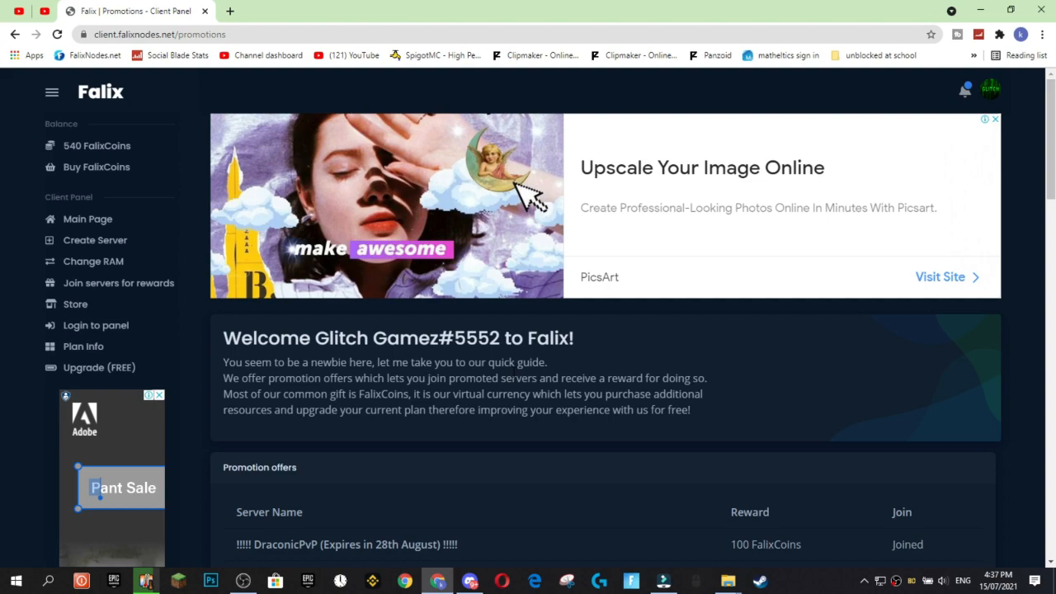
scroll("down", 3)
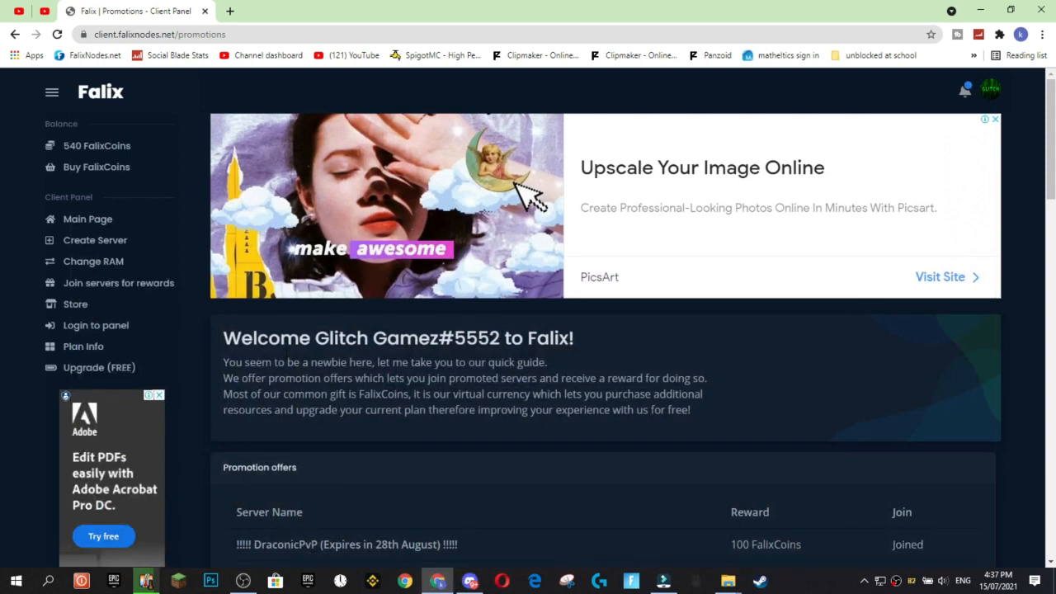
mouse_move(88, 219)
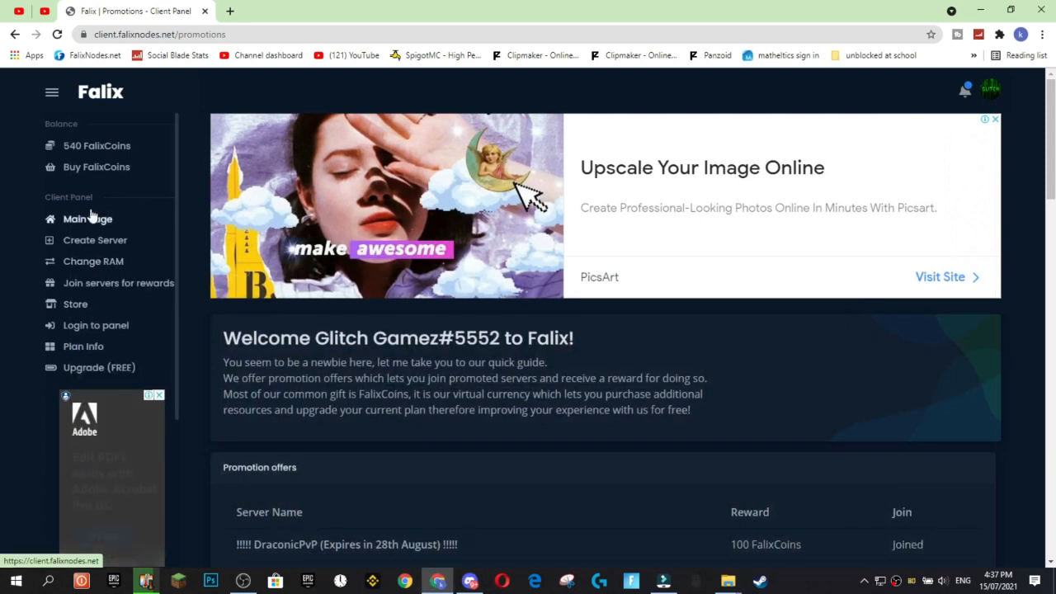
scroll("down", 3)
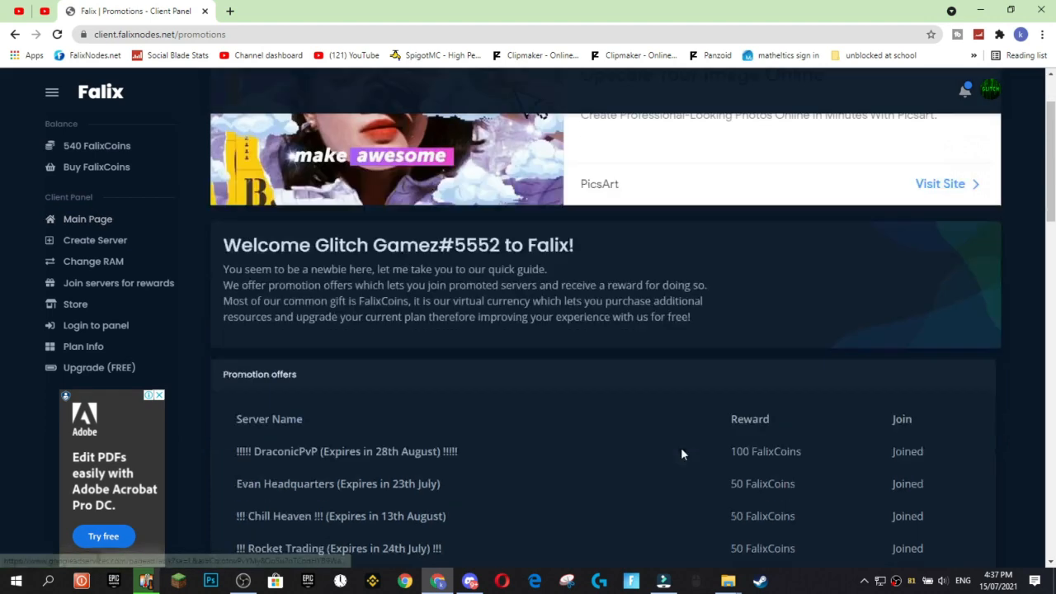
scroll("down", 3)
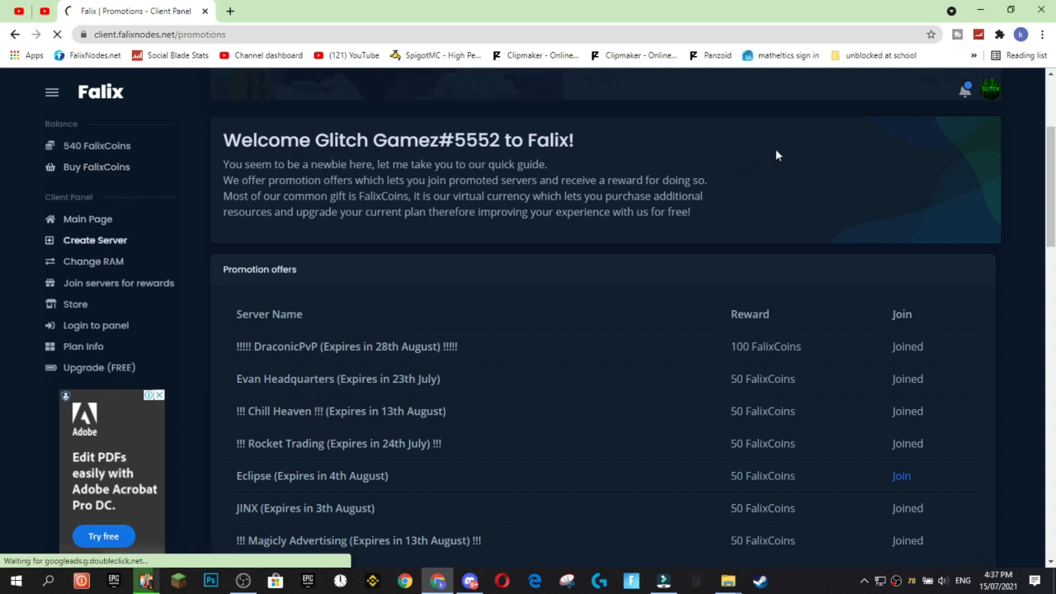
- Open the 500-FalixCoin Upgrade page and highlight the 100% server availability benefit
left_click(94, 240)
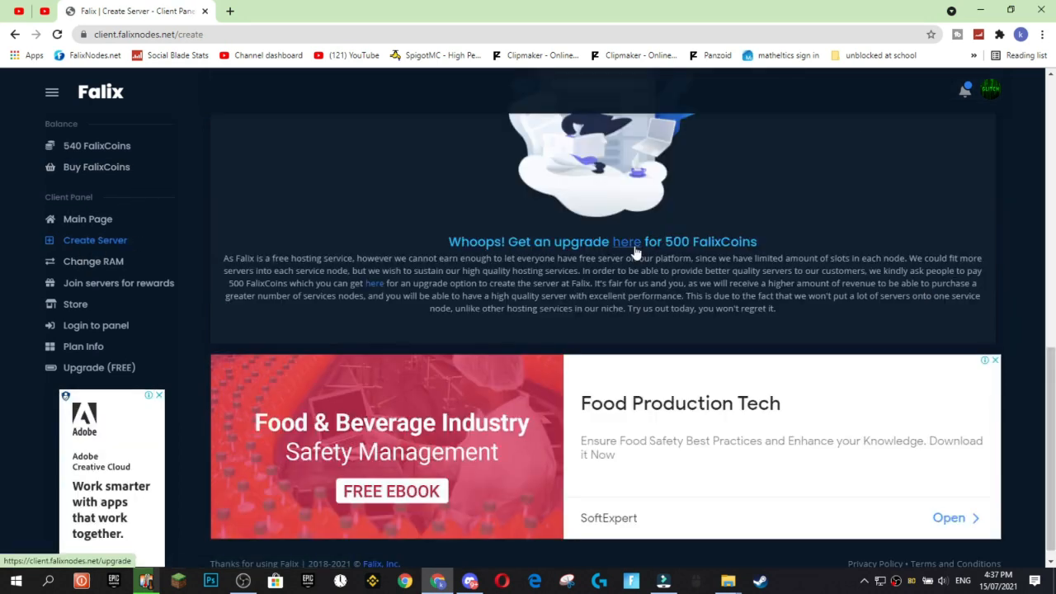
left_click(626, 241)
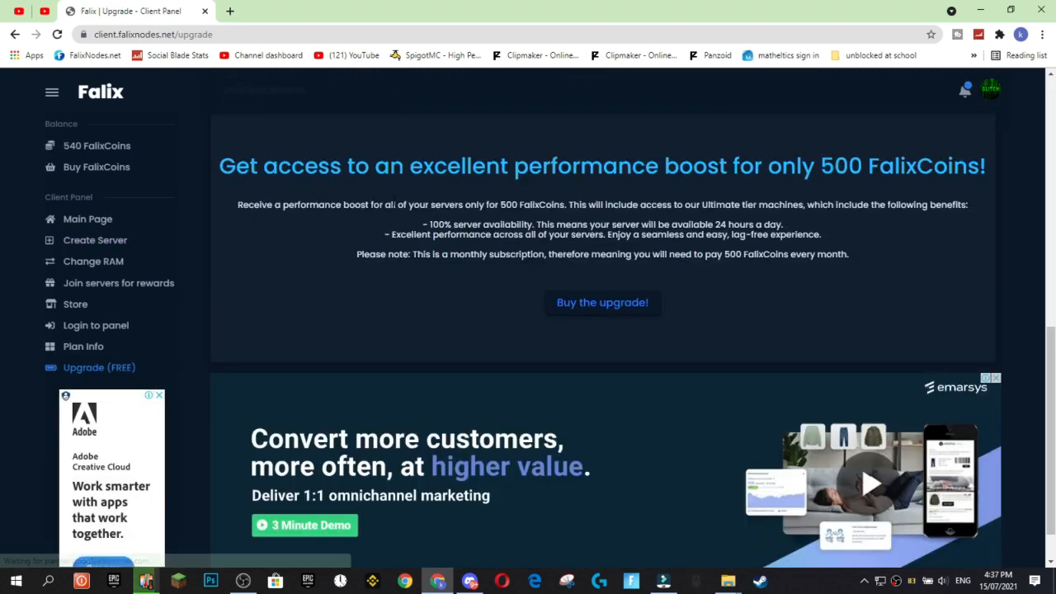
scroll("up", 3)
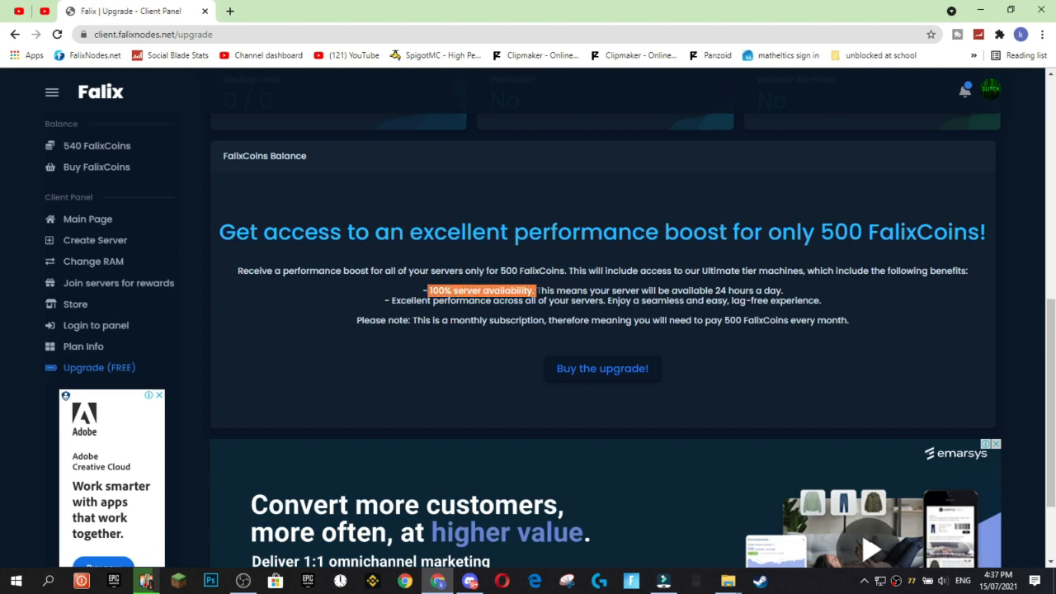
left_click_drag(536, 291, 788, 290)
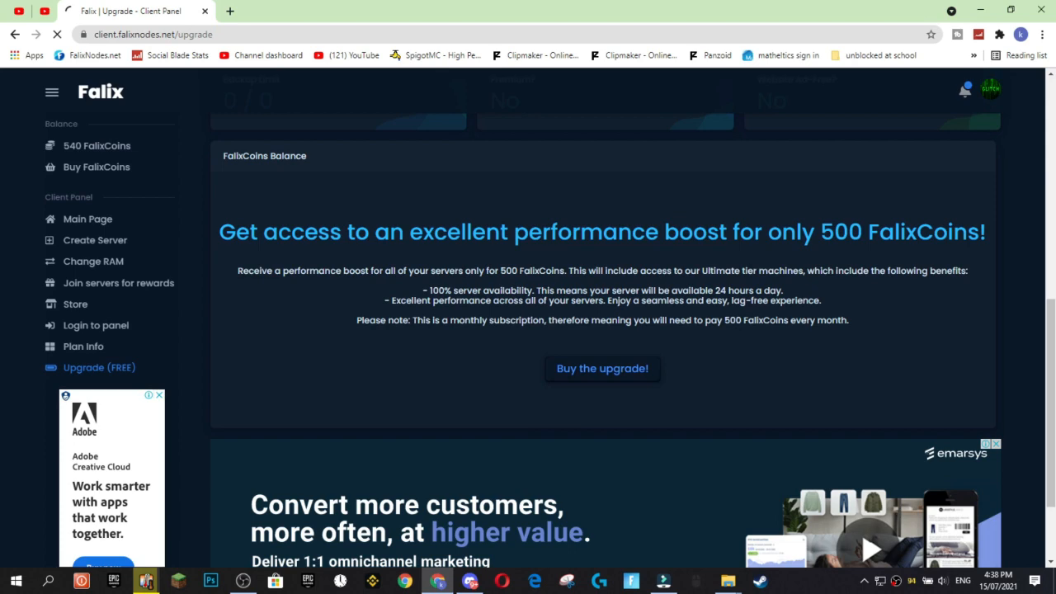
- Buy the performance upgrade for 500 FalixCoins, leaving 40 coins
left_click(602, 369)
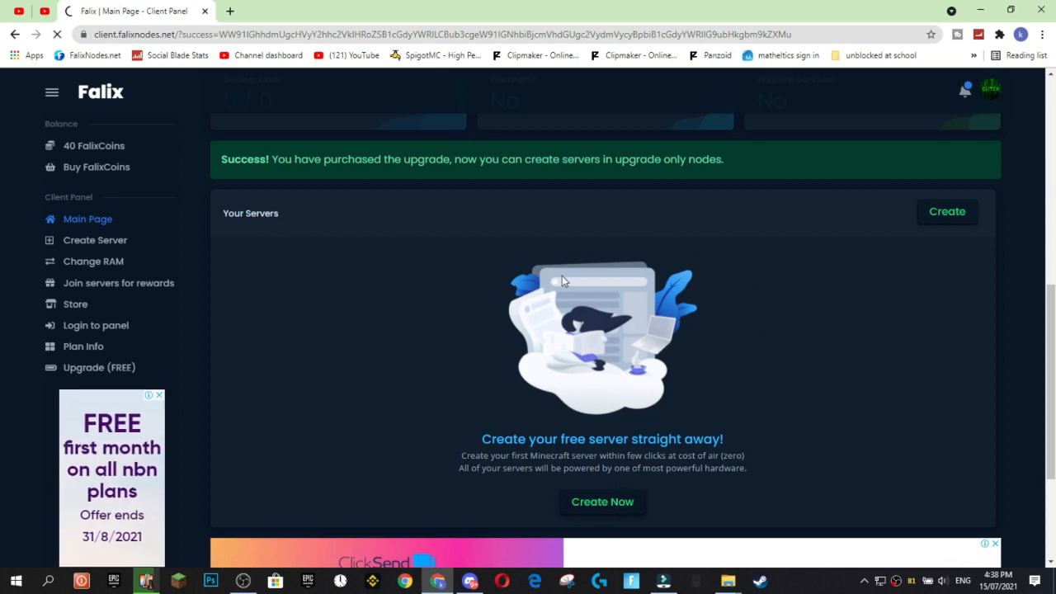
mouse_move(483, 261)
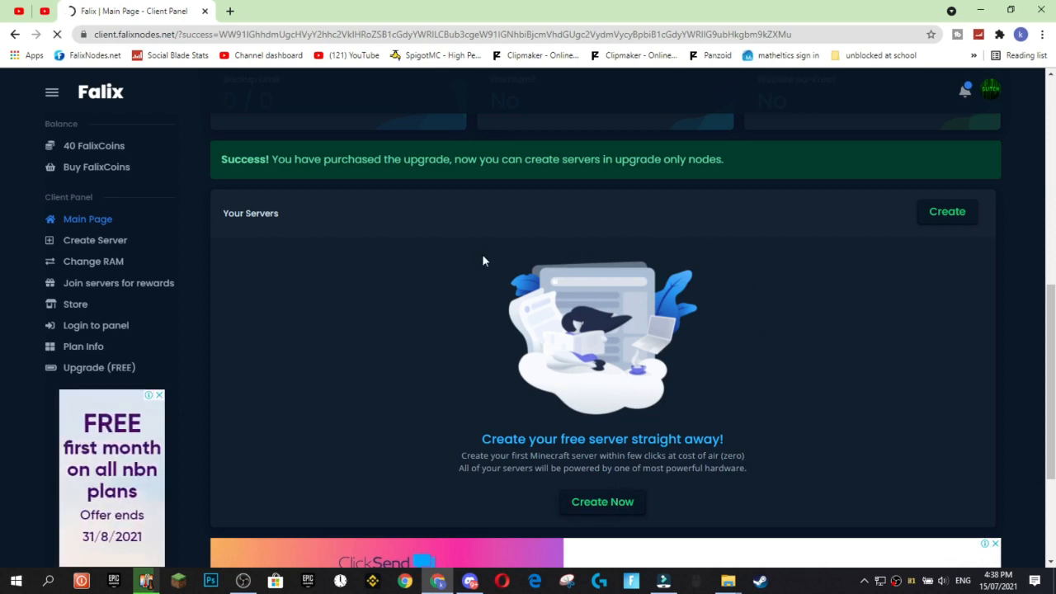
- Start a new server named YoutubeVideo and set its RAM to 2000 MB
left_click(94, 240)
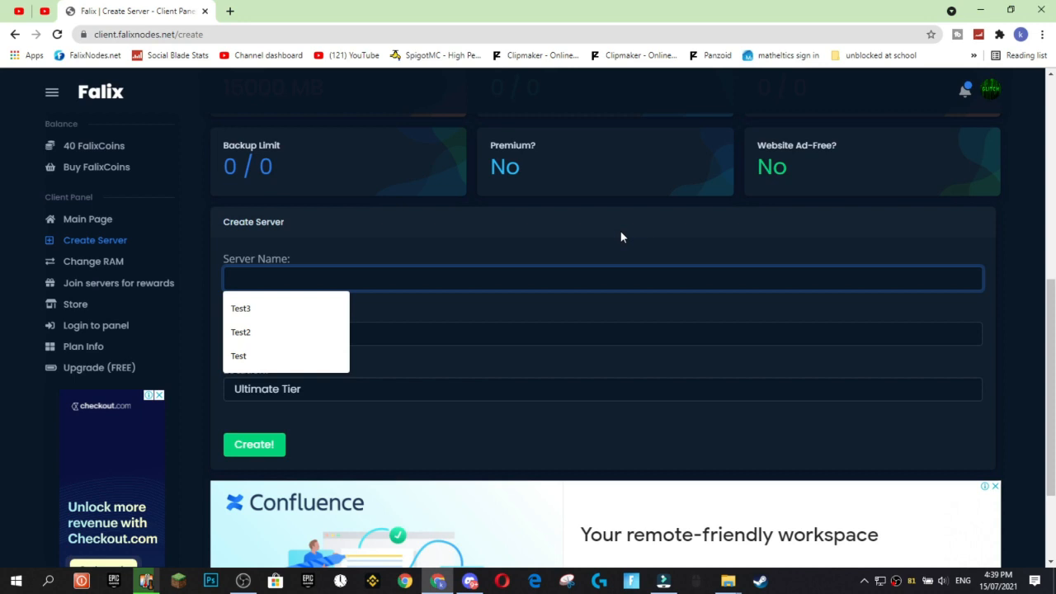
type("Yout")
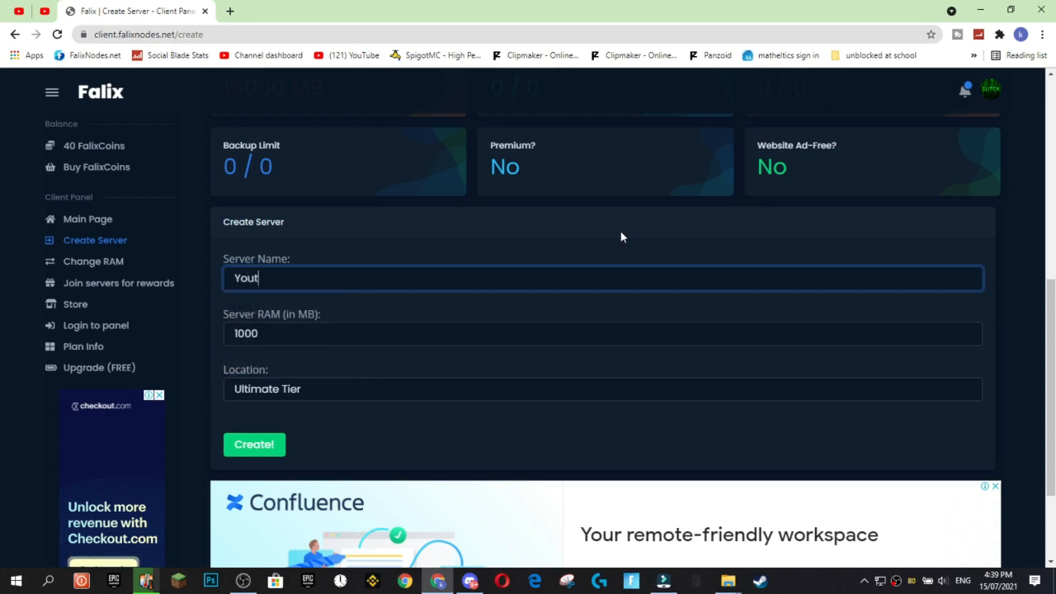
type("ubeVideo")
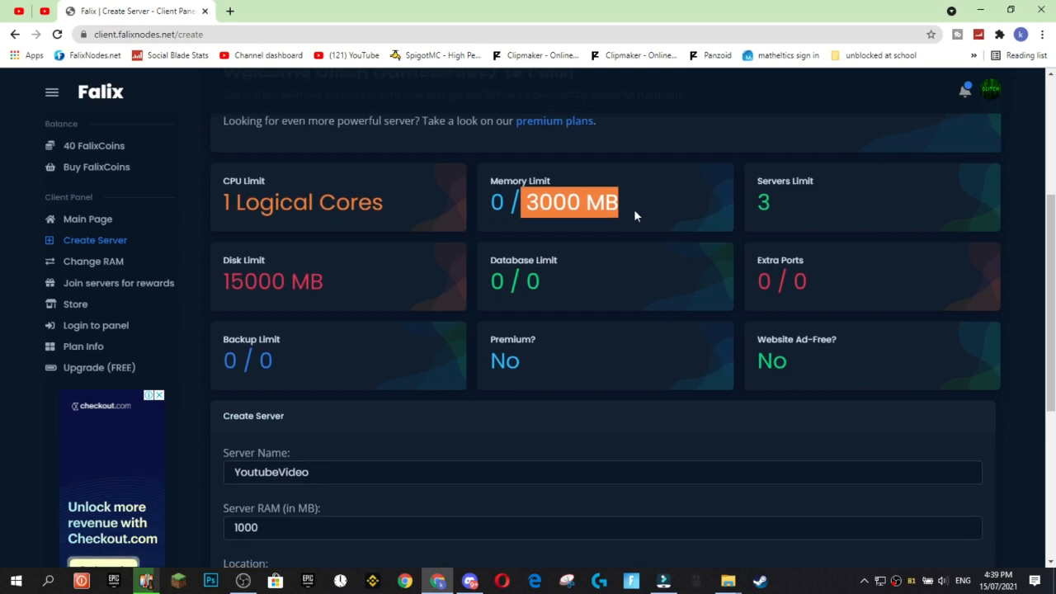
scroll("down", 3)
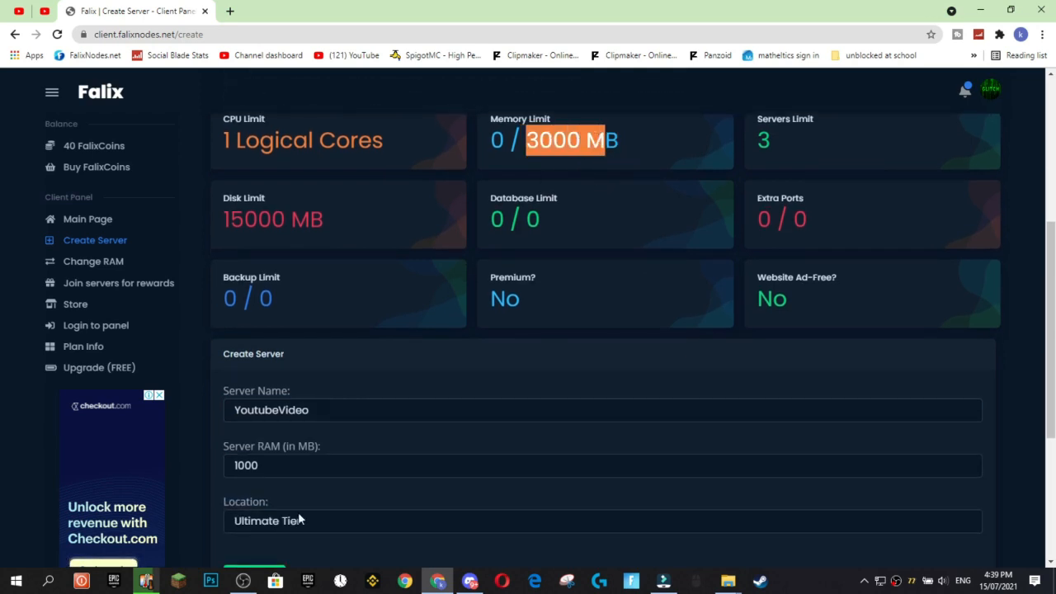
triple_click(602, 465)
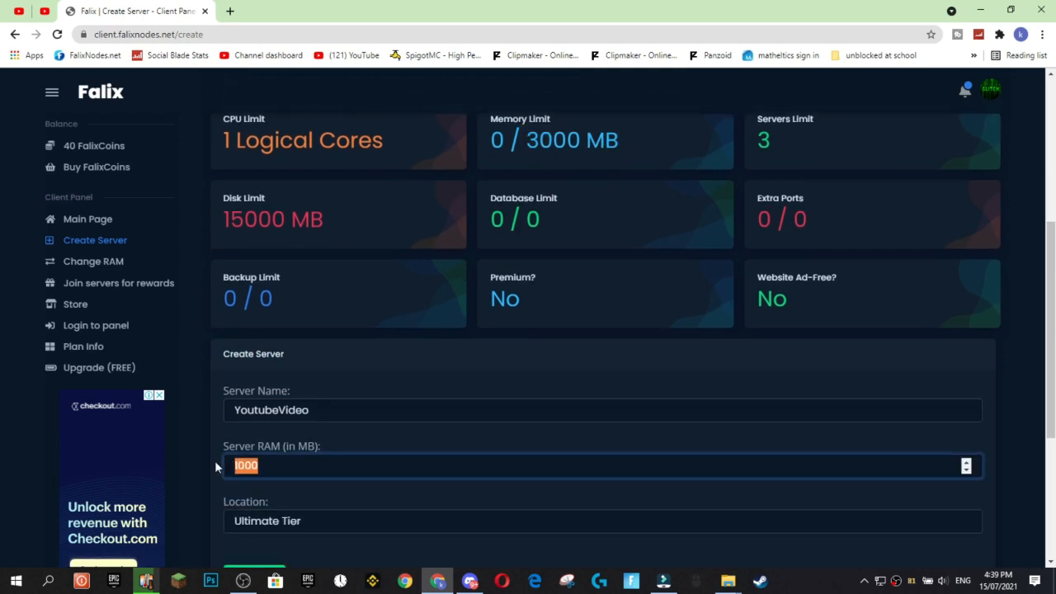
left_click(966, 461)
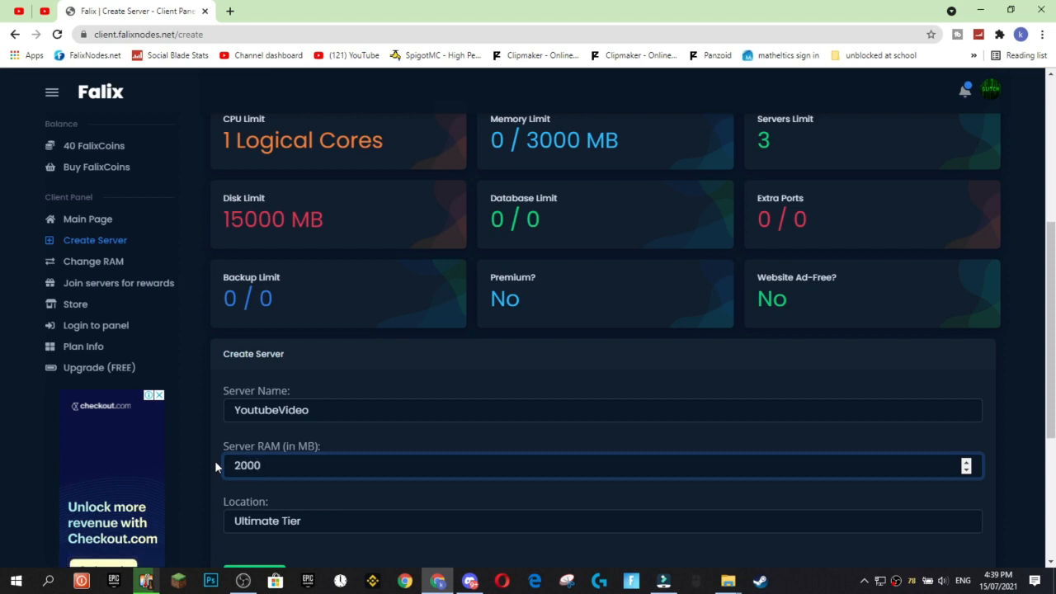
left_click(602, 465)
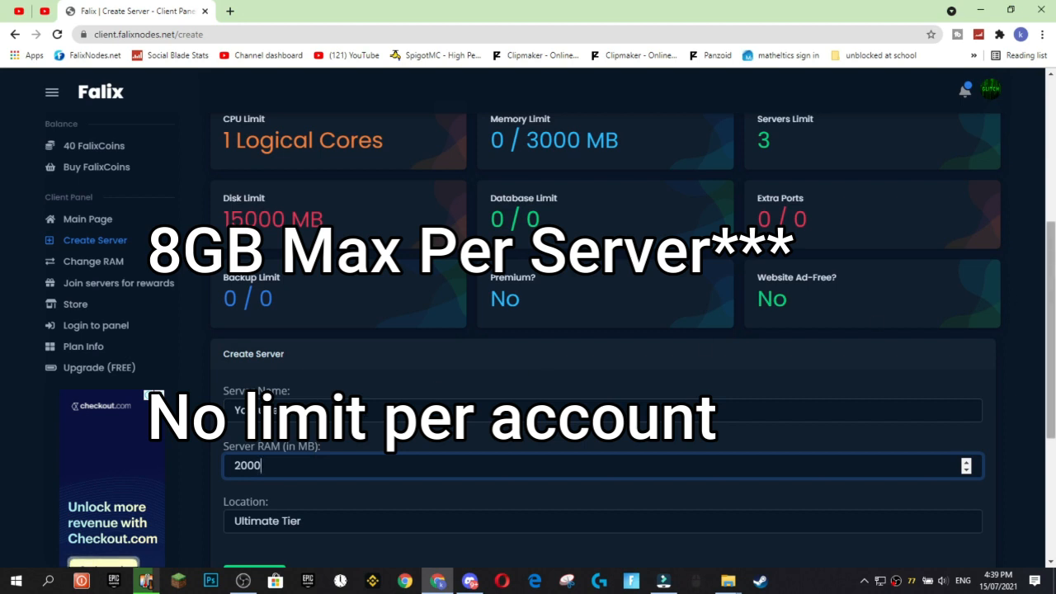
- Choose the Ultimate Tier location and submit the server
scroll("down", 3)
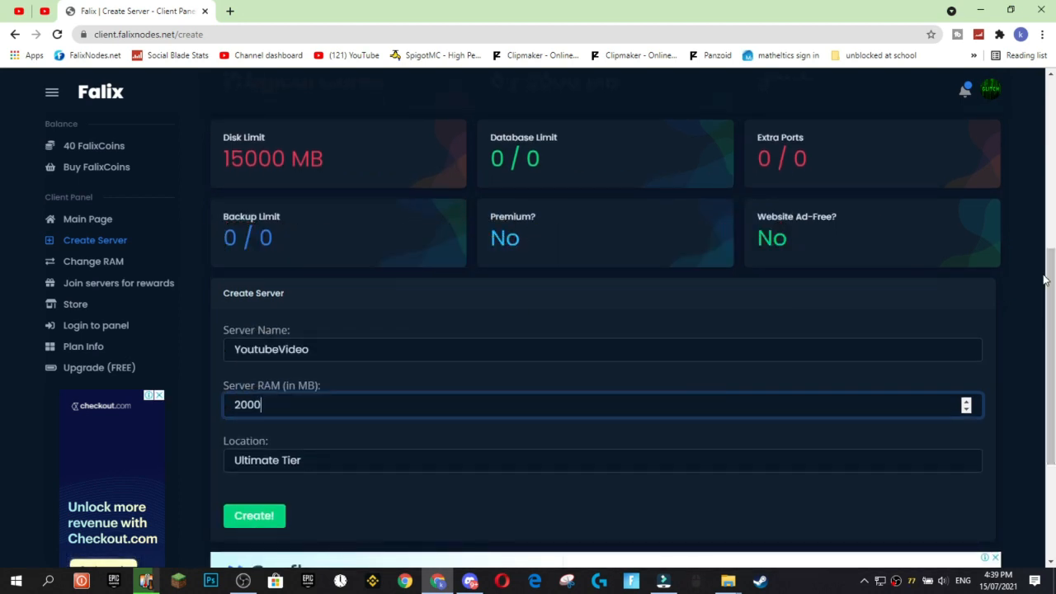
scroll("down", 3)
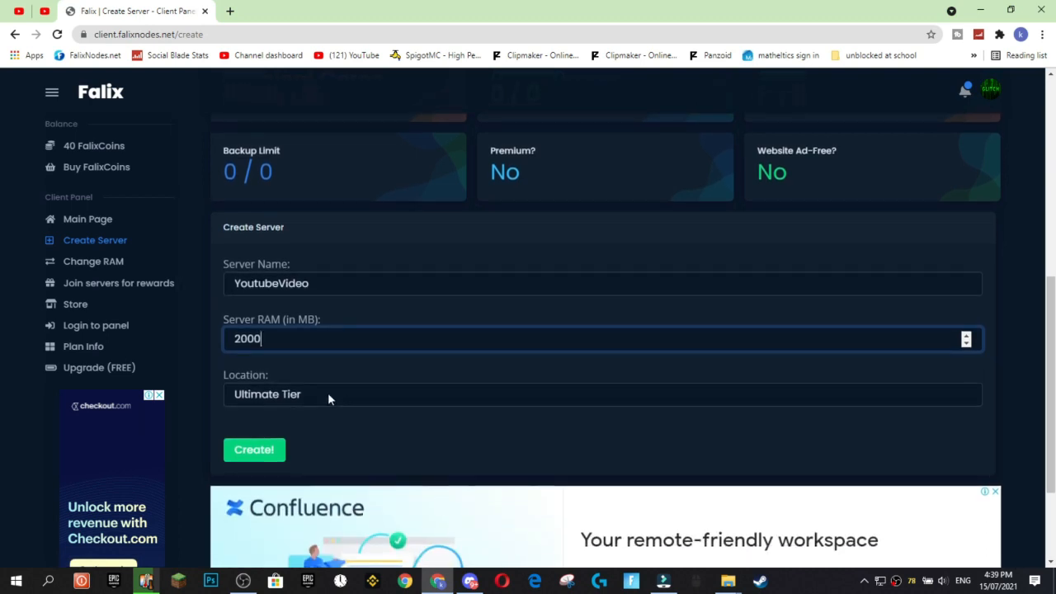
left_click(602, 393)
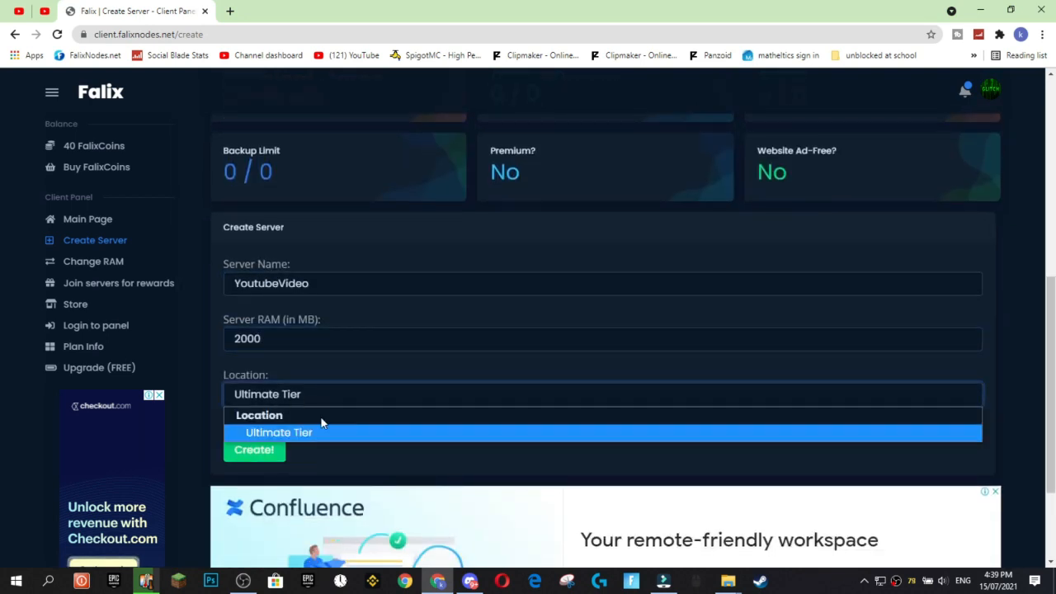
left_click(279, 432)
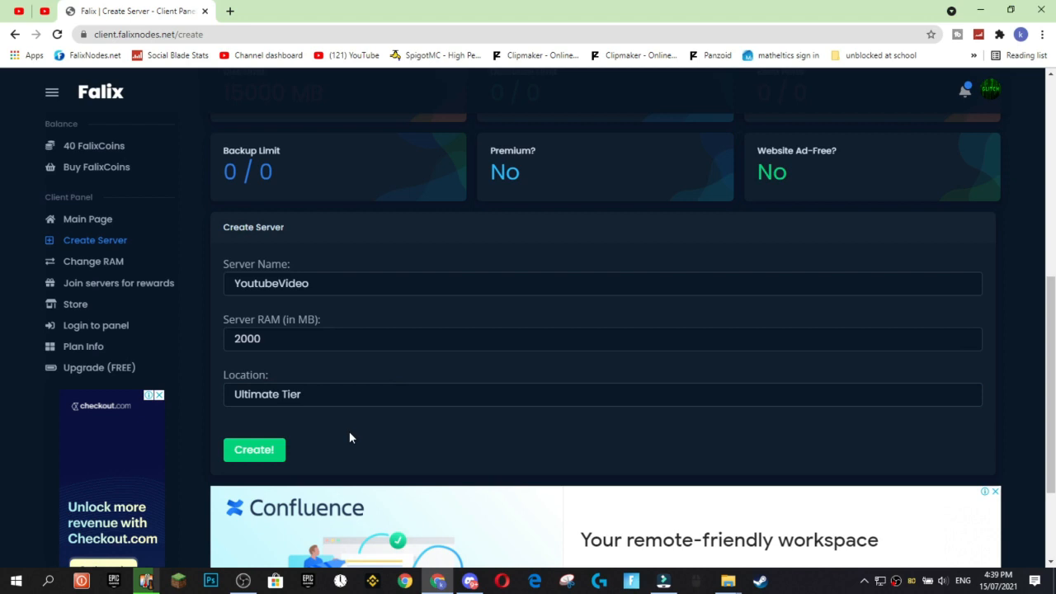
mouse_move(1051, 339)
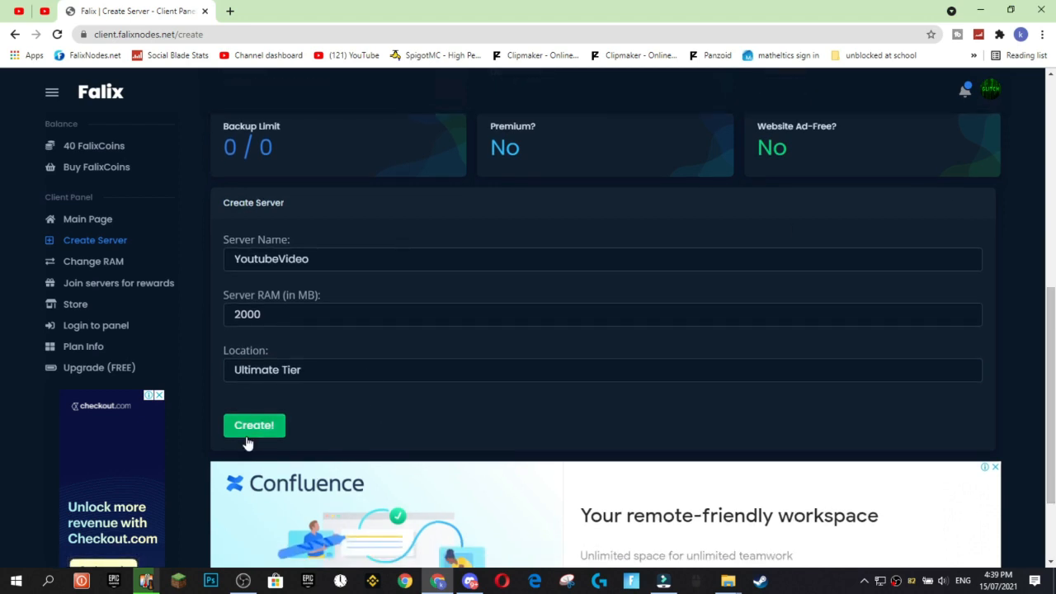
left_click(254, 424)
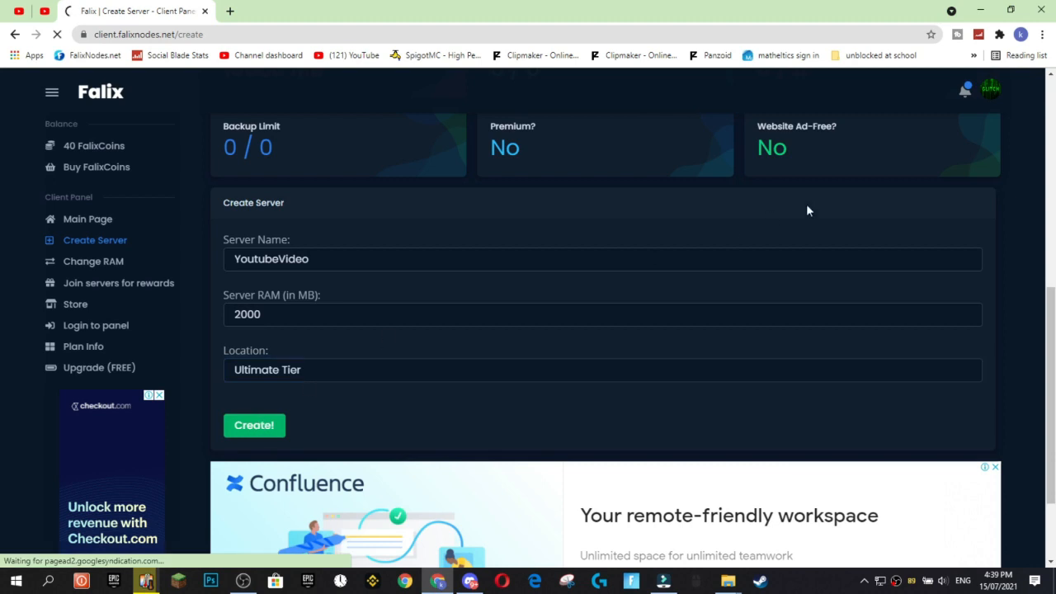
- Highlight the server's 2000 MB memory value and open the Change RAM page
left_click(254, 424)
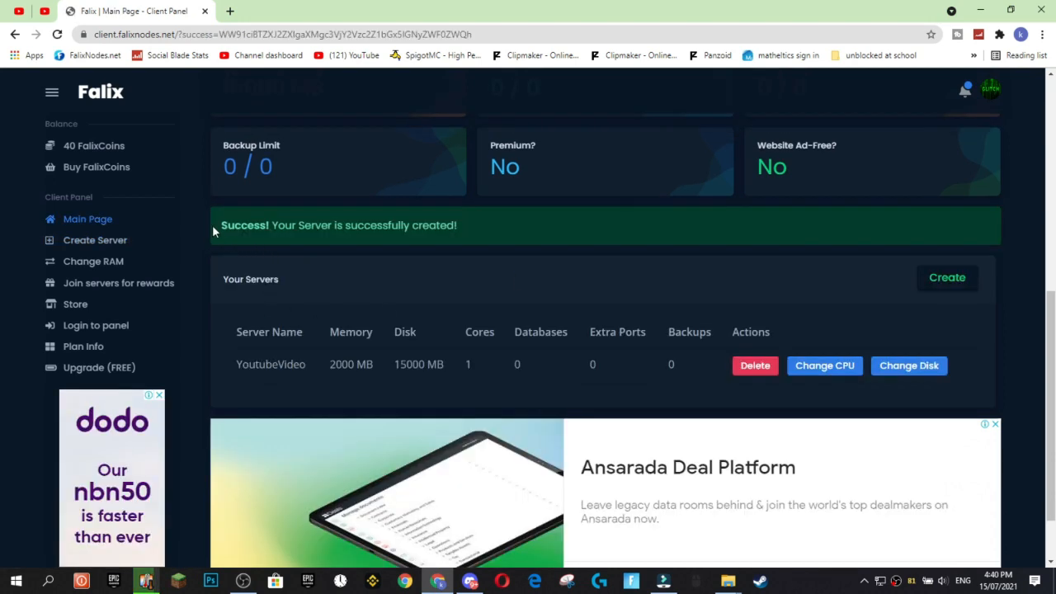
mouse_move(556, 236)
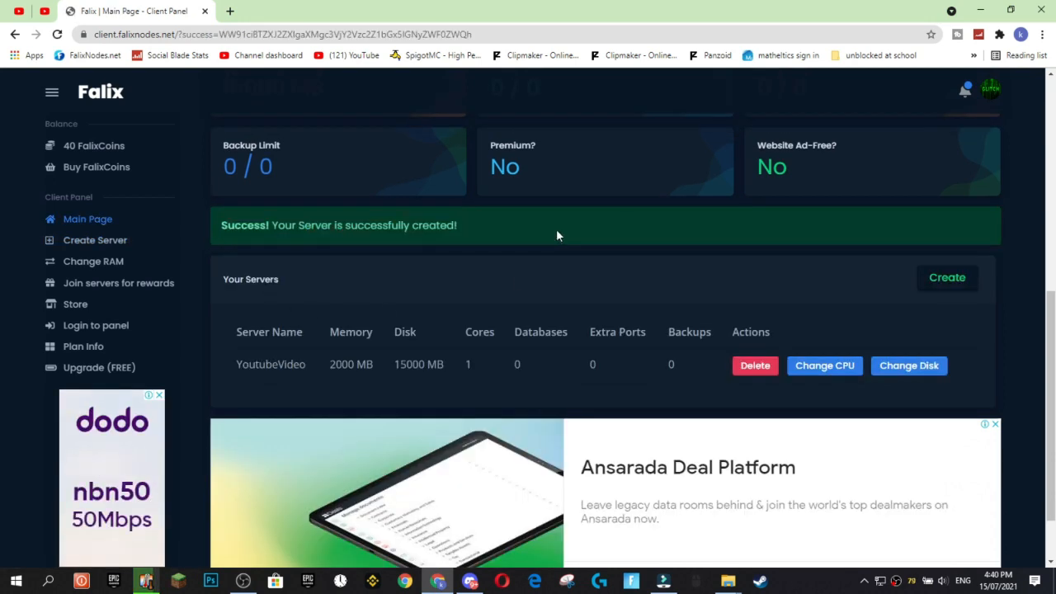
double_click(271, 364)
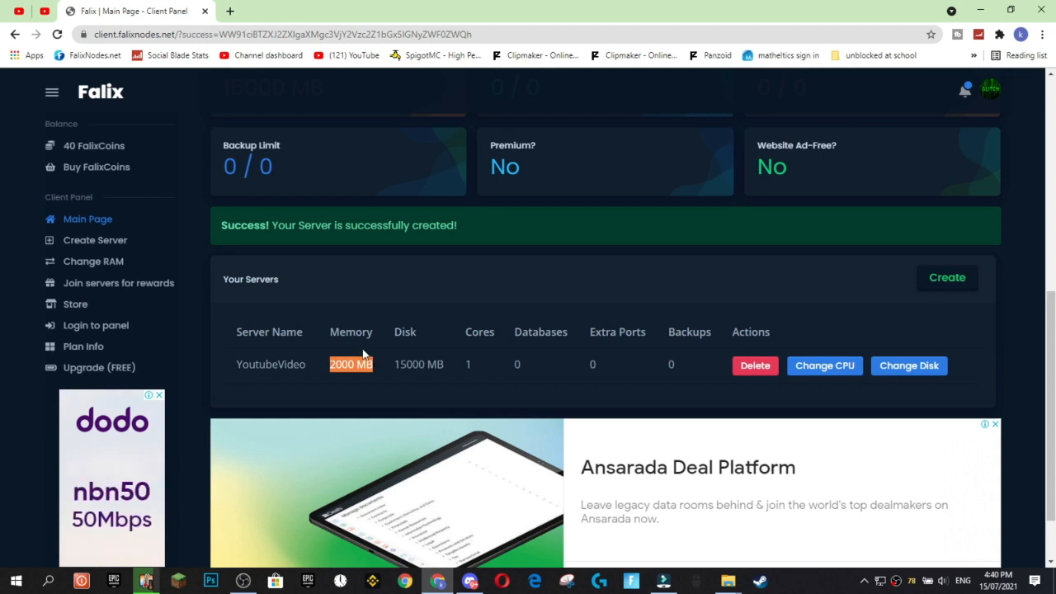
left_click(93, 260)
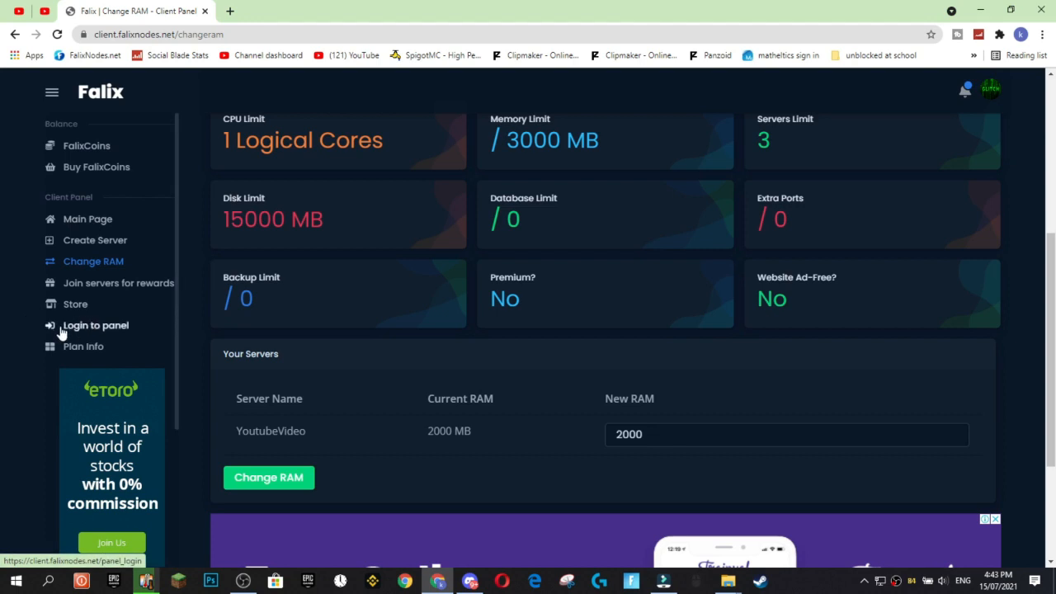
left_click(95, 325)
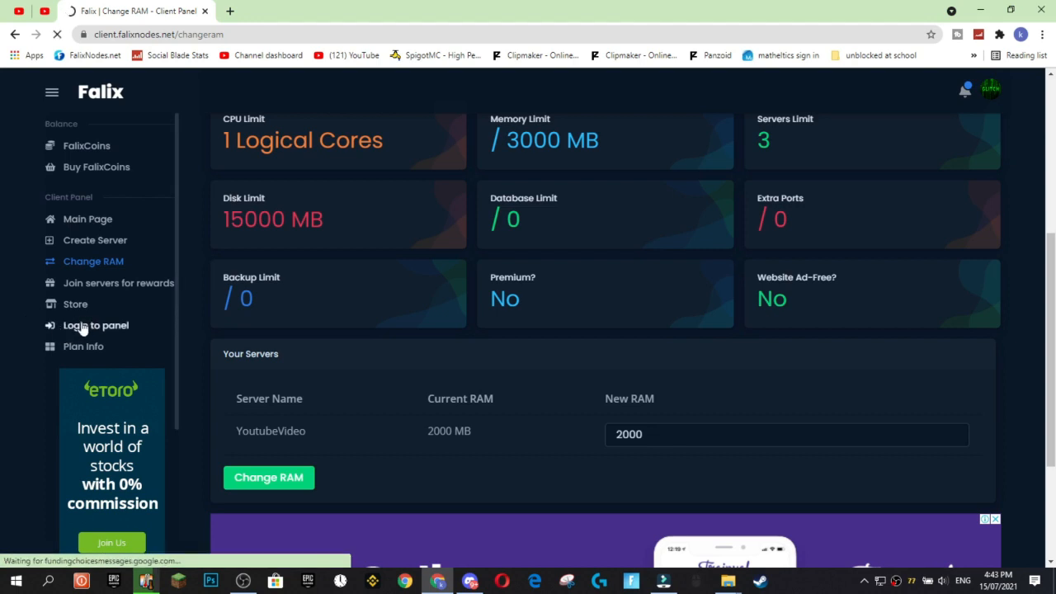
- Open the game panel in a new tab, reset its password, and select the new one
left_click(94, 325)
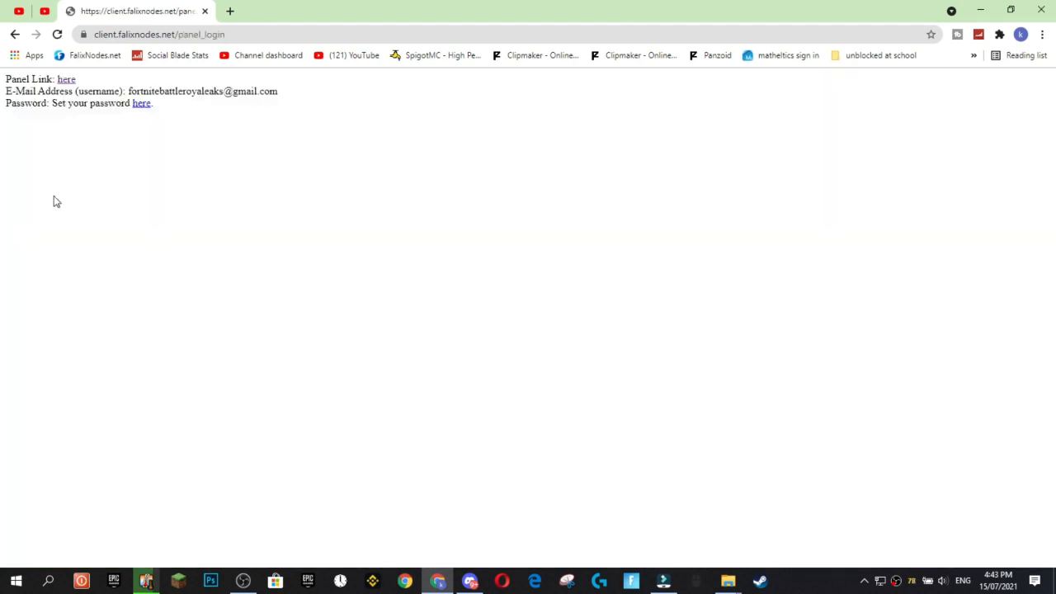
right_click(66, 79)
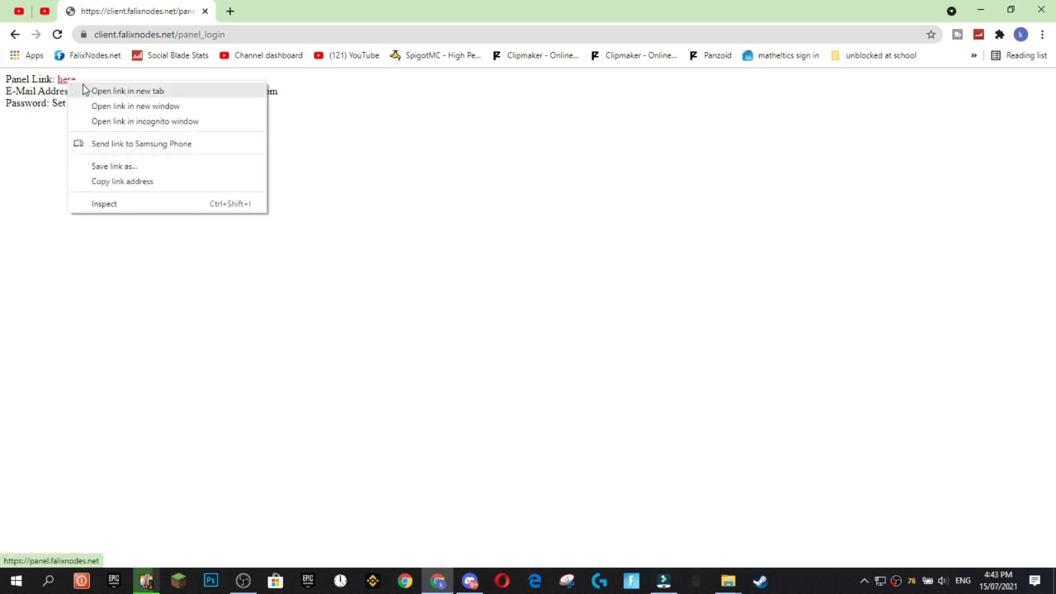
left_click(127, 90)
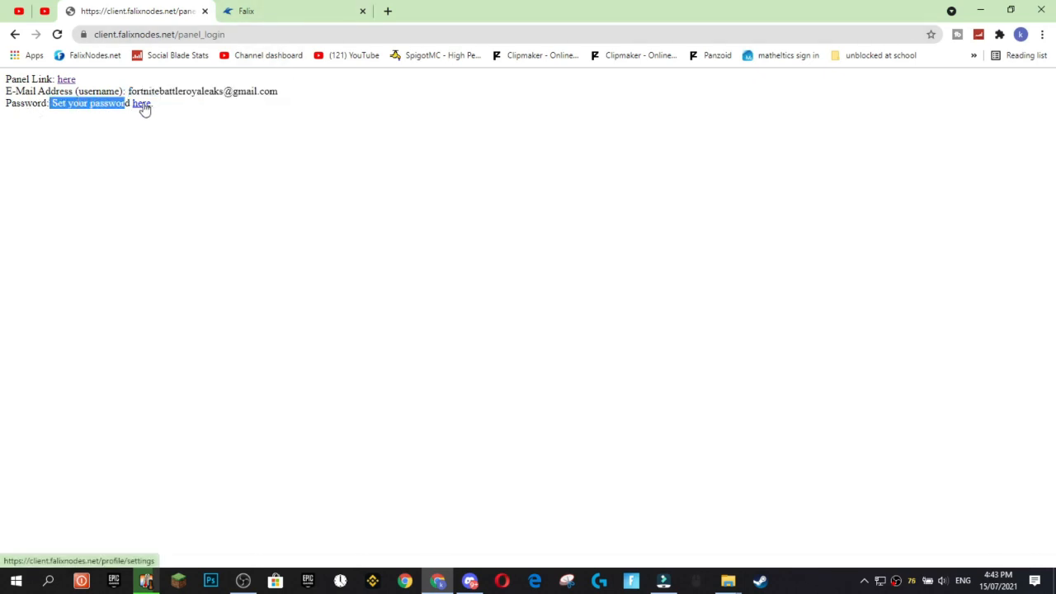
left_click(141, 103)
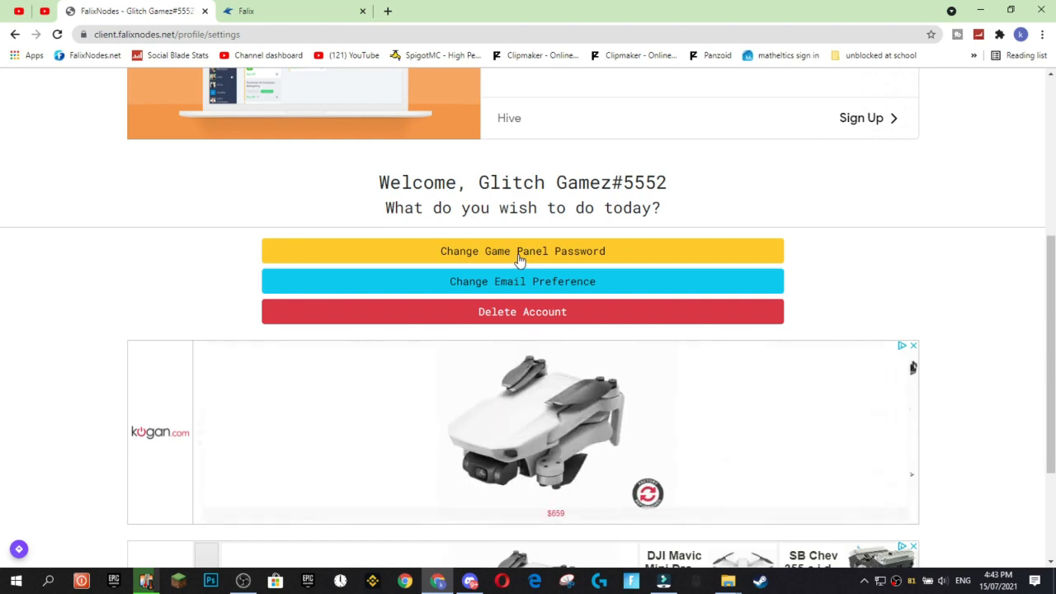
left_click(522, 251)
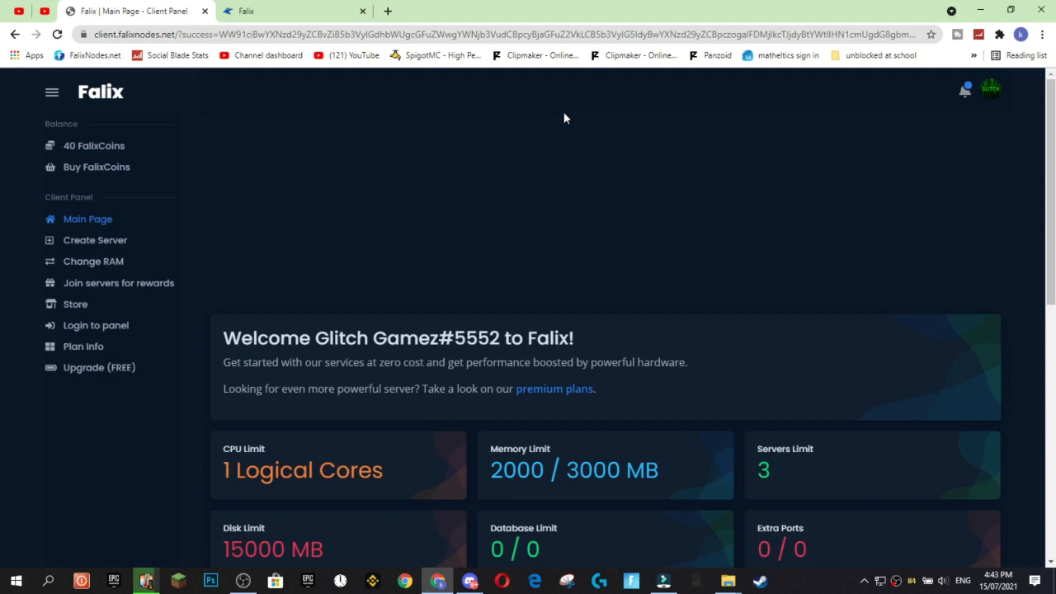
scroll("down", 3)
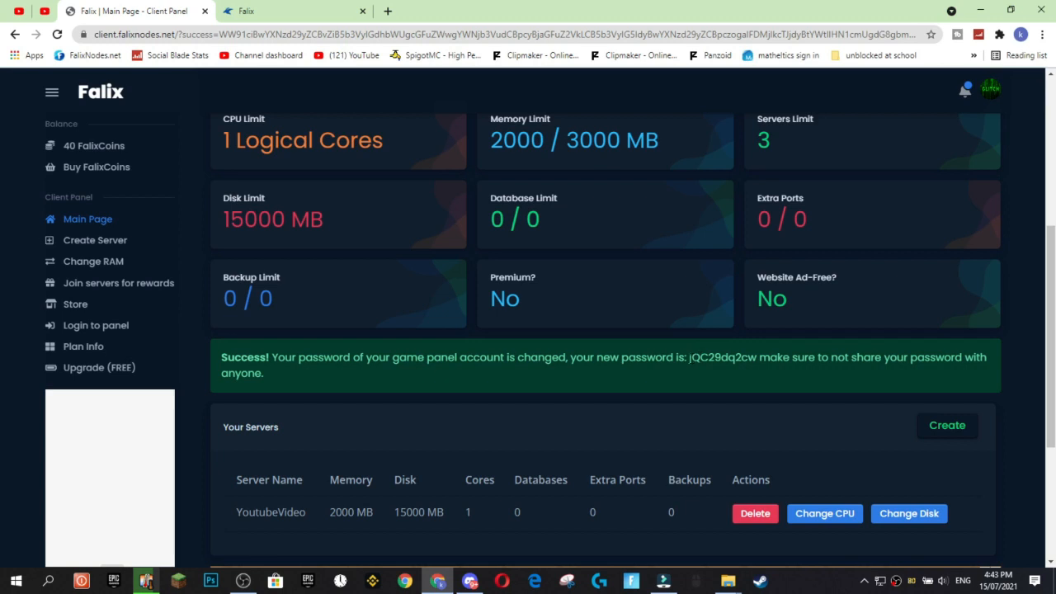
double_click(721, 358)
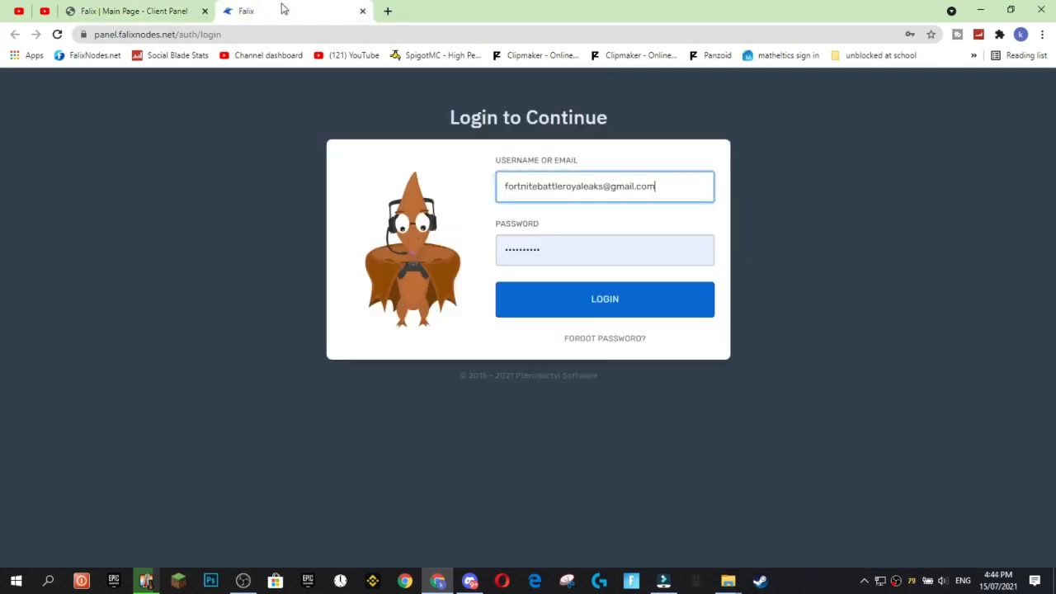
- Log in to the game panel with the newly issued password
left_click(604, 298)
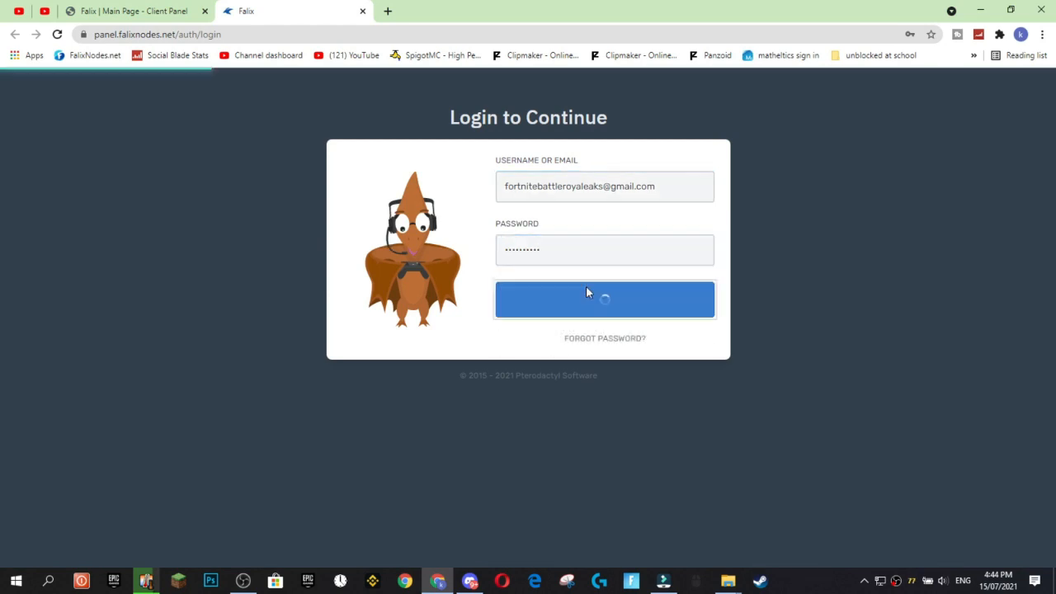
left_click(605, 298)
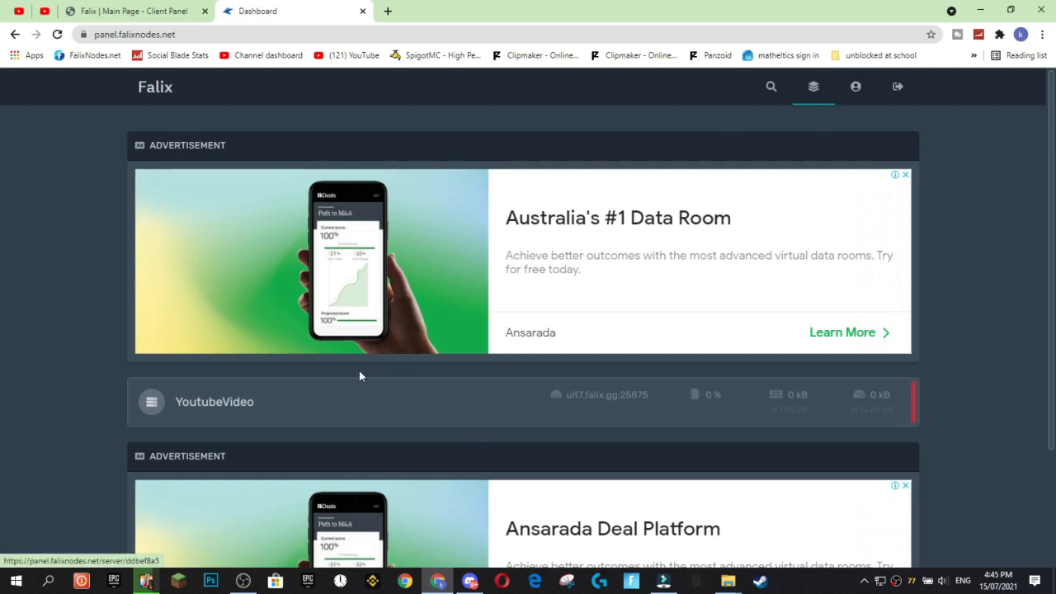
mouse_move(254, 403)
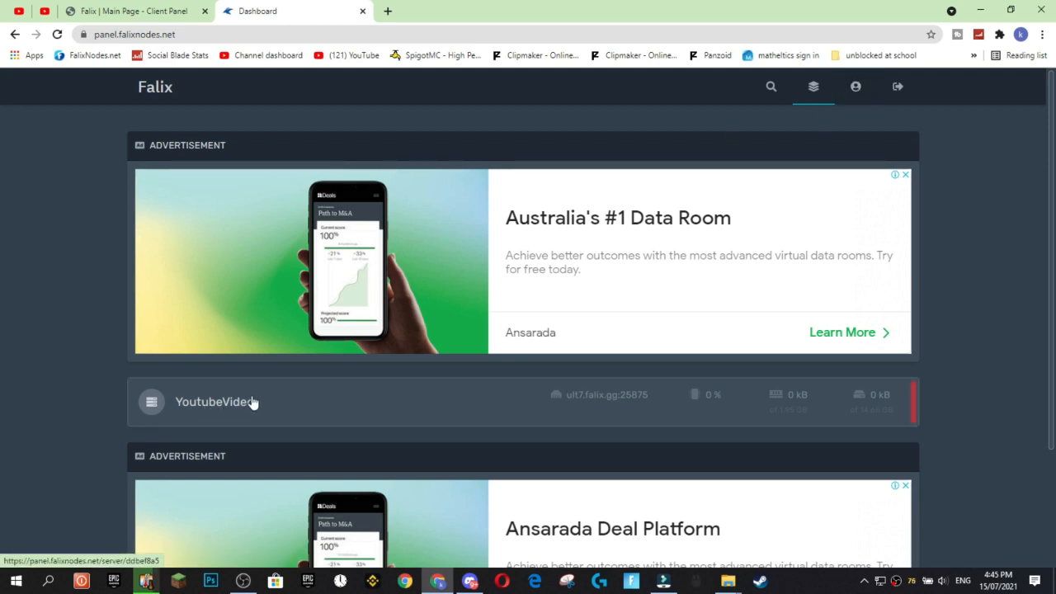
- Browse YoutubeVideo's File Manager, Schedules and Startup tabs, then return to Console
left_click(214, 401)
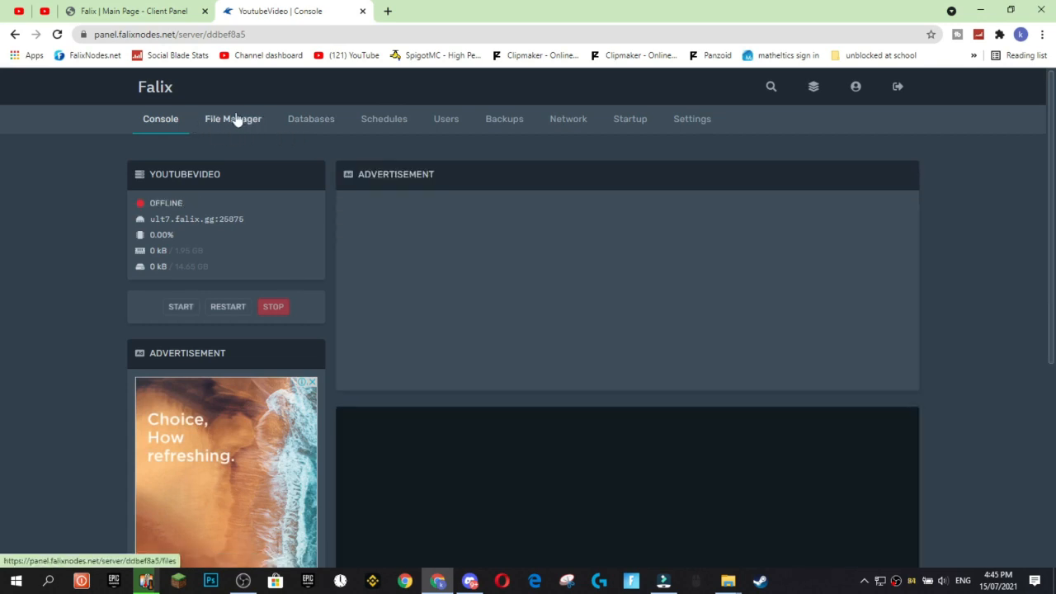
left_click(233, 118)
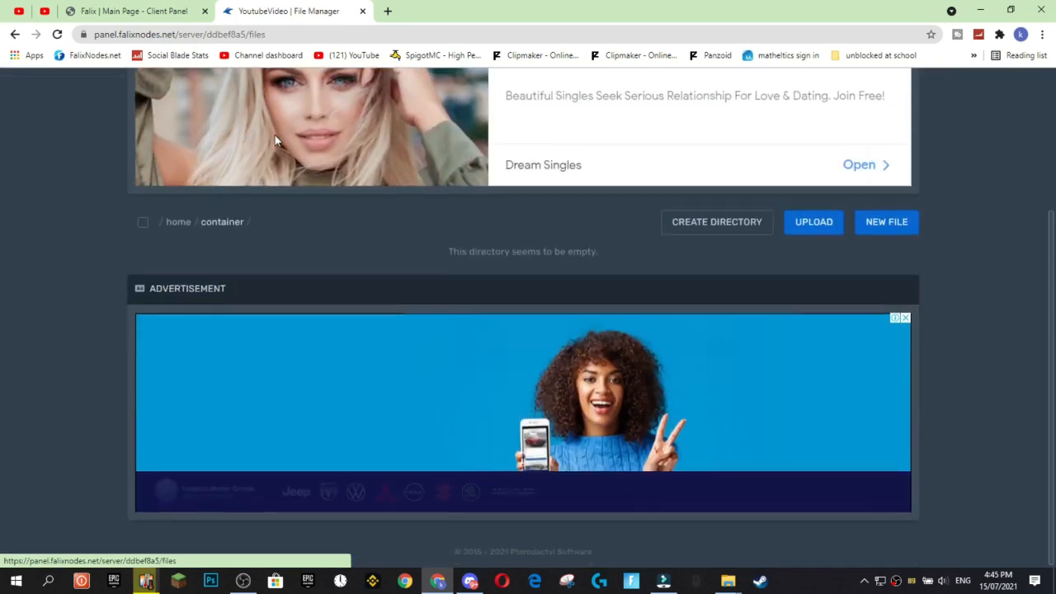
scroll("up", 3)
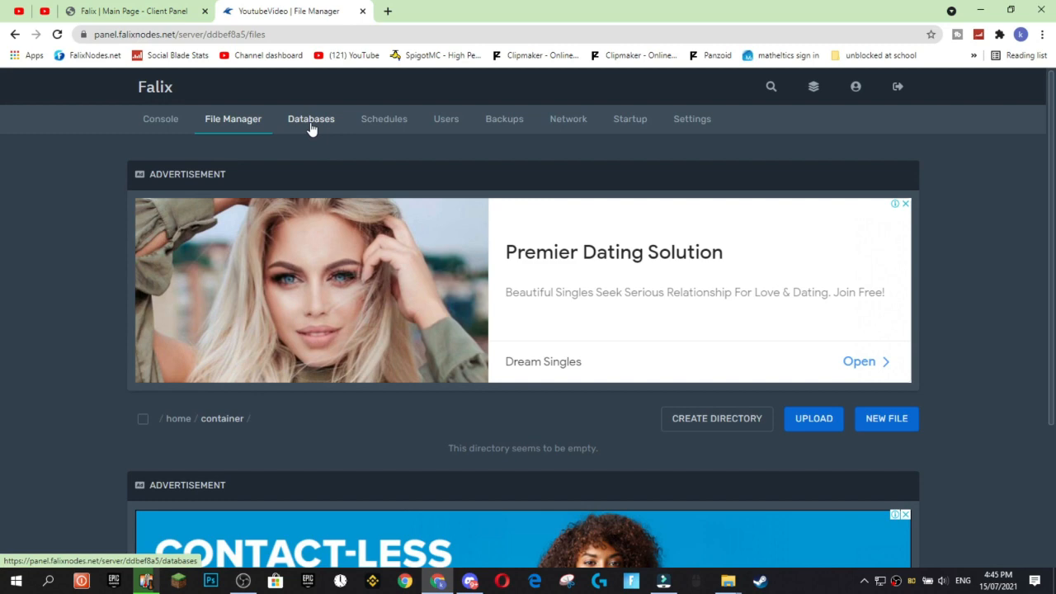
left_click(383, 118)
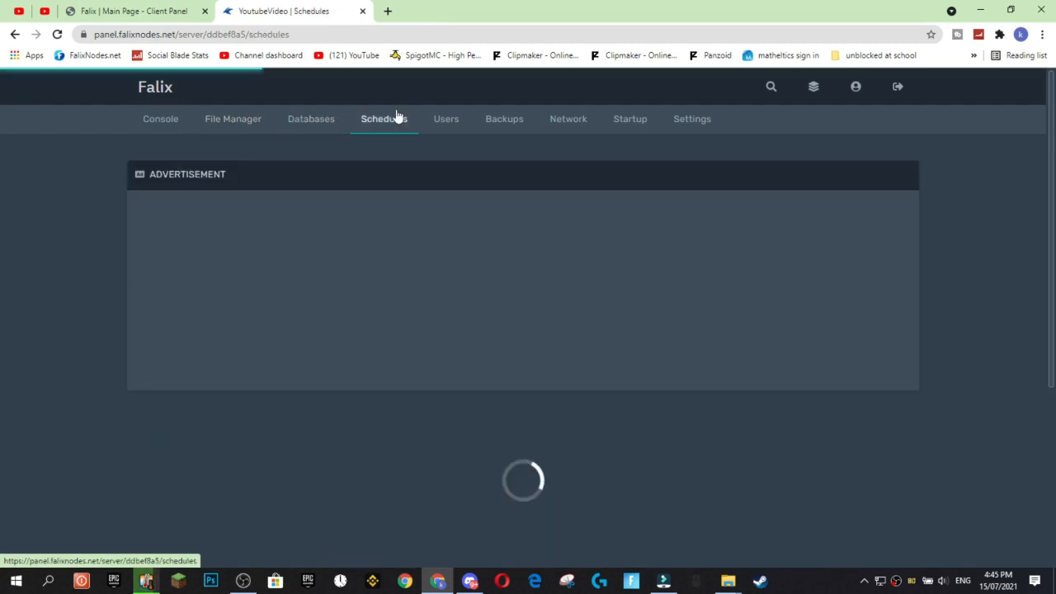
left_click(629, 118)
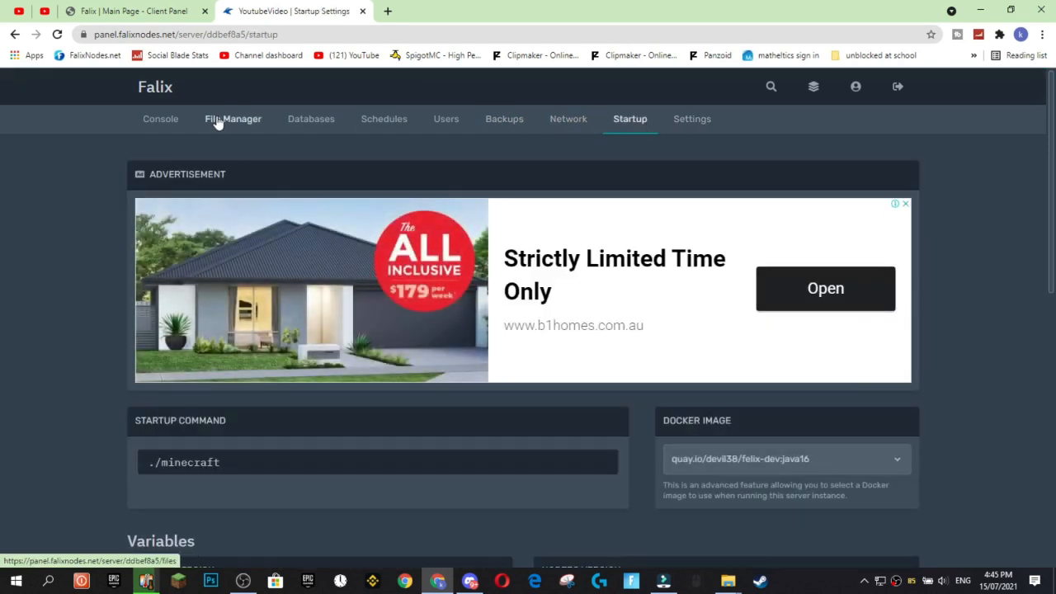
left_click(160, 119)
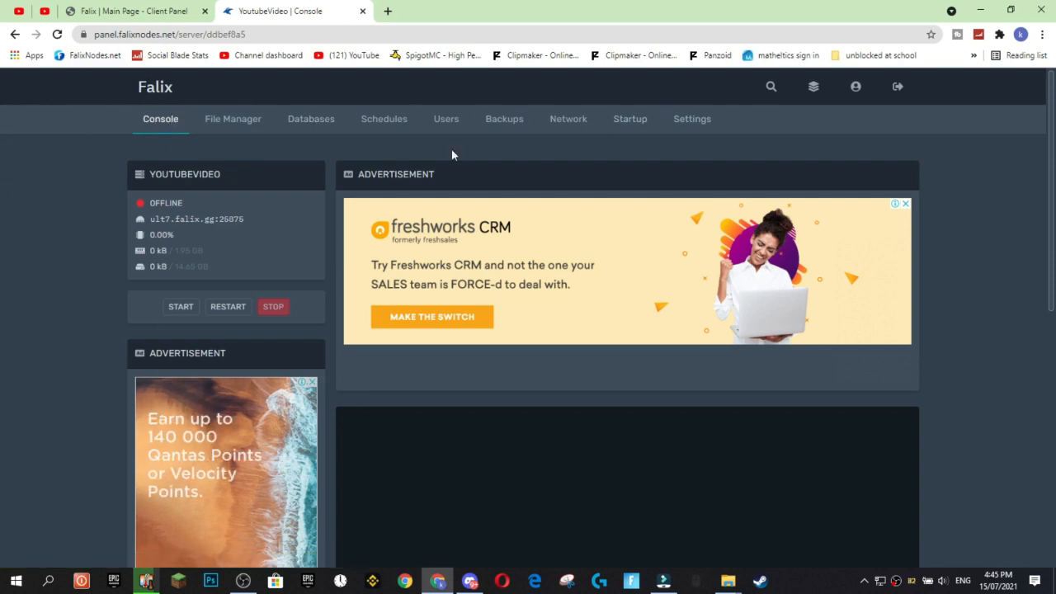
scroll("down", 3)
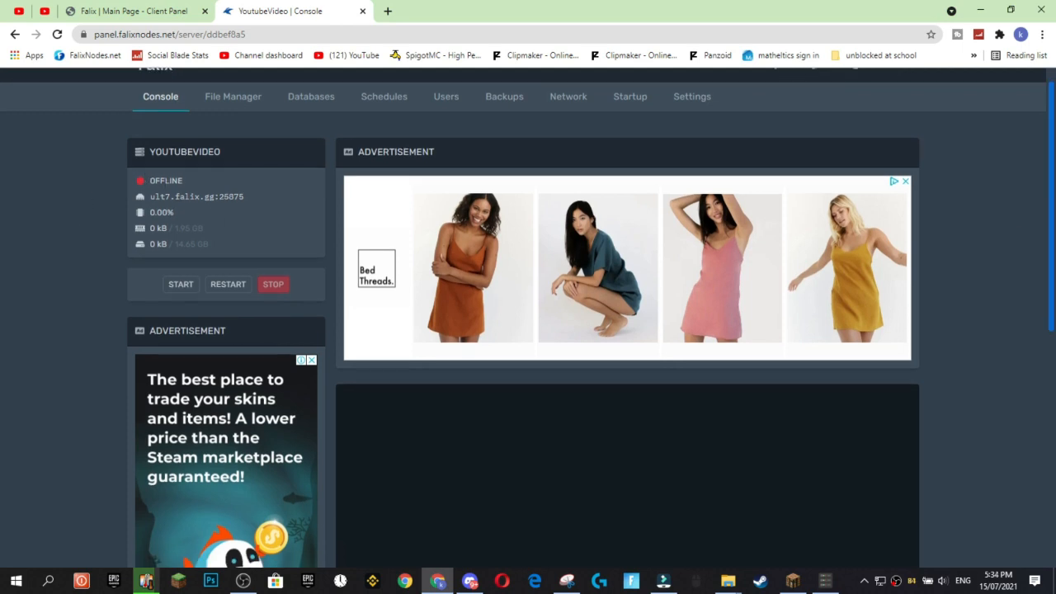
- Start the YoutubeVideo server and install PaperMC version 1.16.1 from the console
left_click(181, 283)
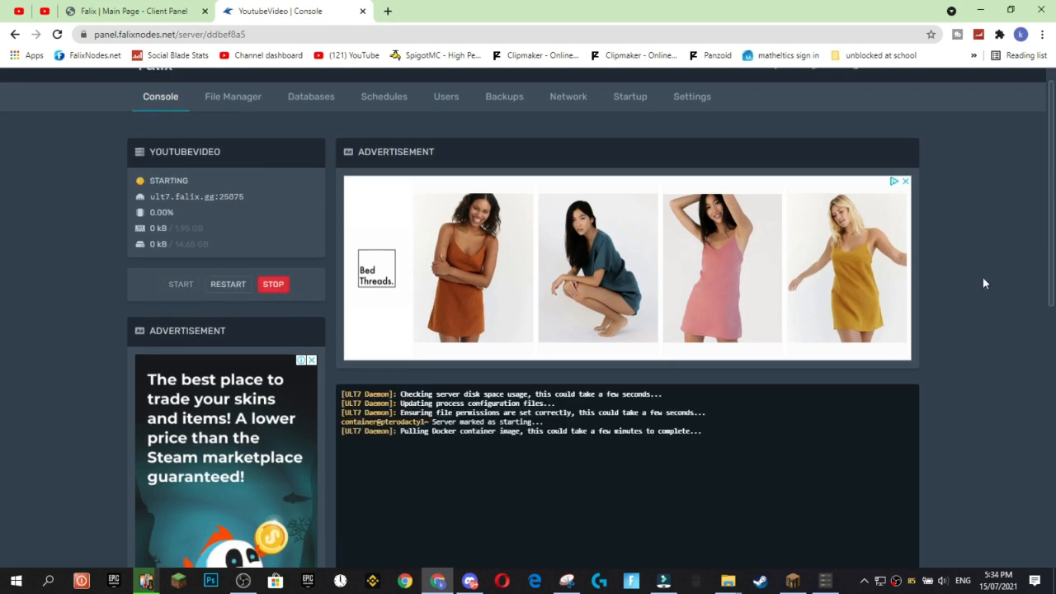
scroll("down", 3)
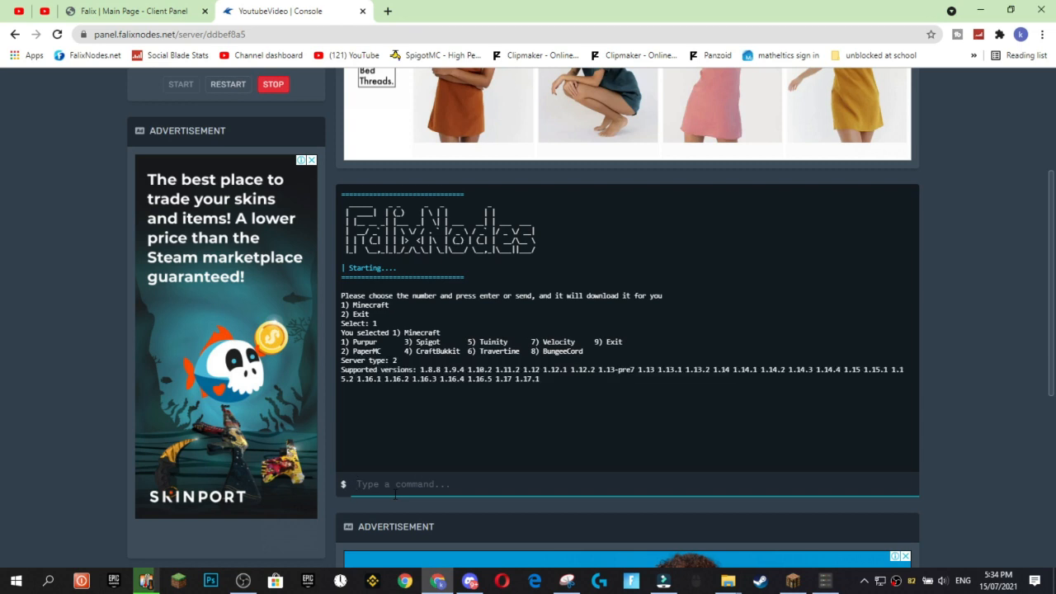
type("1.1")
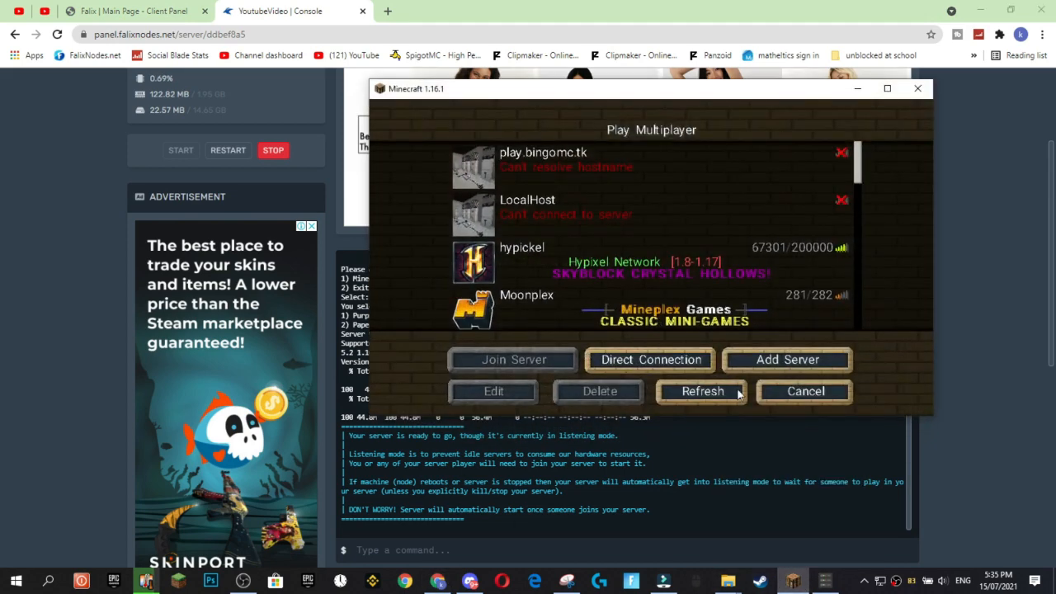
- Try joining the Falix server from Minecraft to wake it up
left_click_drag(652, 88, 725, 70)
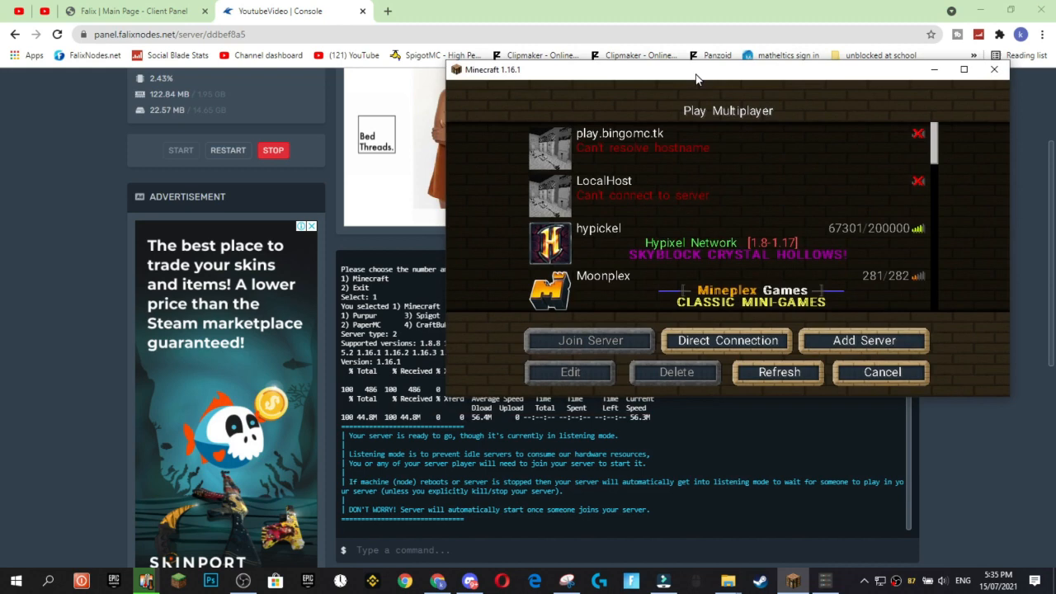
left_click(589, 340)
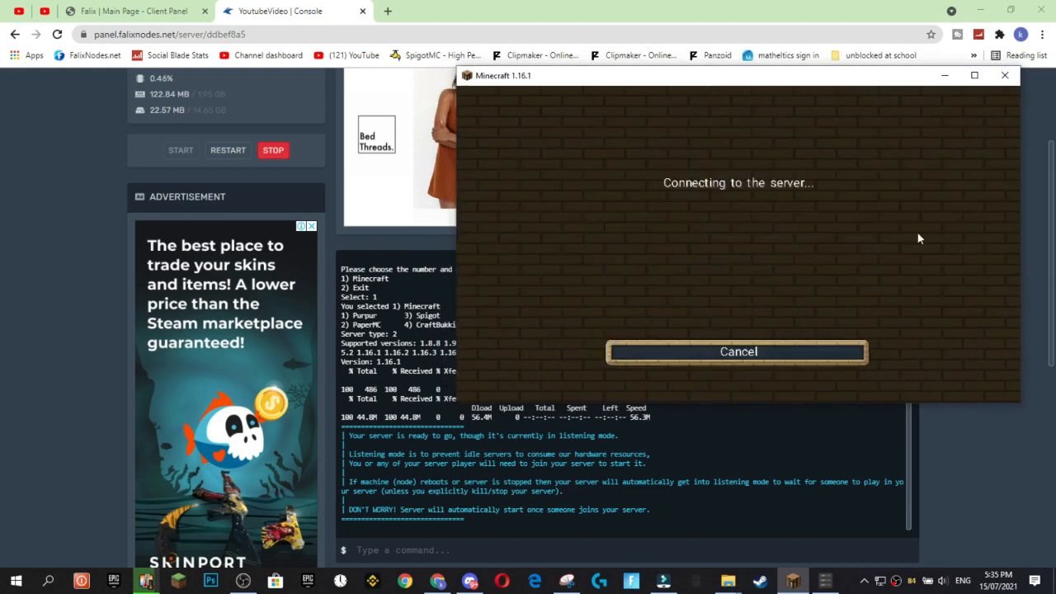
left_click(737, 352)
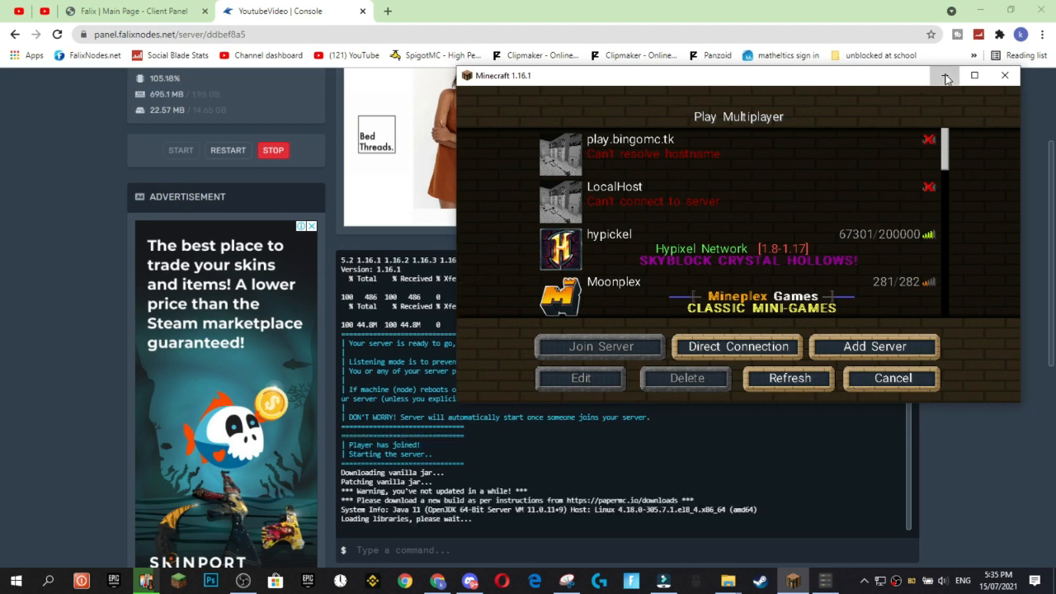
- Accept the Minecraft EULA in the panel and view the Startup settings
left_click(1003, 75)
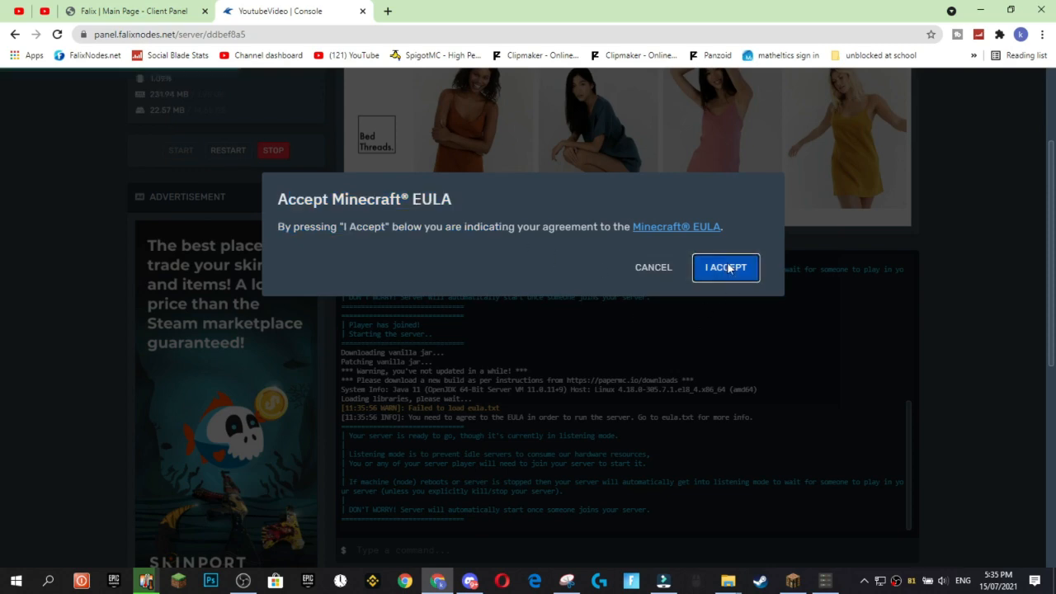
left_click(725, 268)
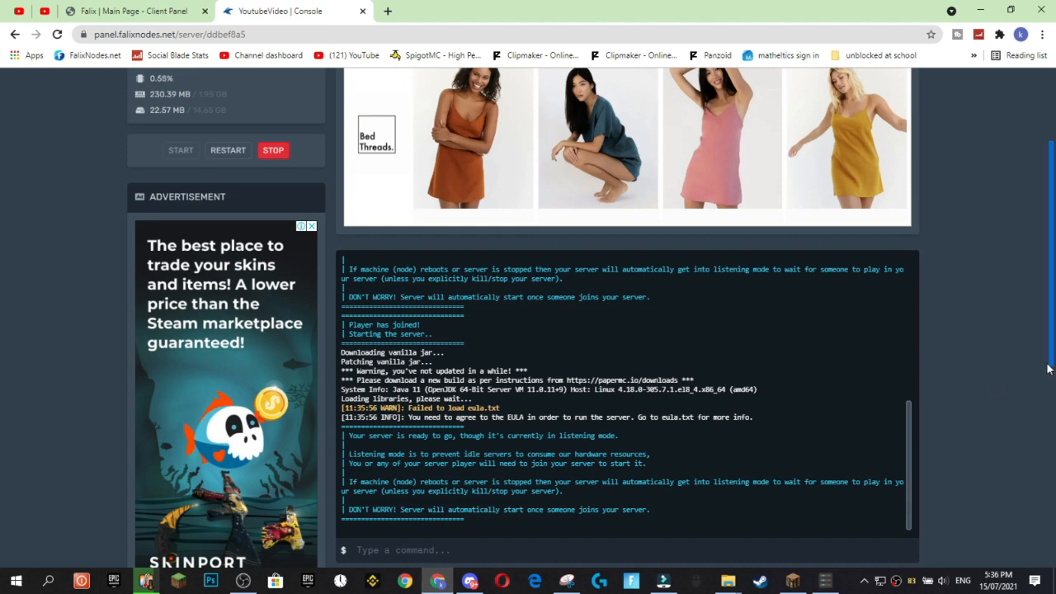
left_click(630, 118)
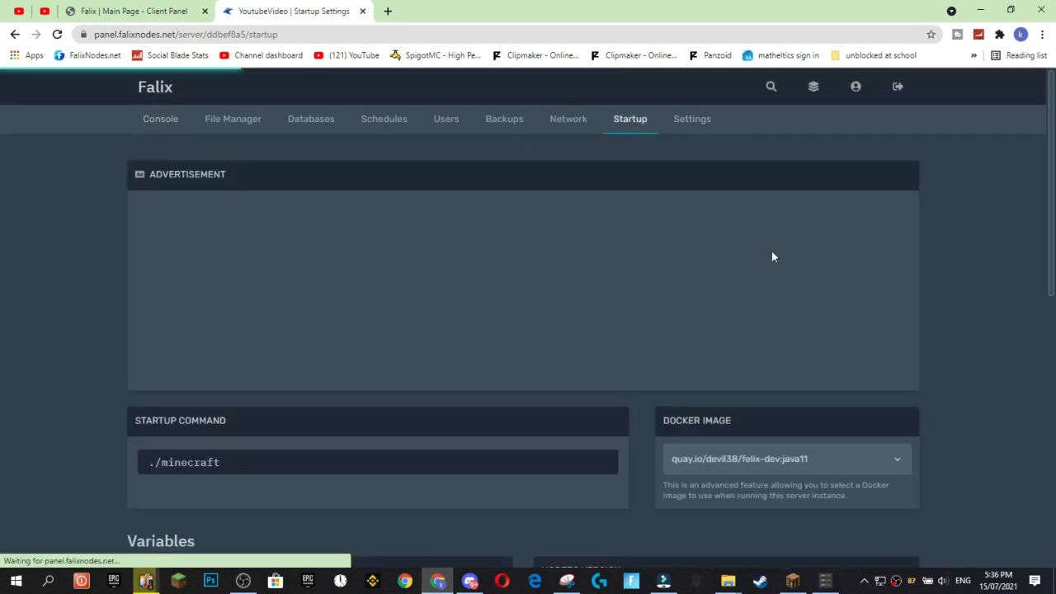
- Browse the java16, java11 and java8 Docker images, keep java11, and return to the console
scroll("down", 3)
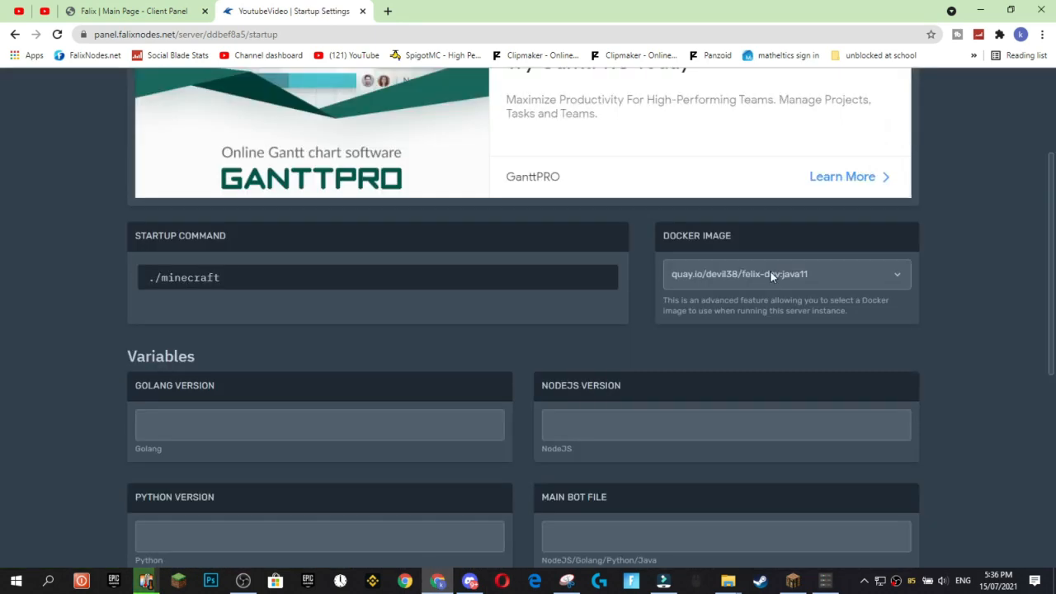
left_click(785, 273)
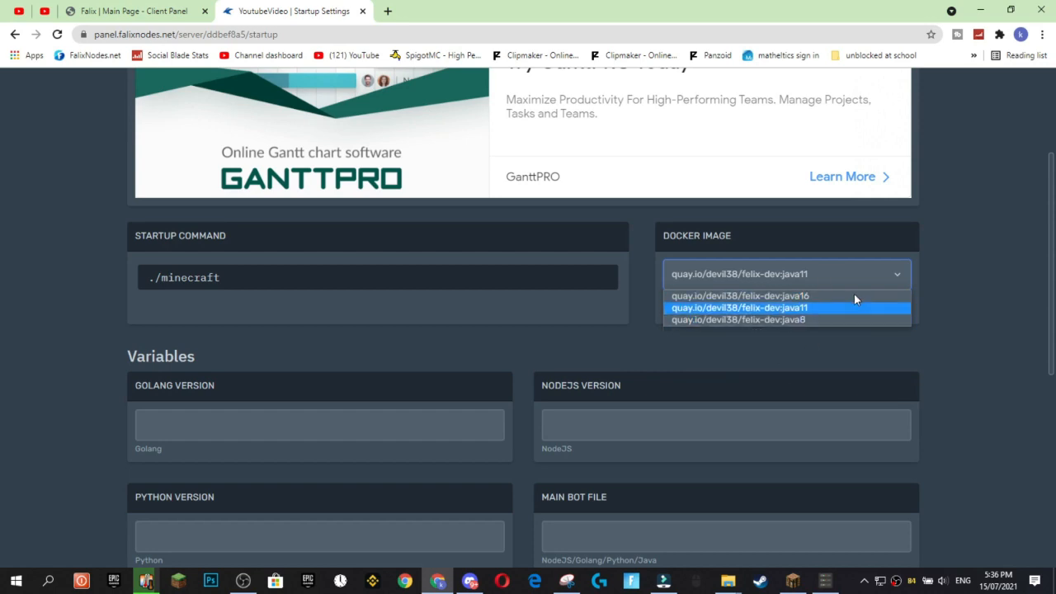
mouse_move(762, 307)
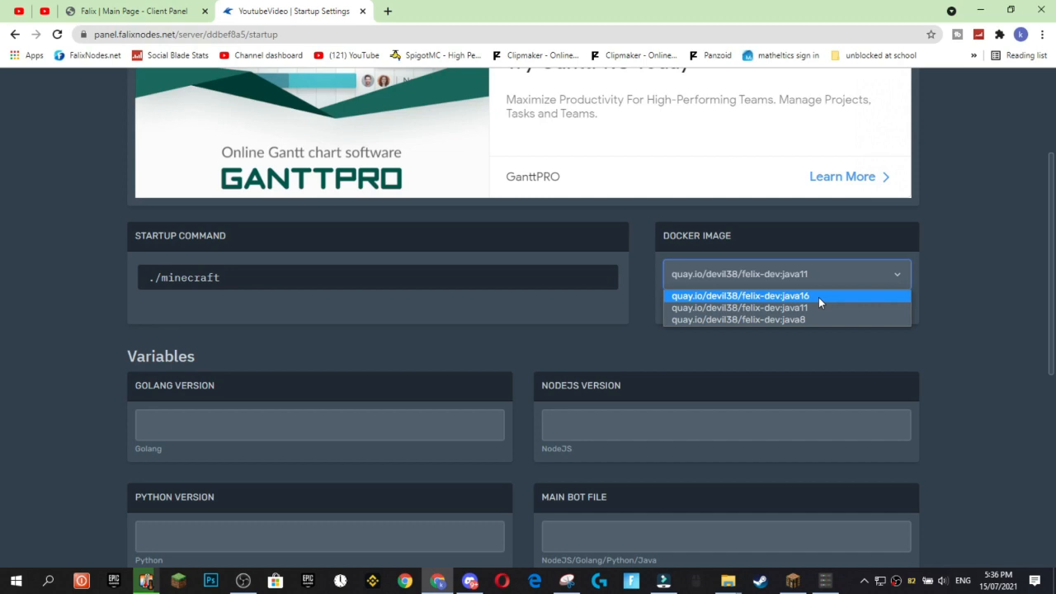
mouse_move(808, 308)
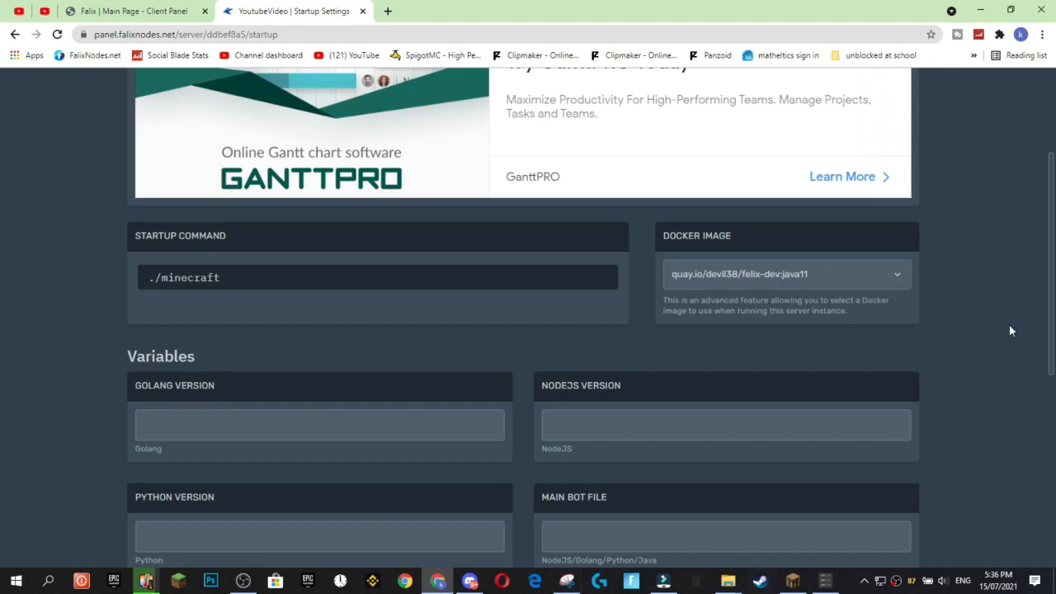
left_click(784, 273)
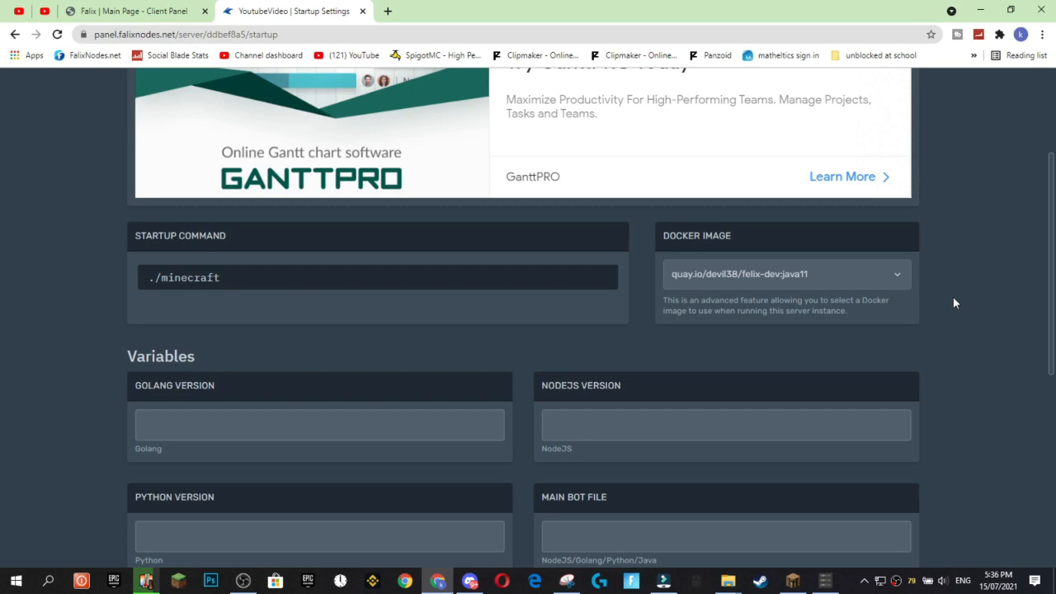
left_click(785, 273)
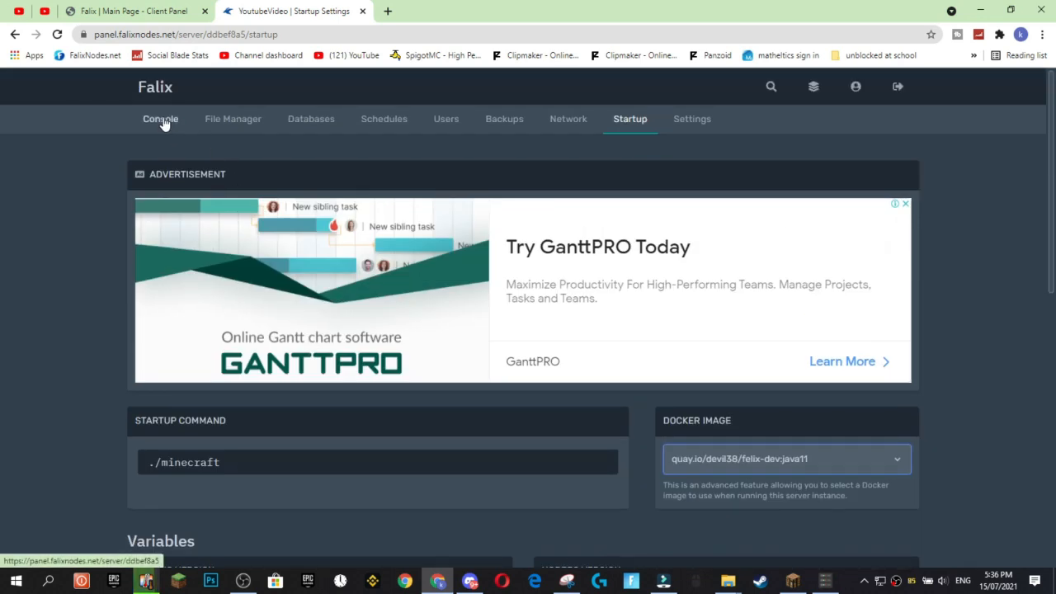
left_click(160, 119)
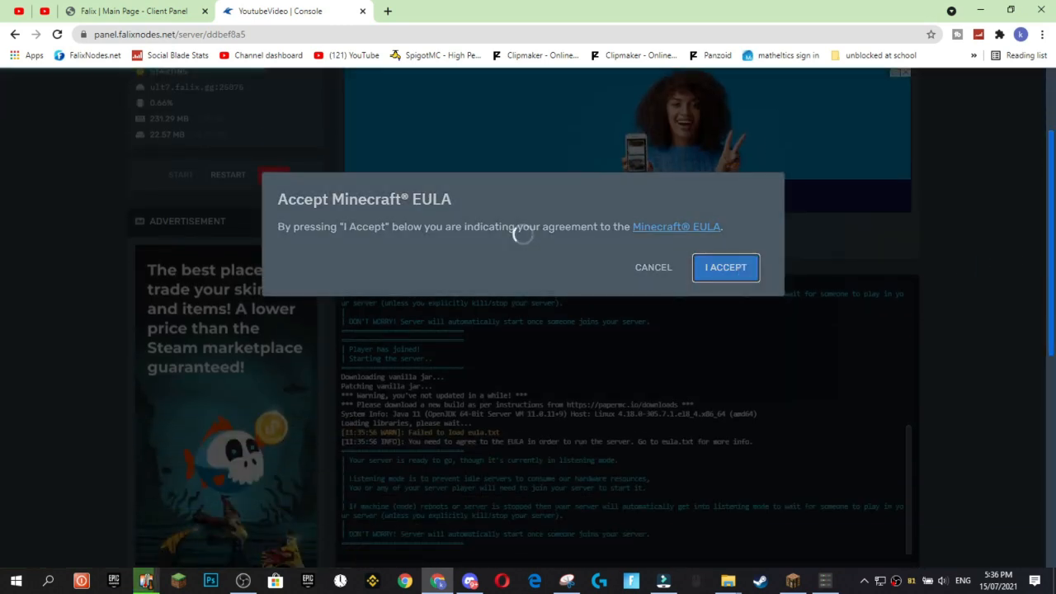
- Accept the EULA, retry joining from Minecraft, and place the game window beside the console
left_click(725, 267)
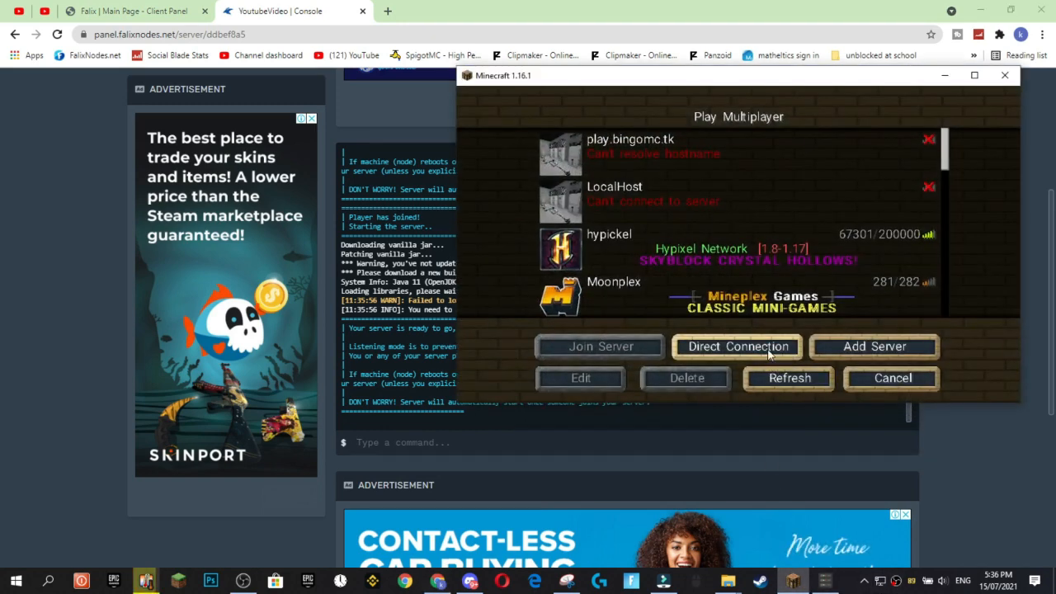
left_click(600, 345)
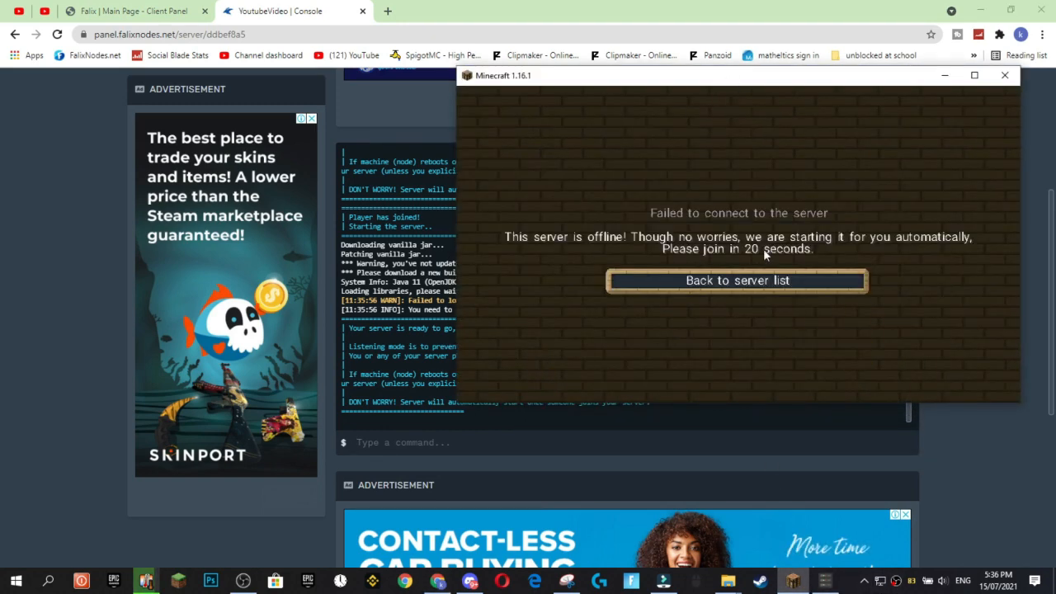
left_click(736, 280)
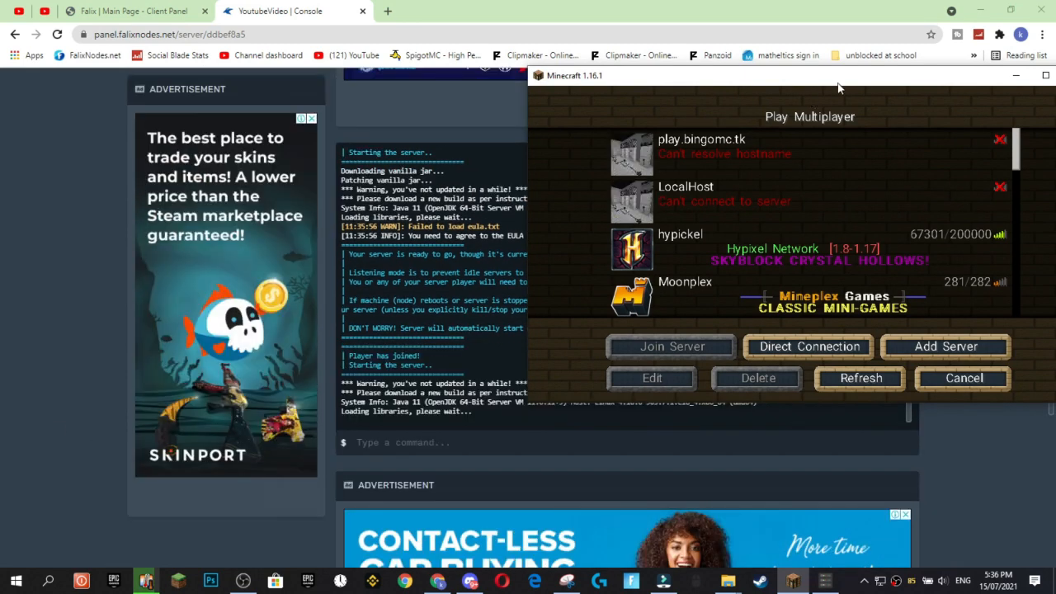
left_click_drag(839, 75, 806, 42)
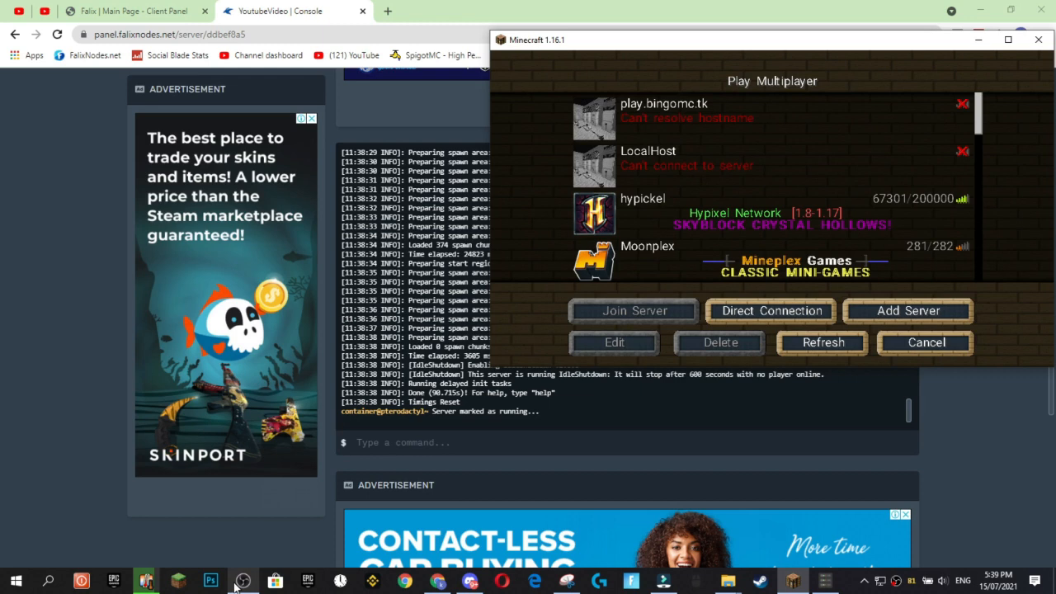
- Join ult7.falix.gg by direct connection and enter the world
scroll("up", 3)
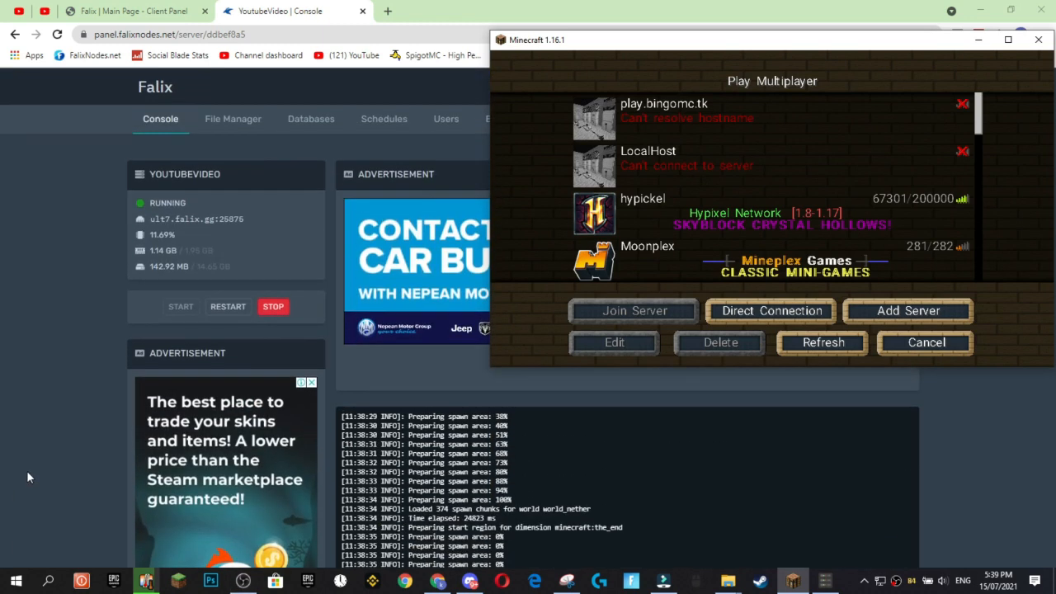
mouse_move(69, 211)
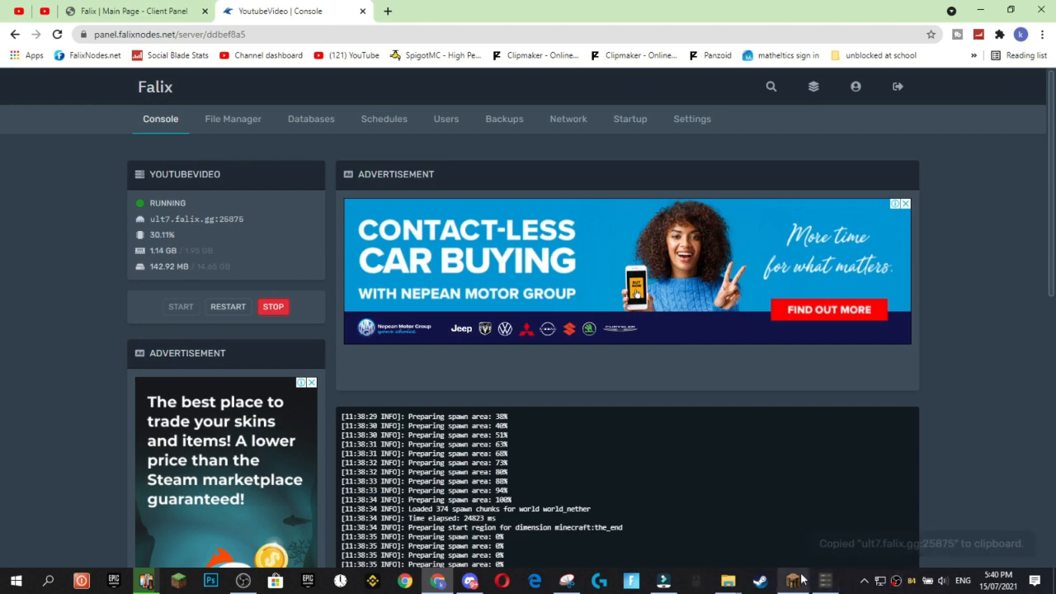
left_click(791, 580)
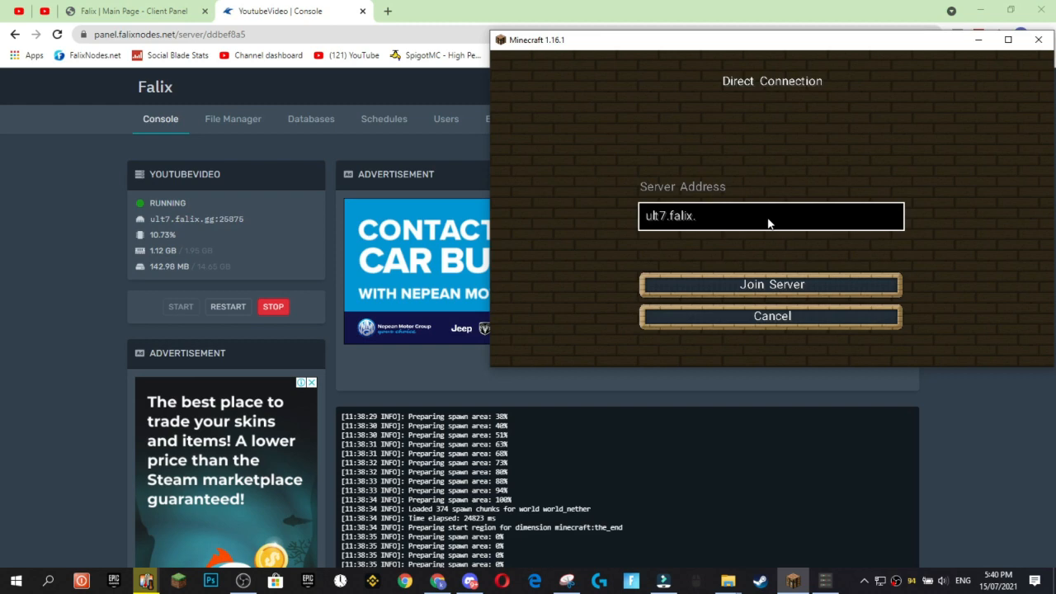
left_click(770, 284)
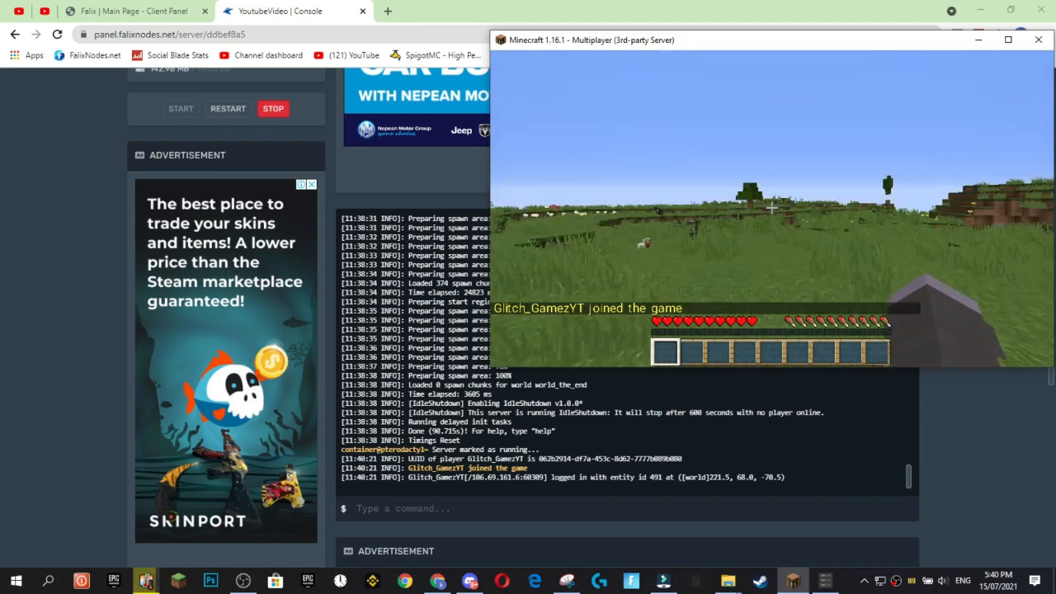
- Run /tps in chat to confirm 20.0 TPS, then leave the server
key("e")
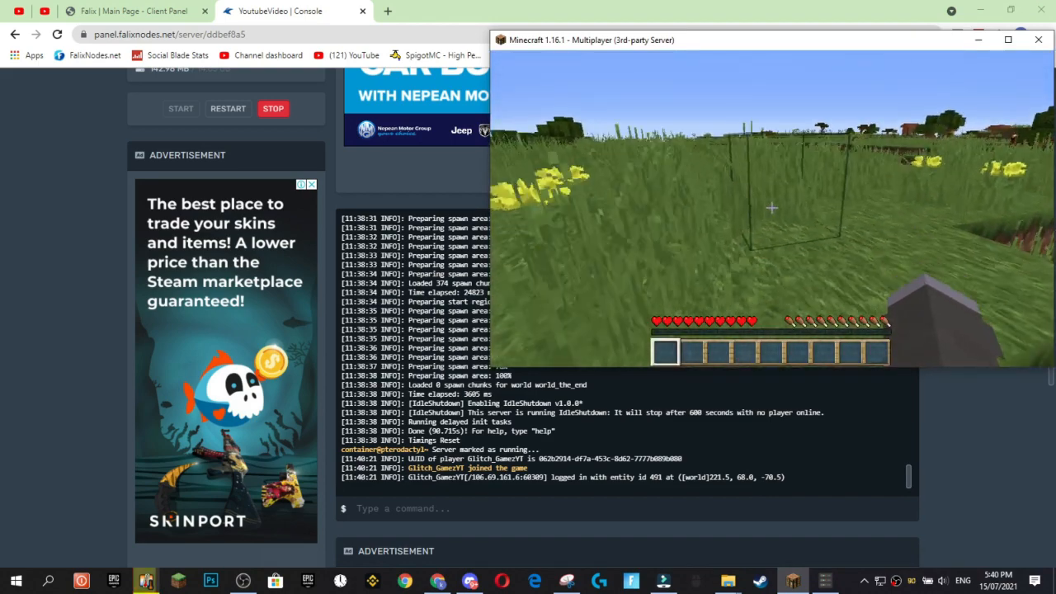
mouse_move(771, 206)
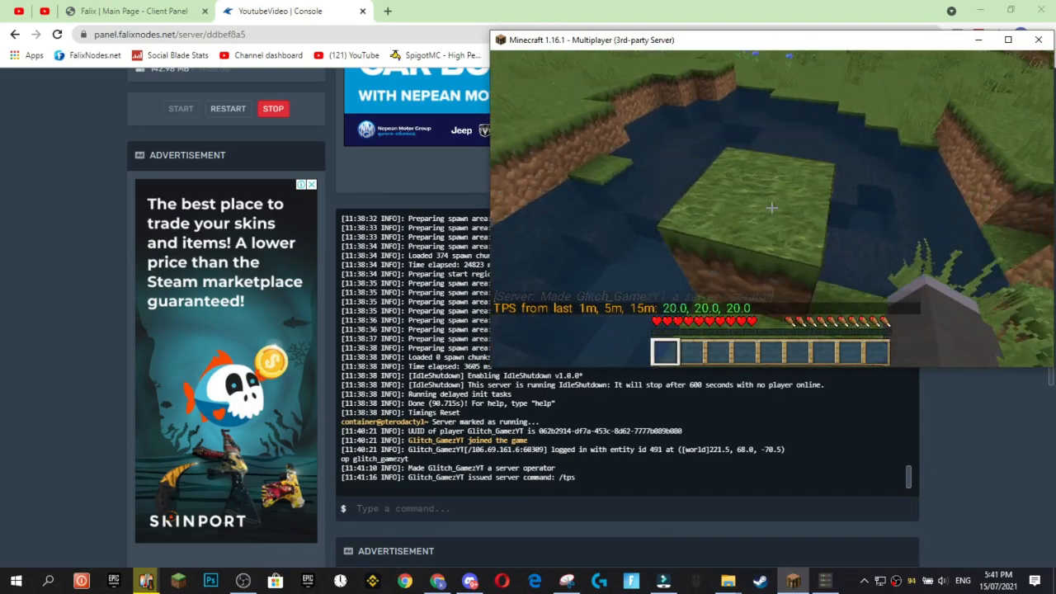
mouse_move(771, 207)
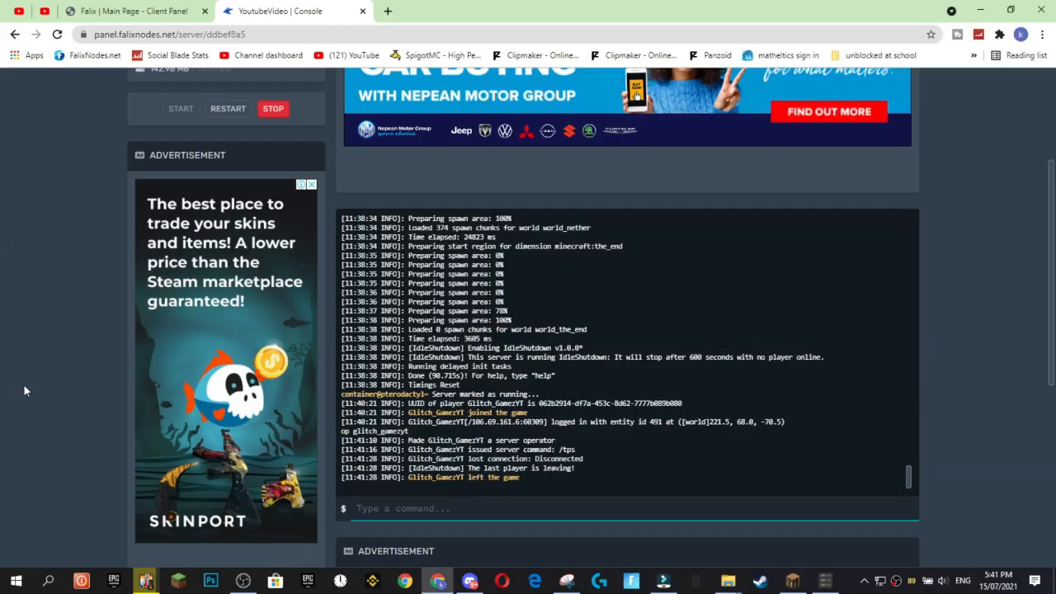
scroll("up", 3)
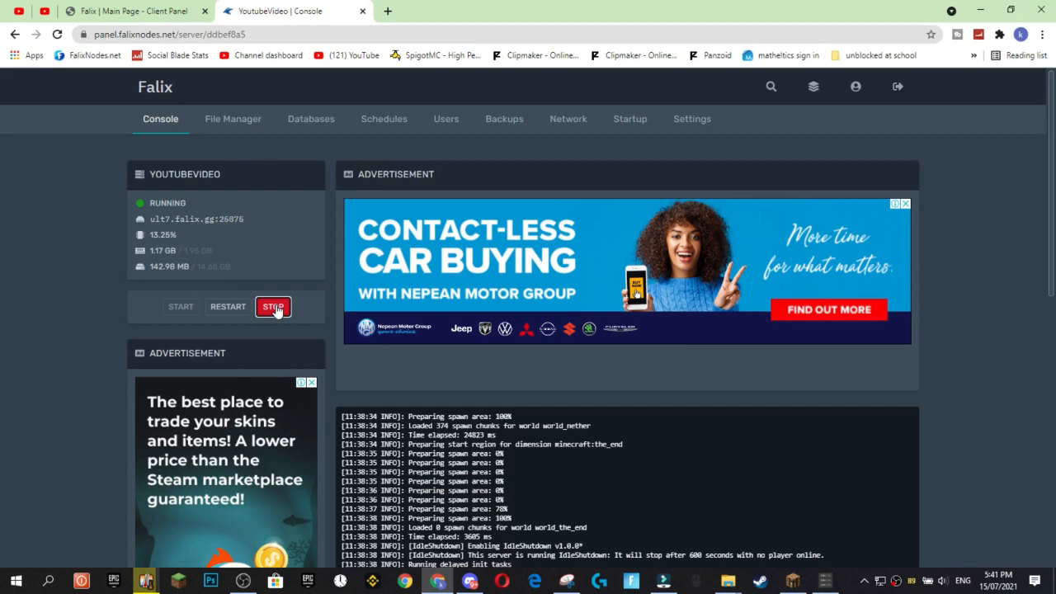
- Stop the YoutubeVideo server until offline and view its file manager
left_click(273, 306)
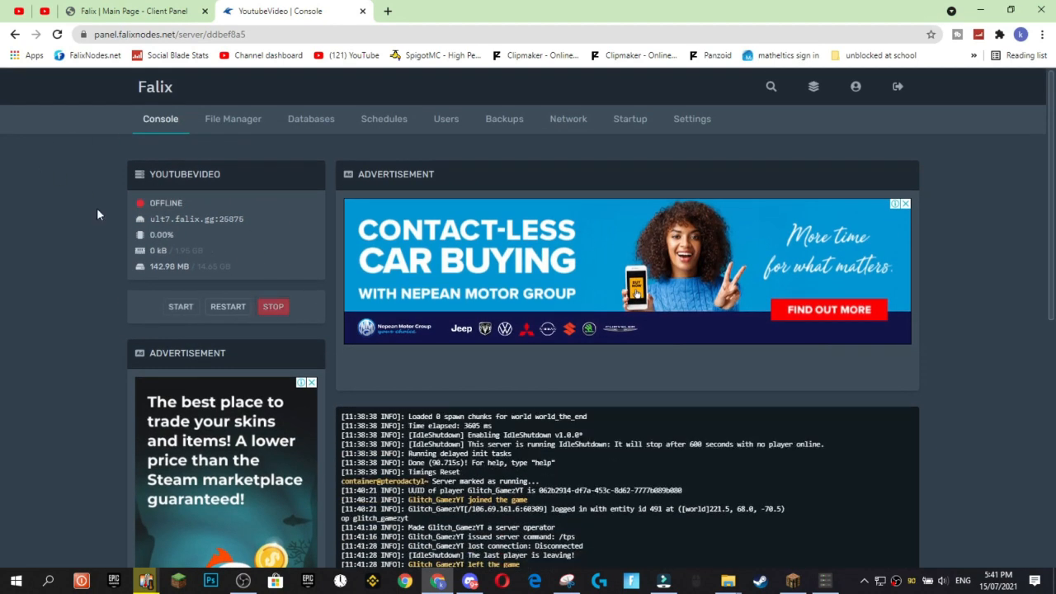
mouse_move(233, 118)
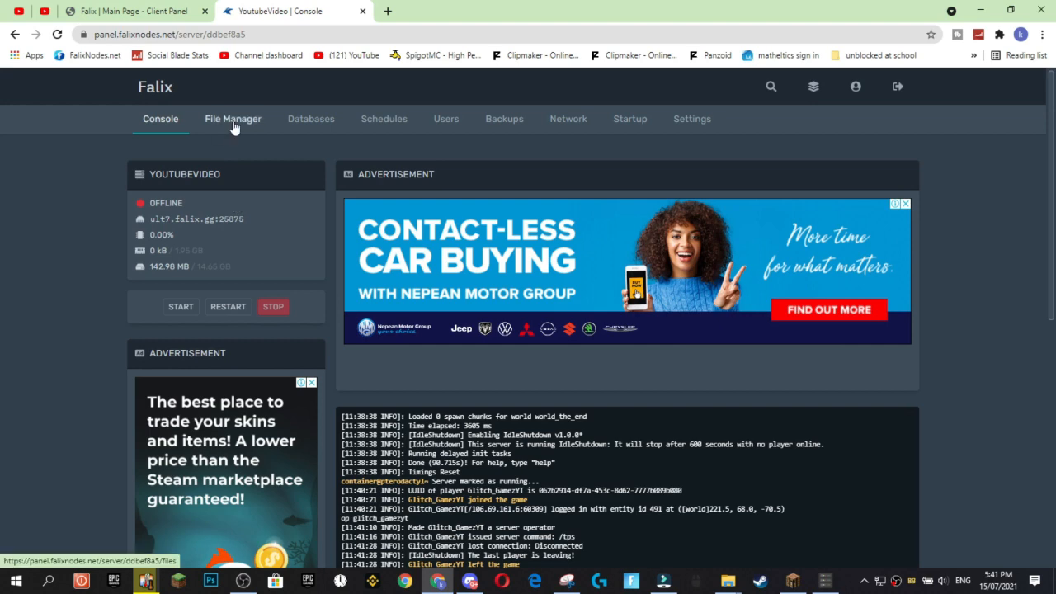
left_click(233, 118)
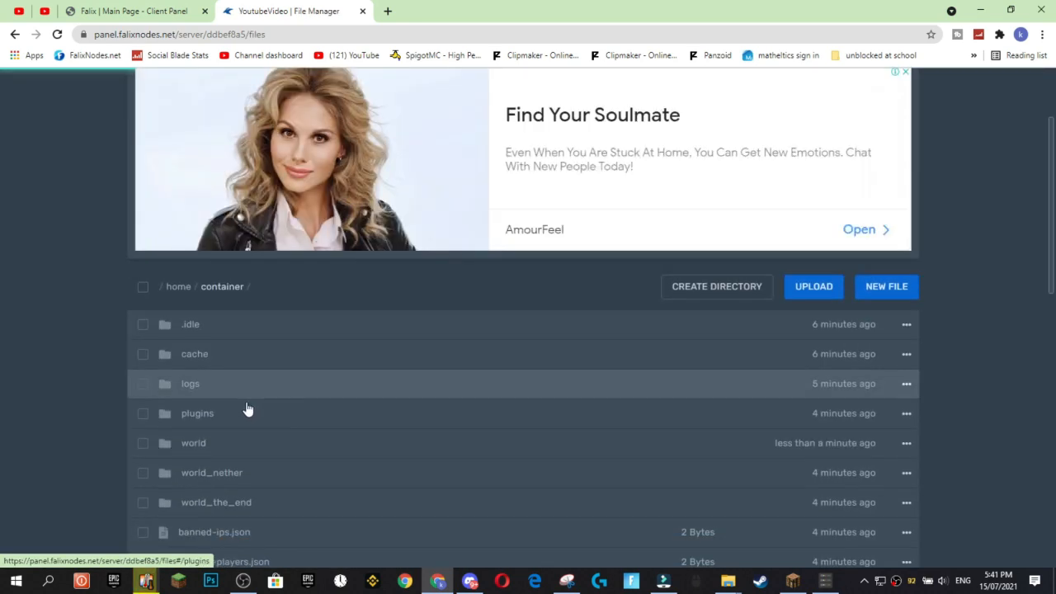
- Upload EssentialsX-2.18.0.0.jar from Downloads into the plugins folder
left_click(197, 413)
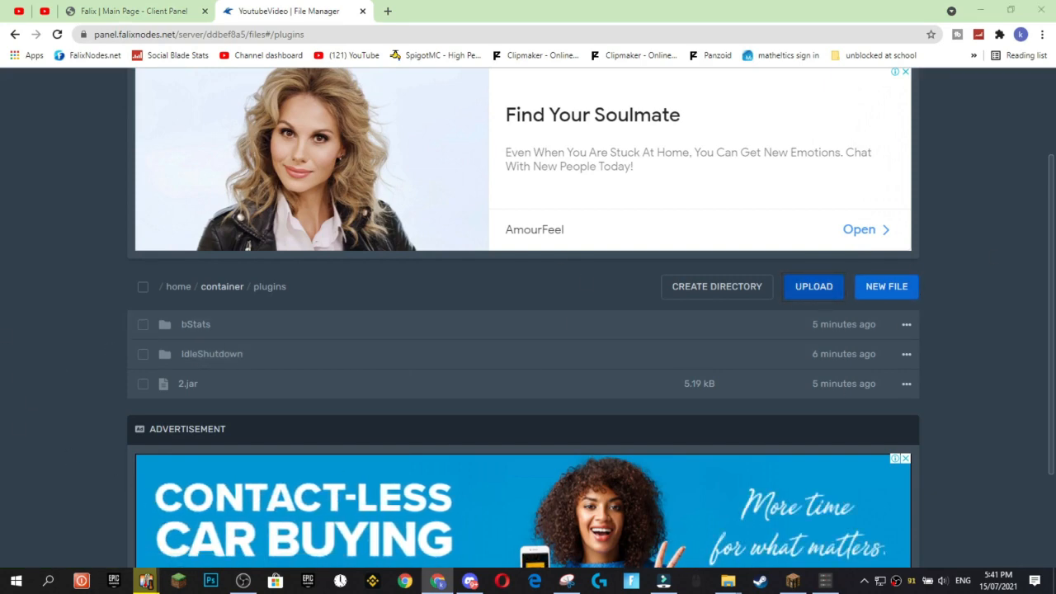
left_click(813, 286)
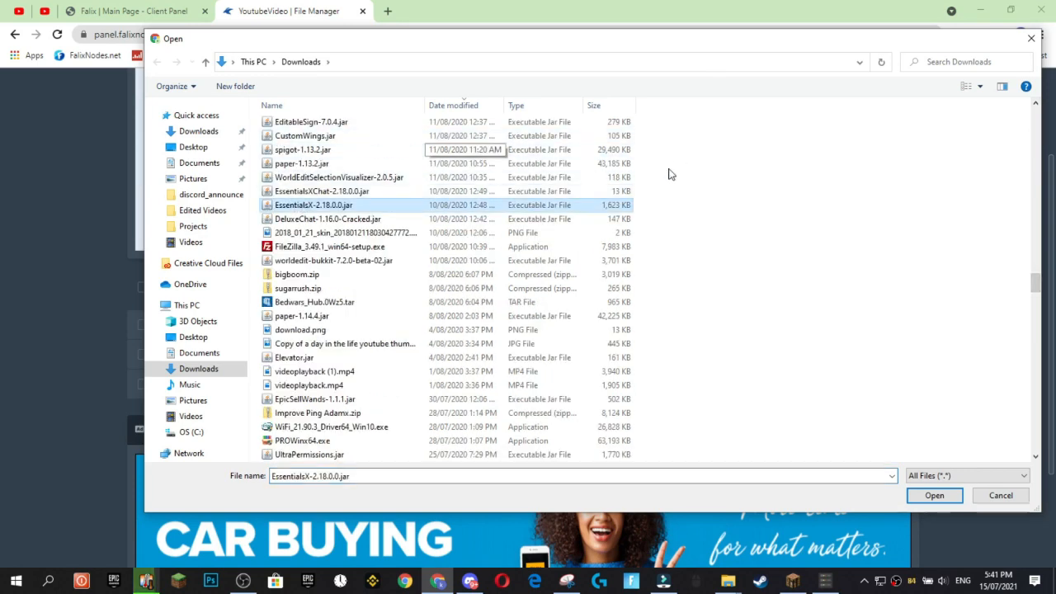
left_click(934, 495)
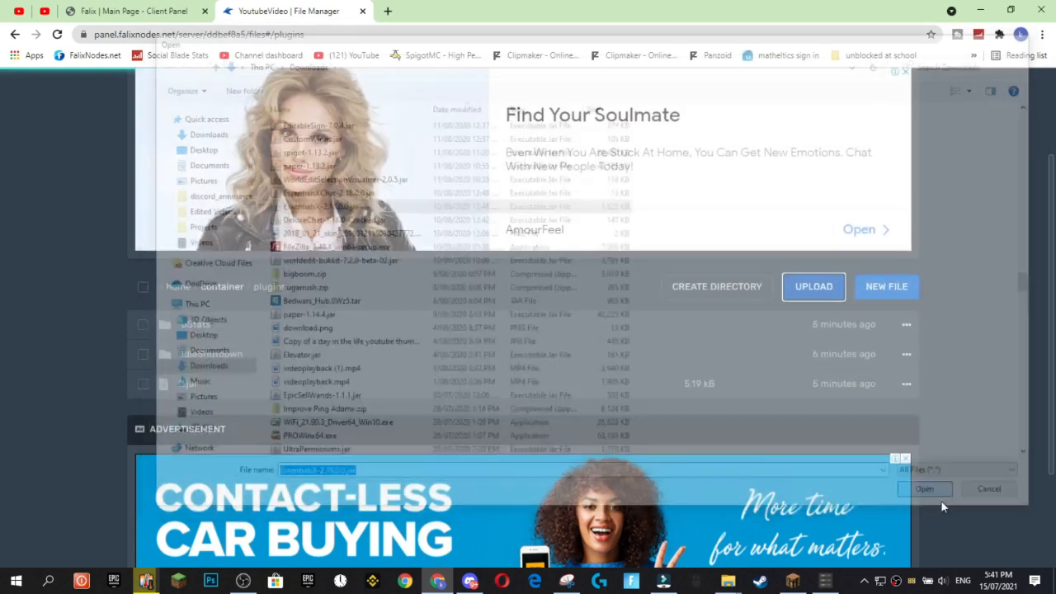
left_click(925, 488)
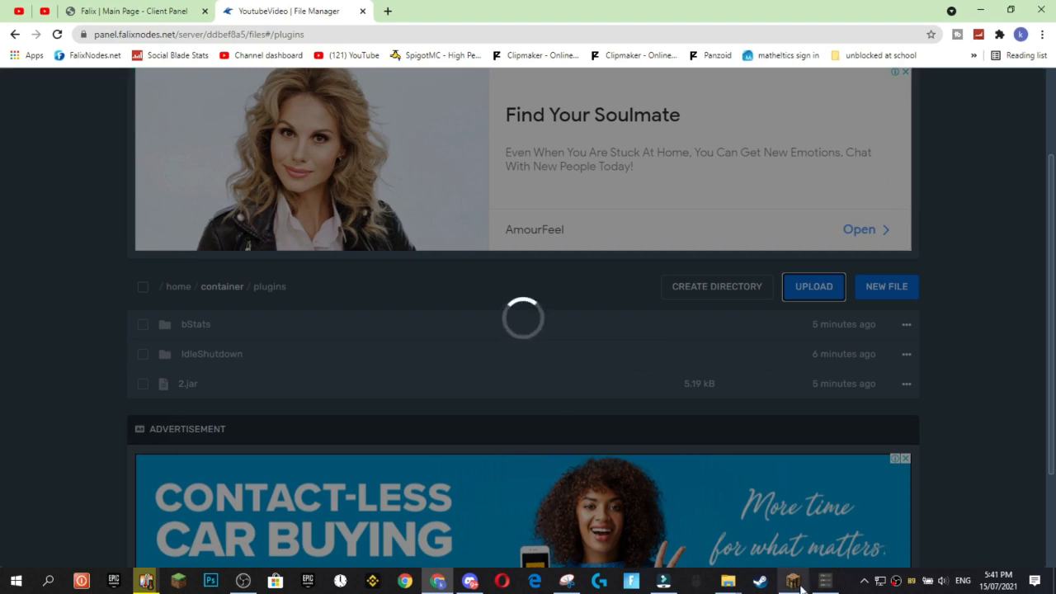
mouse_move(359, 277)
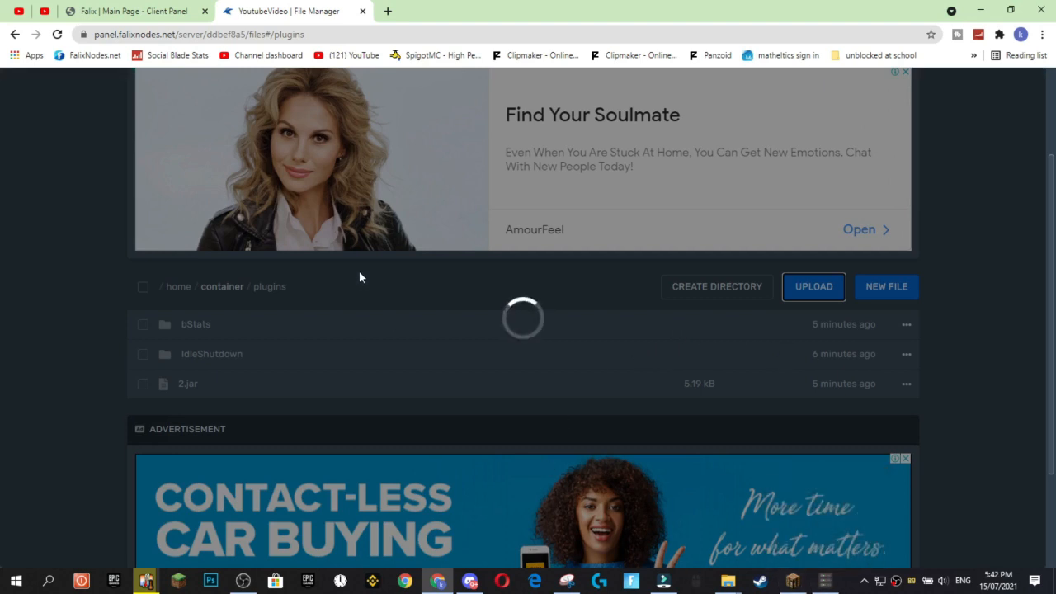
scroll("up", 3)
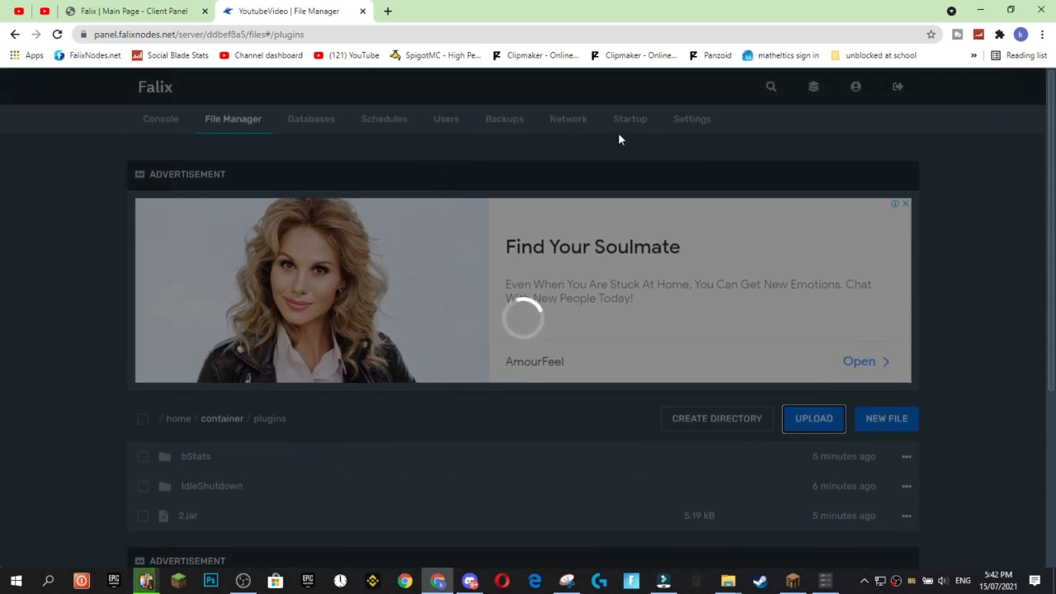
mouse_move(614, 135)
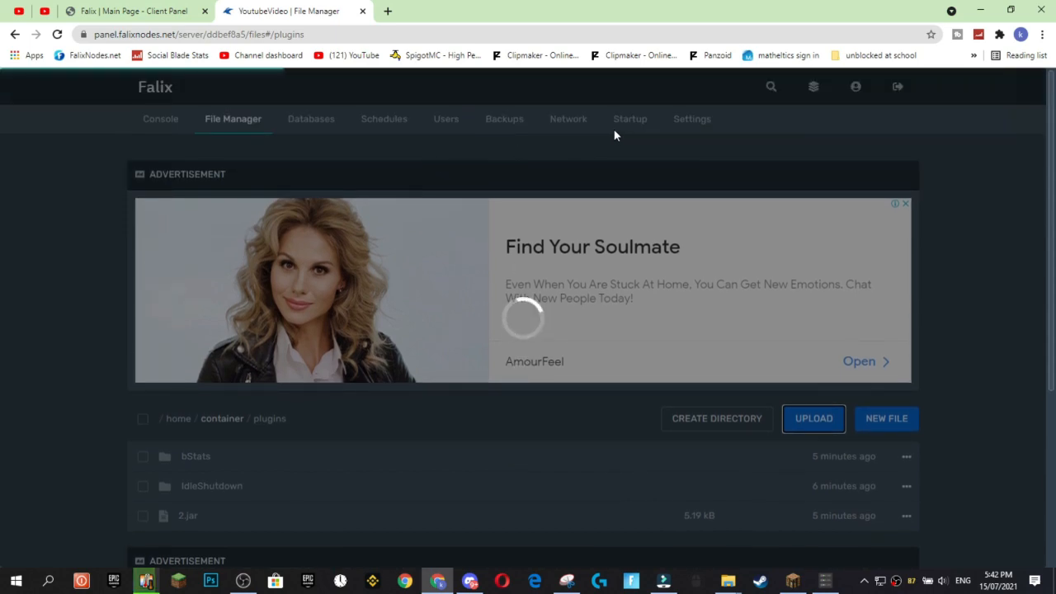
scroll("down", 3)
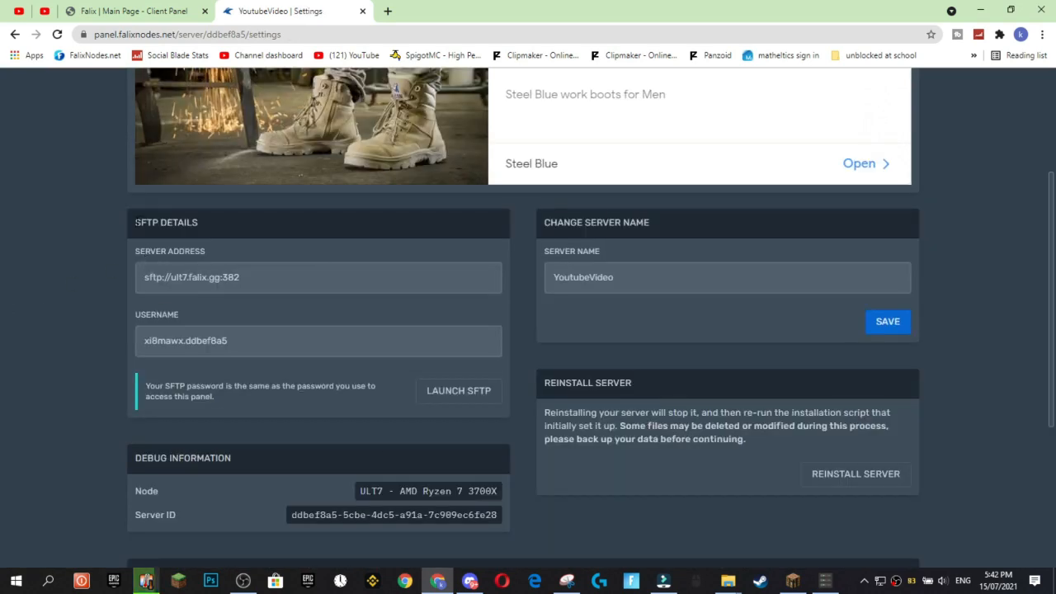
- Scroll through the Settings page's SFTP details and server name
scroll("up", 3)
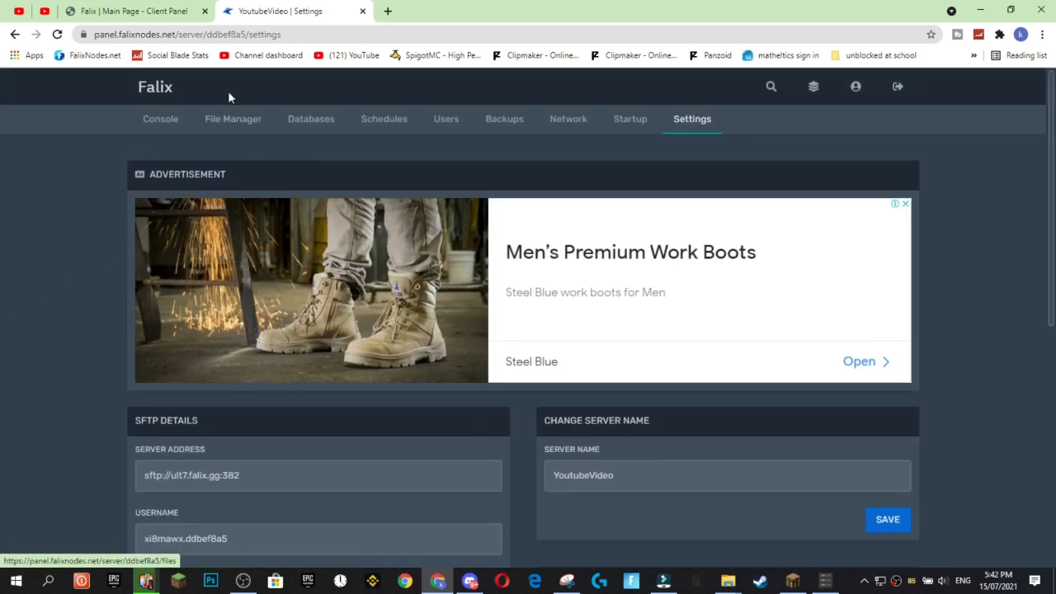
scroll("down", 3)
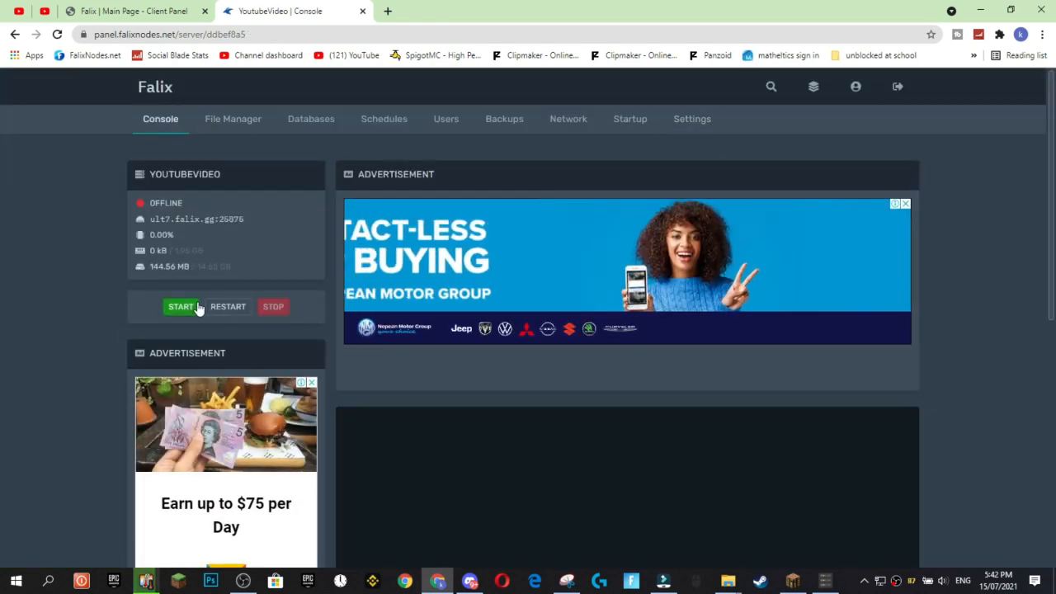
- Restart the server and pick Minecraft and PaperMC with a version in the console installer
left_click(181, 306)
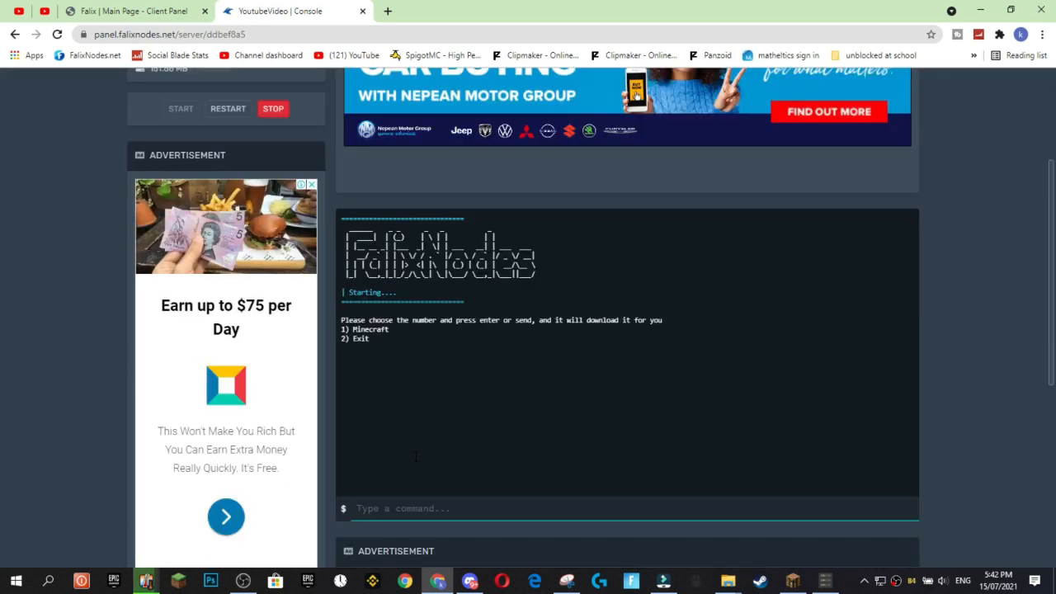
type("1")
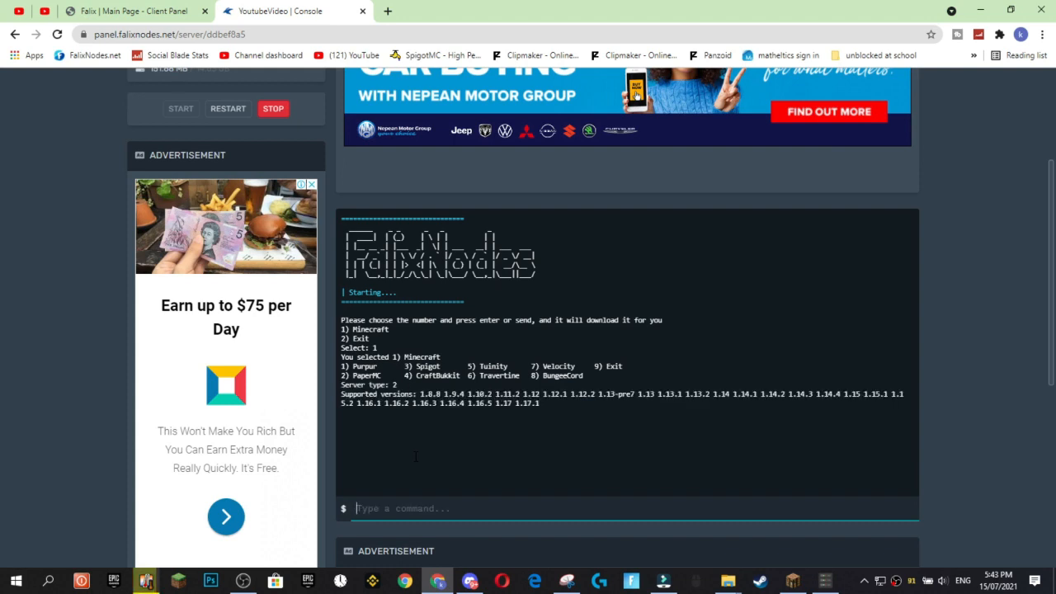
type("1.")
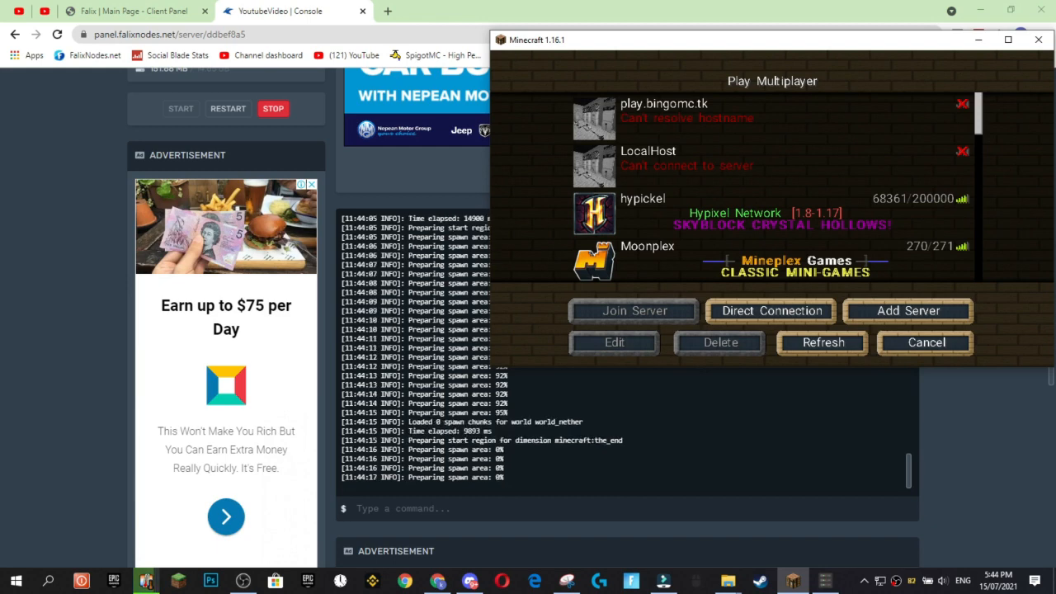
- Direct-connect to ult7.falix.gg:25875 and join the Falix server
scroll("down", 3)
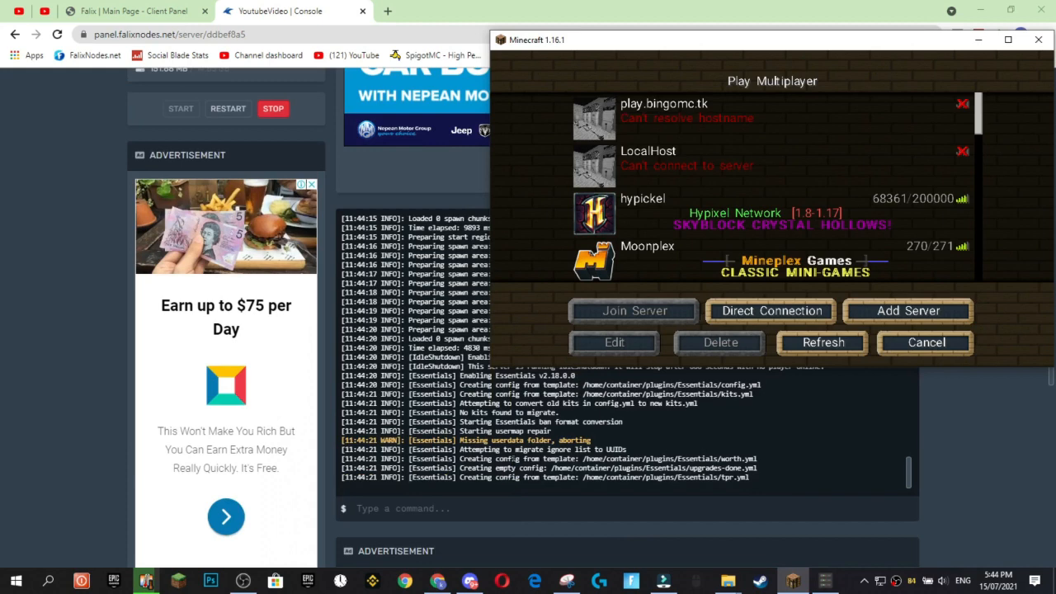
left_click(771, 310)
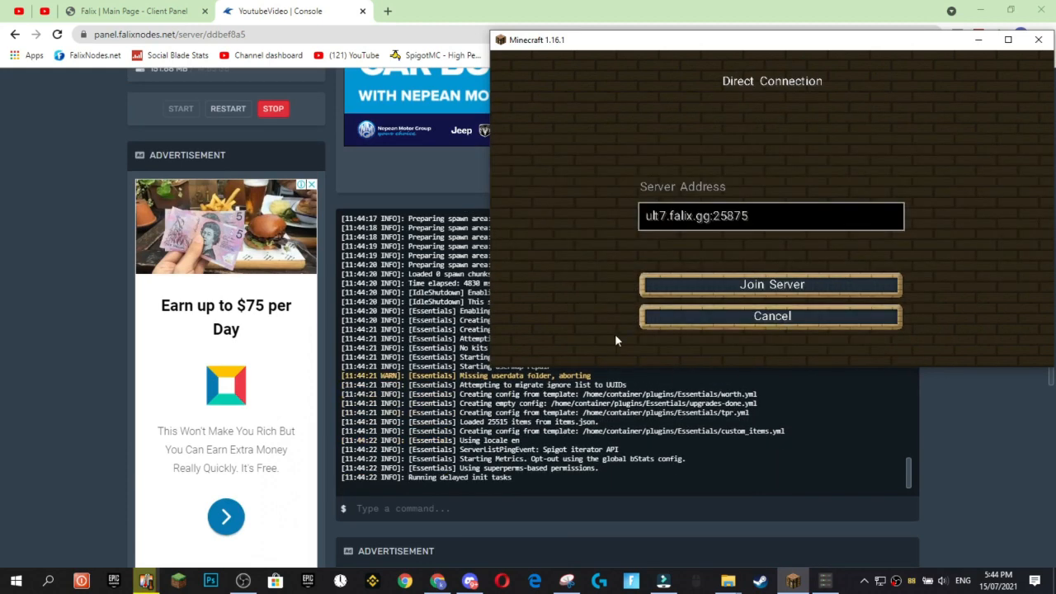
left_click(770, 284)
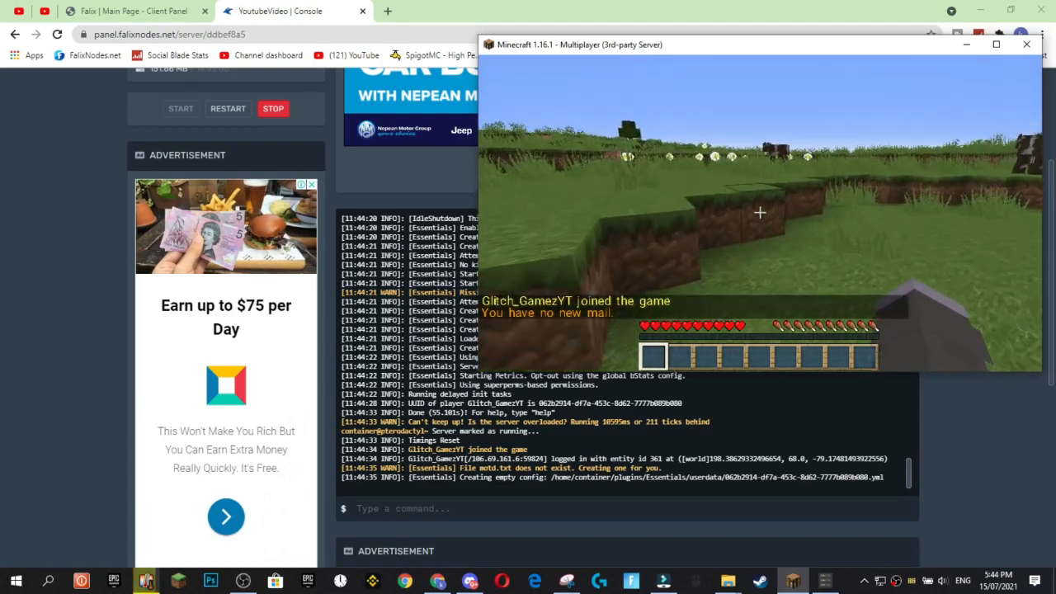
mouse_move(759, 212)
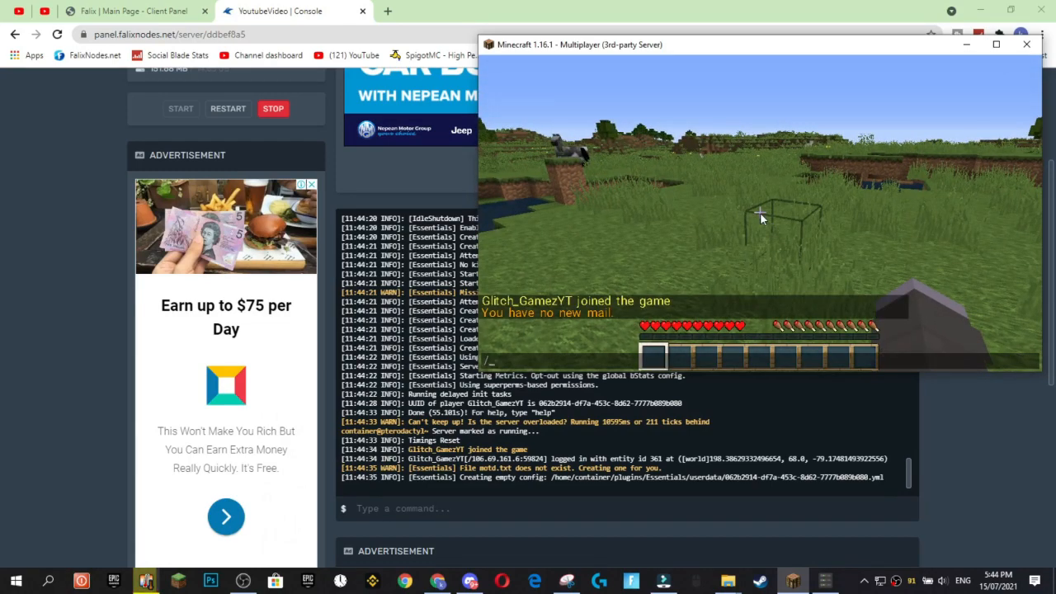
- Run Essentials commands like /gma and fireball, check TPS at 20.0, then leave the game
type("/gma")
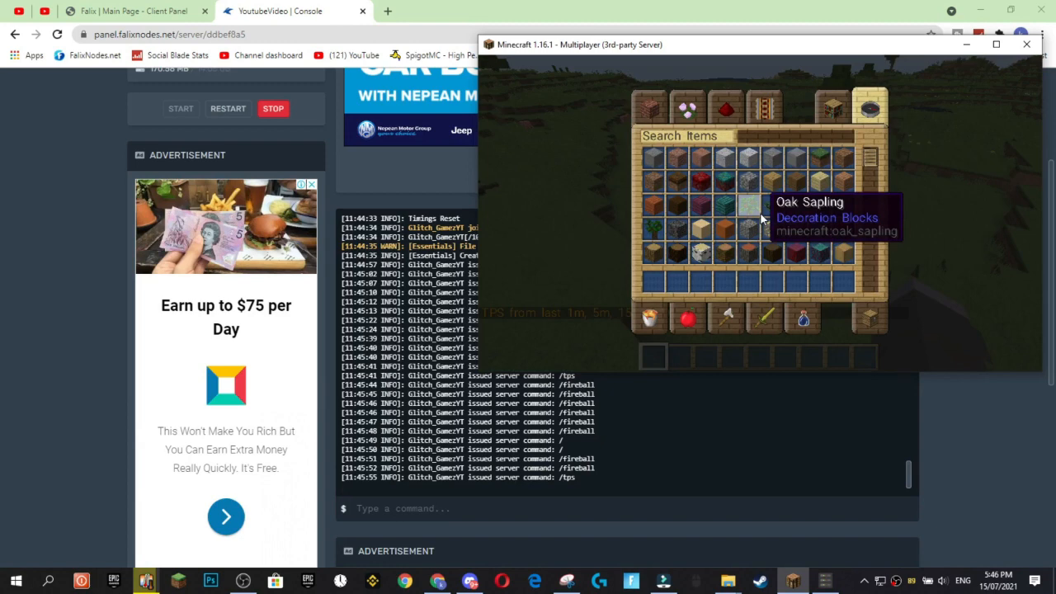
type("tn")
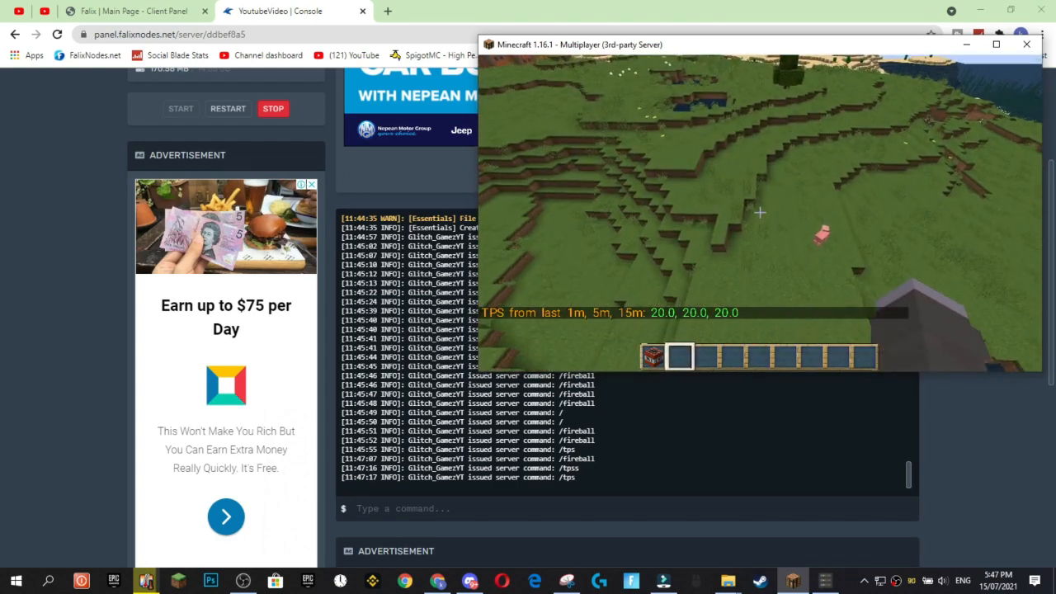
mouse_move(759, 212)
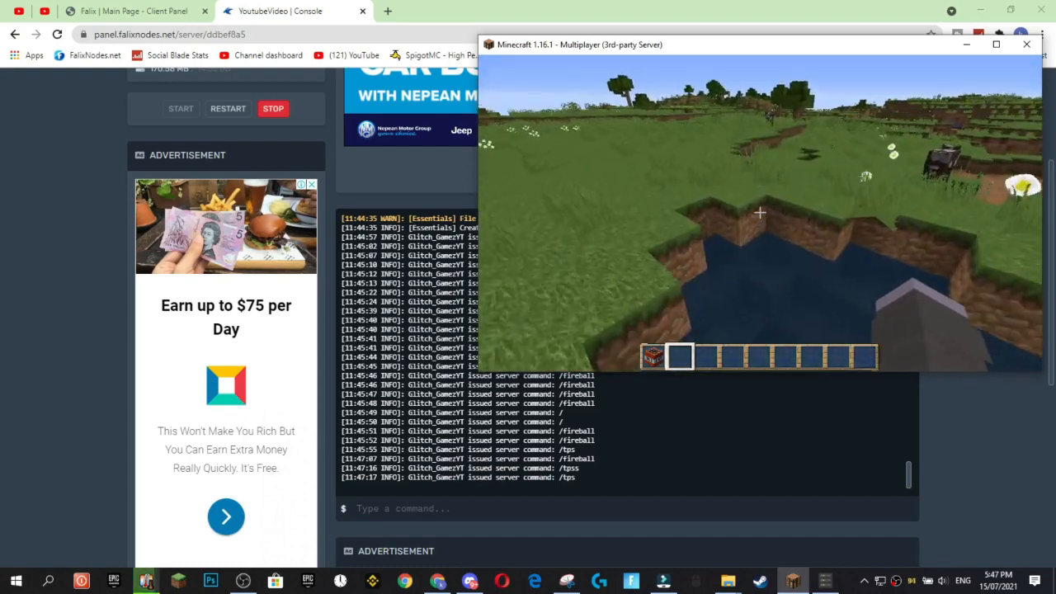
key("Escape")
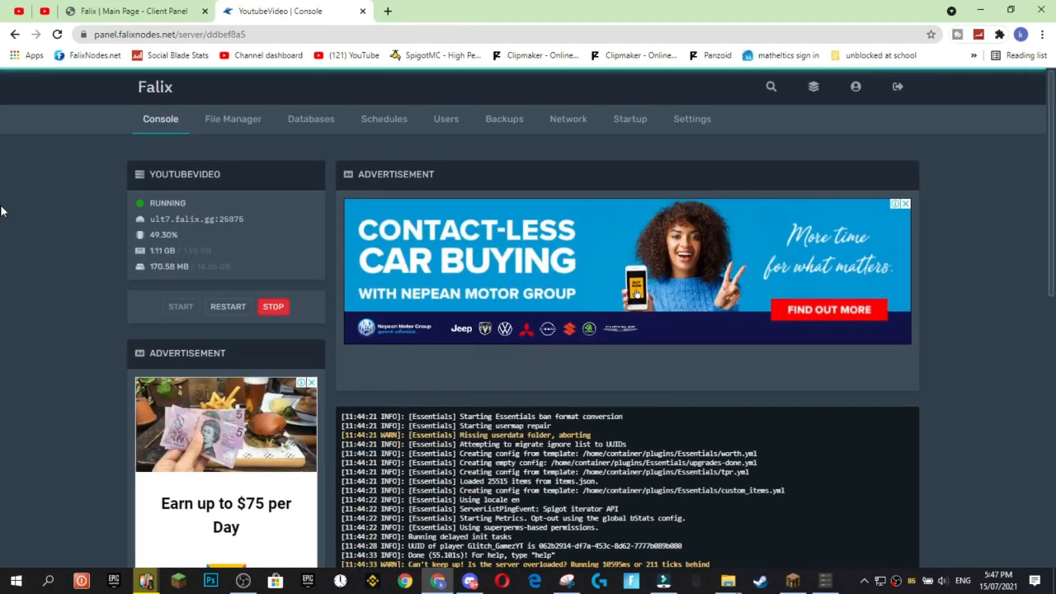
- Read the console's command log, close the game, and launch the FalixNodes Software
scroll("down", 3)
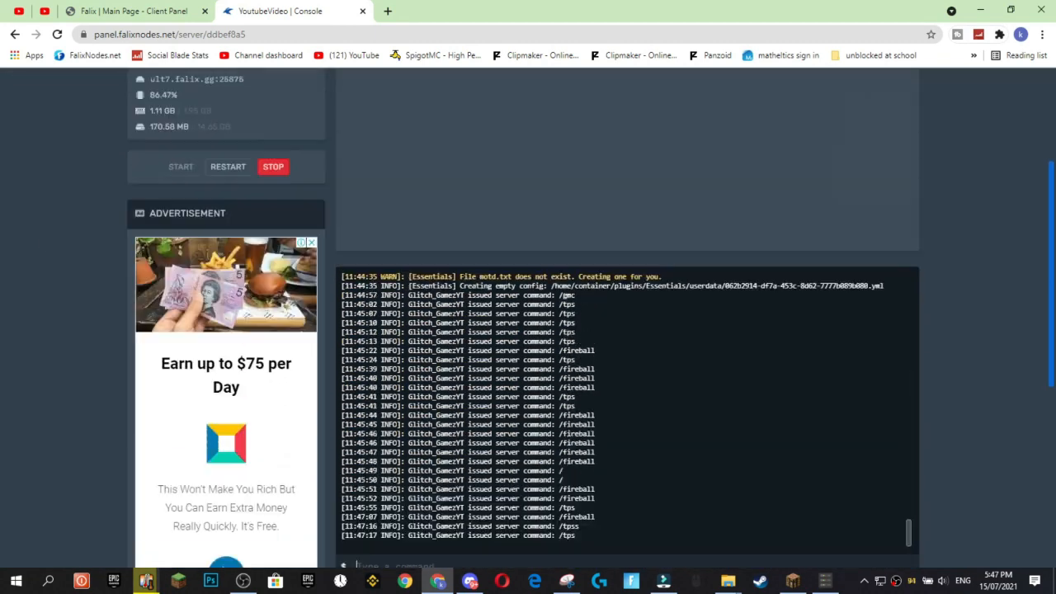
scroll("up", 3)
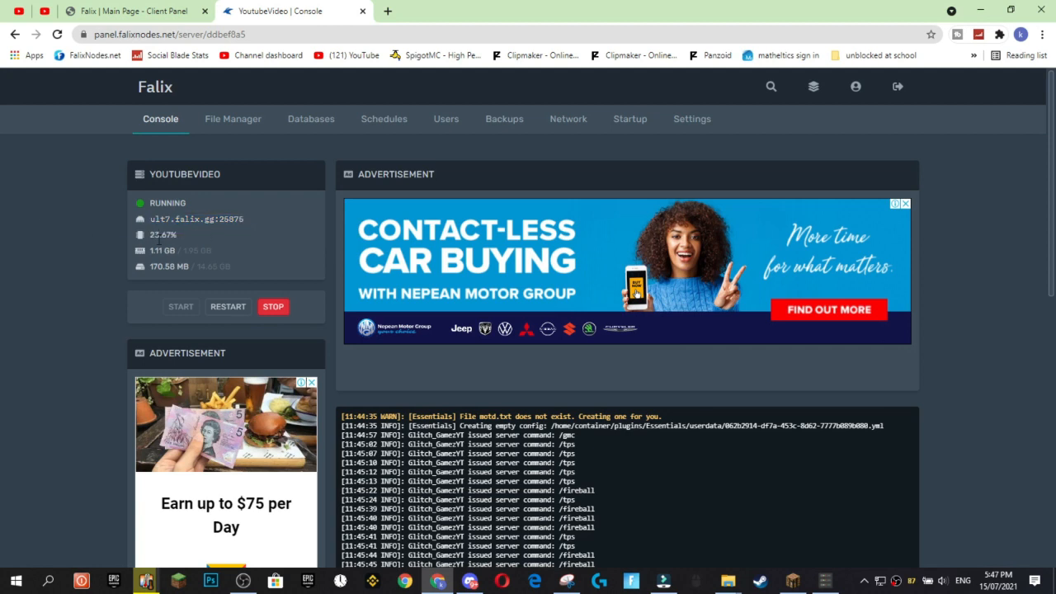
mouse_move(211, 231)
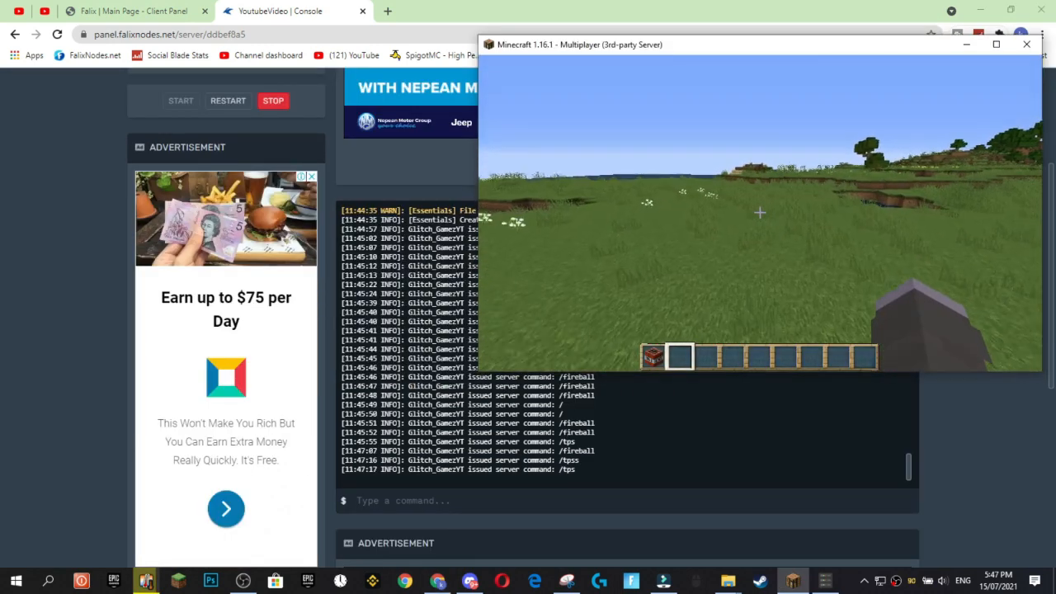
key("Escape")
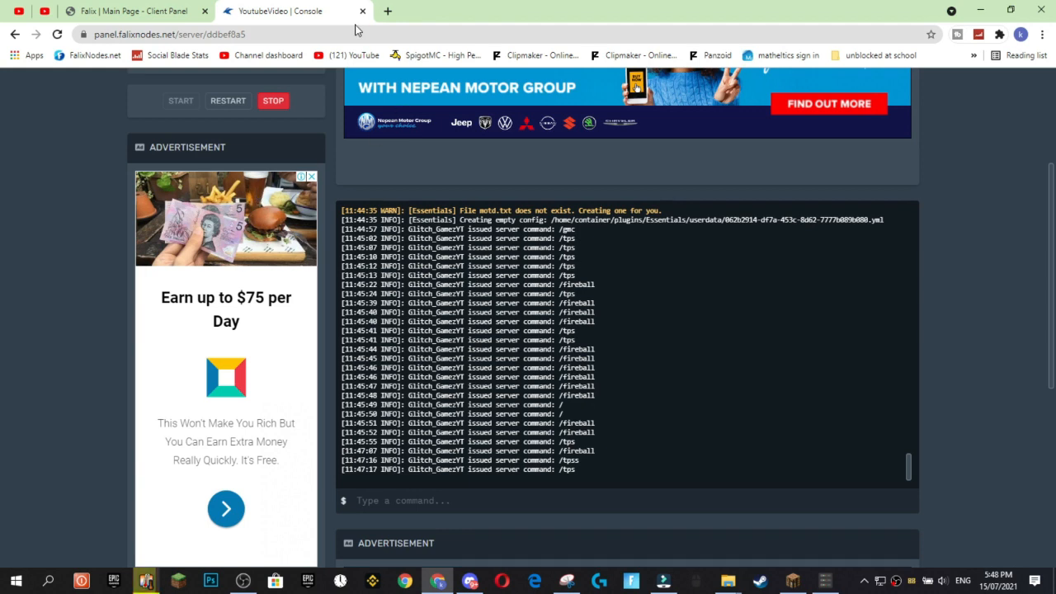
left_click(132, 11)
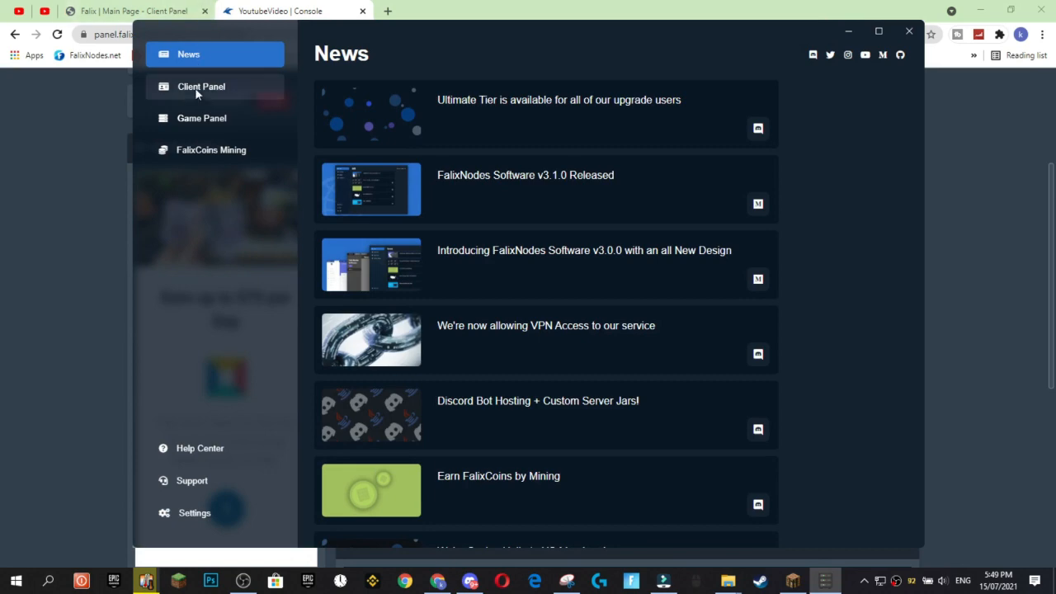
- Visit Client Panel, FalixCoins Mining and News, ending on FalixCoins Mining
left_click(201, 86)
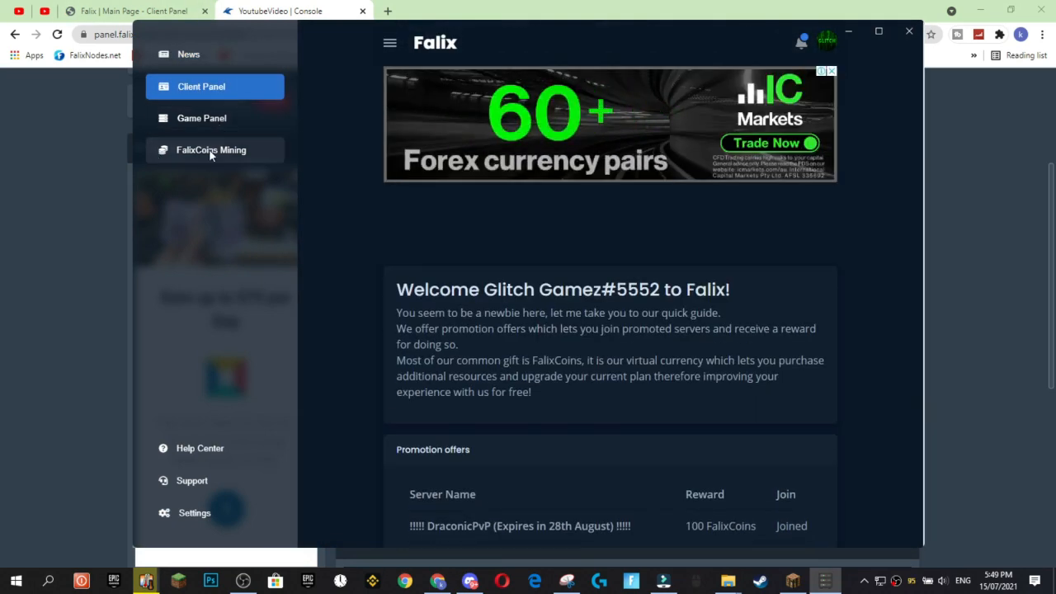
left_click(211, 149)
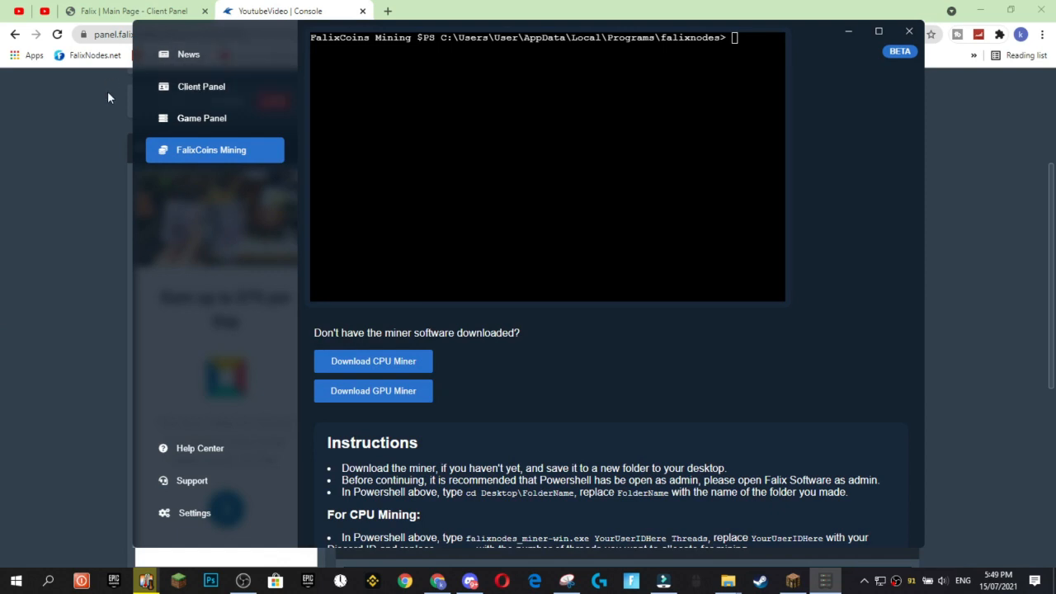
left_click(188, 54)
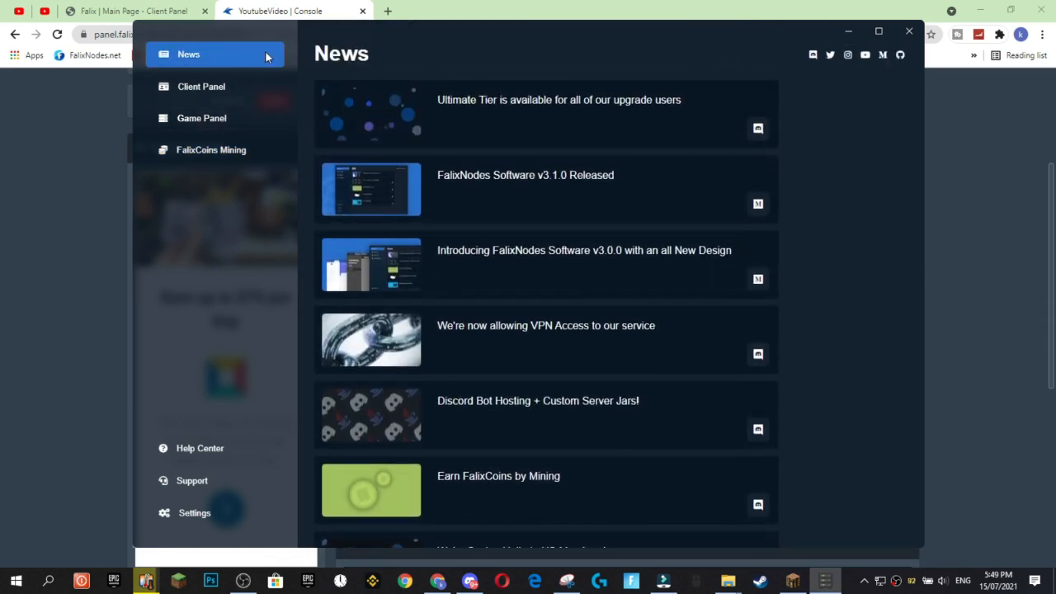
mouse_move(607, 53)
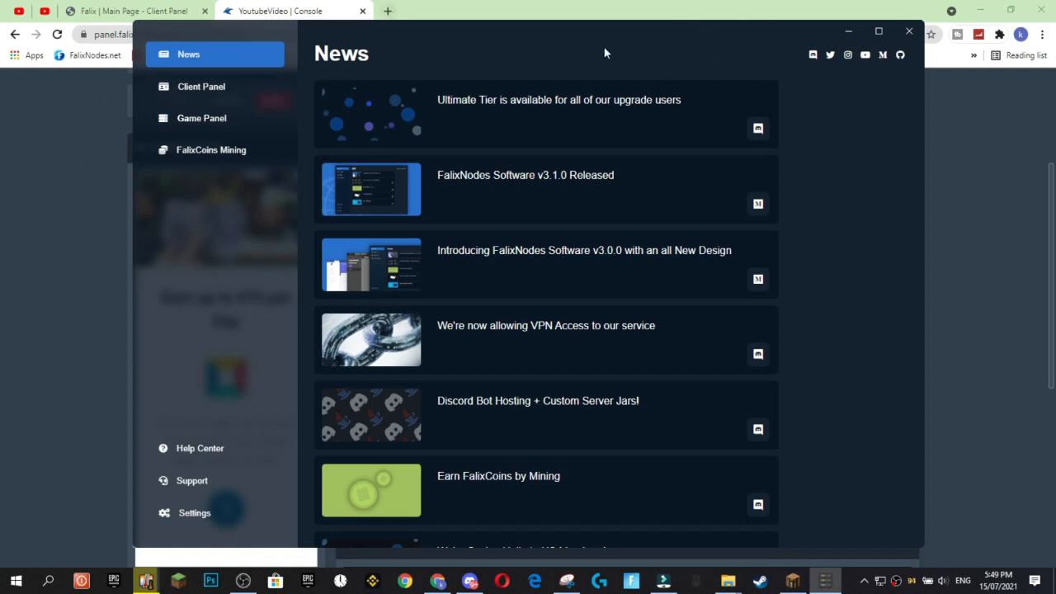
mouse_move(869, 134)
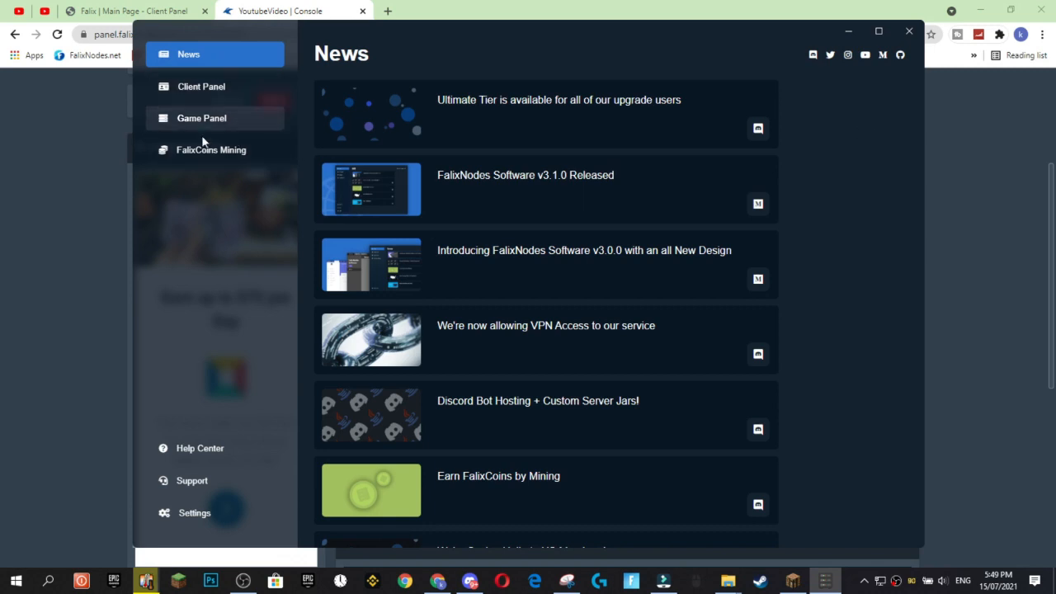
mouse_move(220, 204)
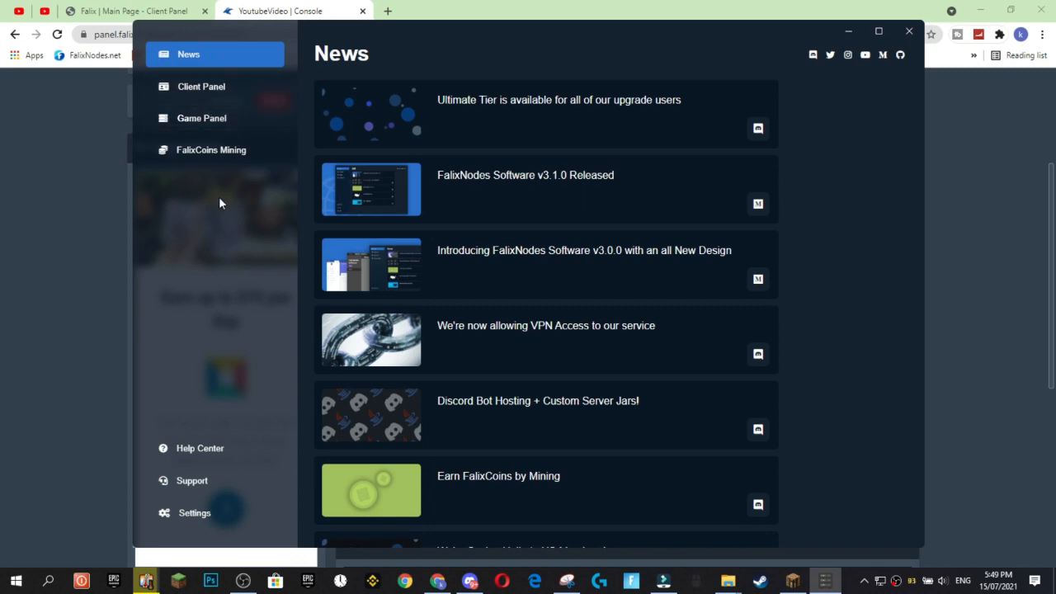
left_click(211, 149)
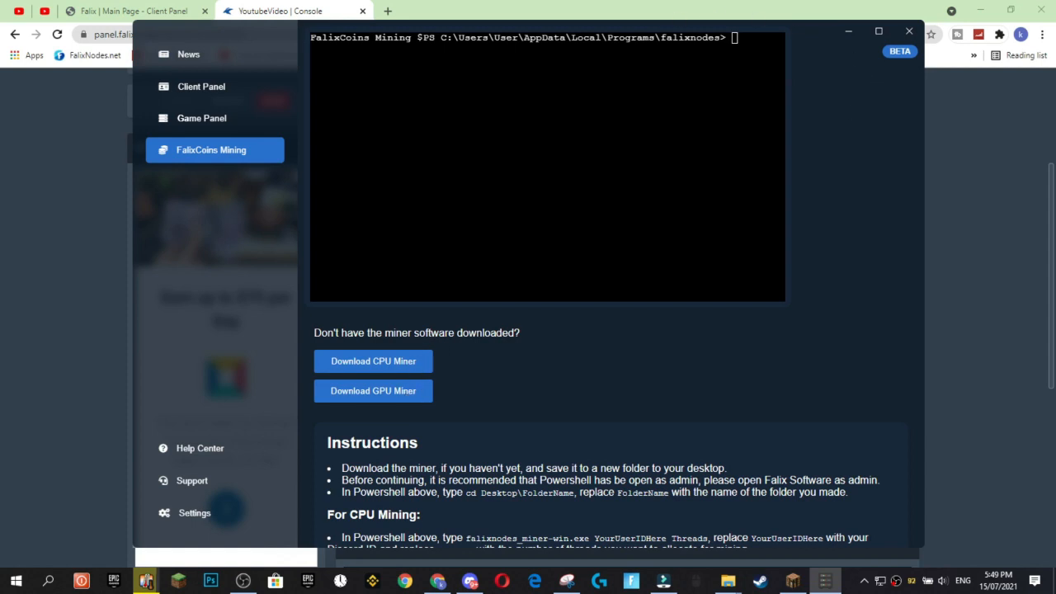
mouse_move(406, 361)
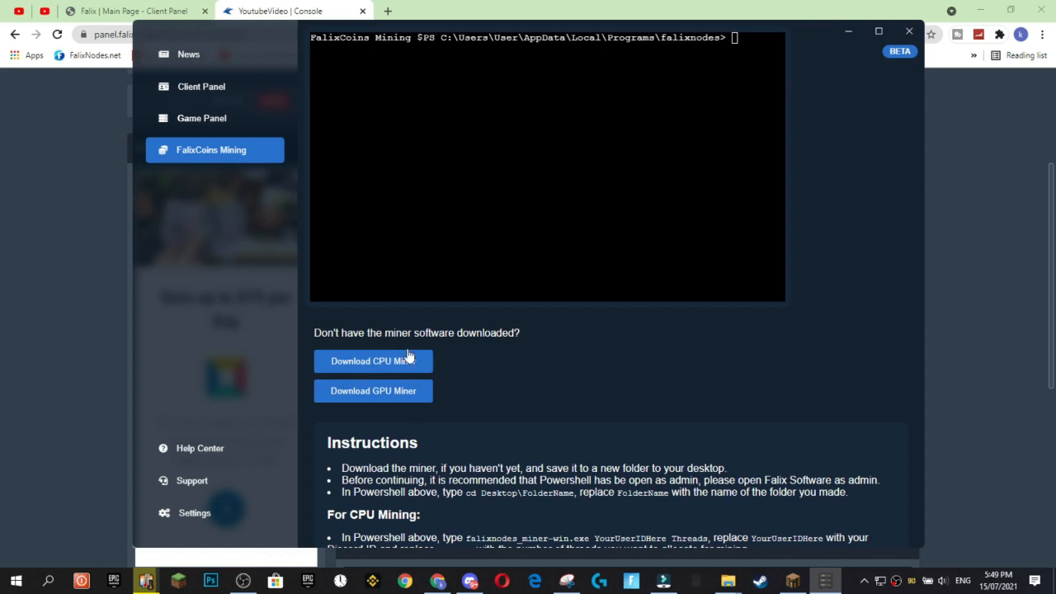
mouse_move(373, 390)
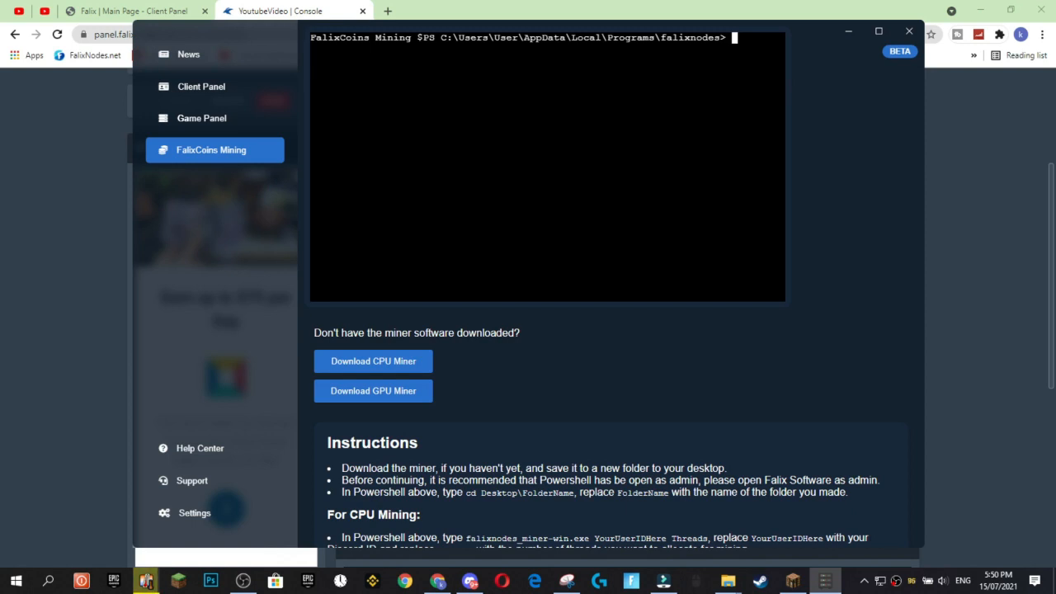
mouse_move(815, 50)
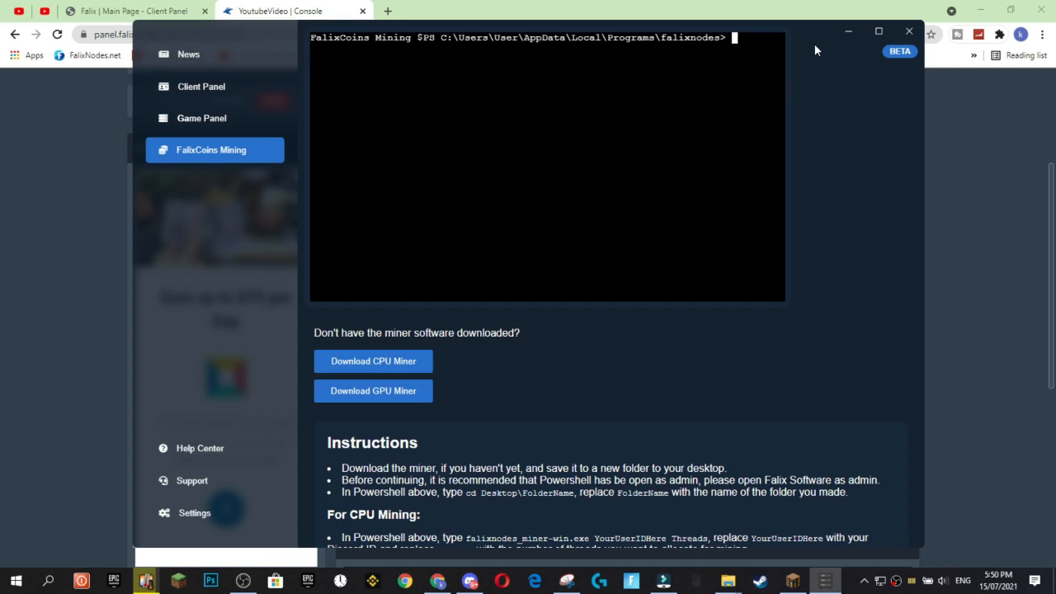
mouse_move(478, 556)
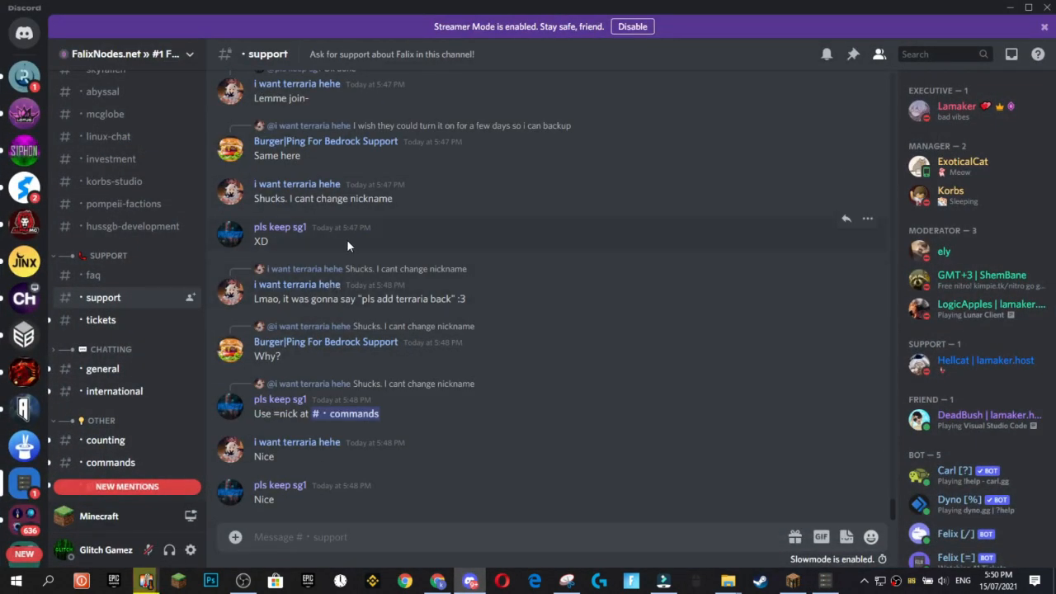
mouse_move(590, 113)
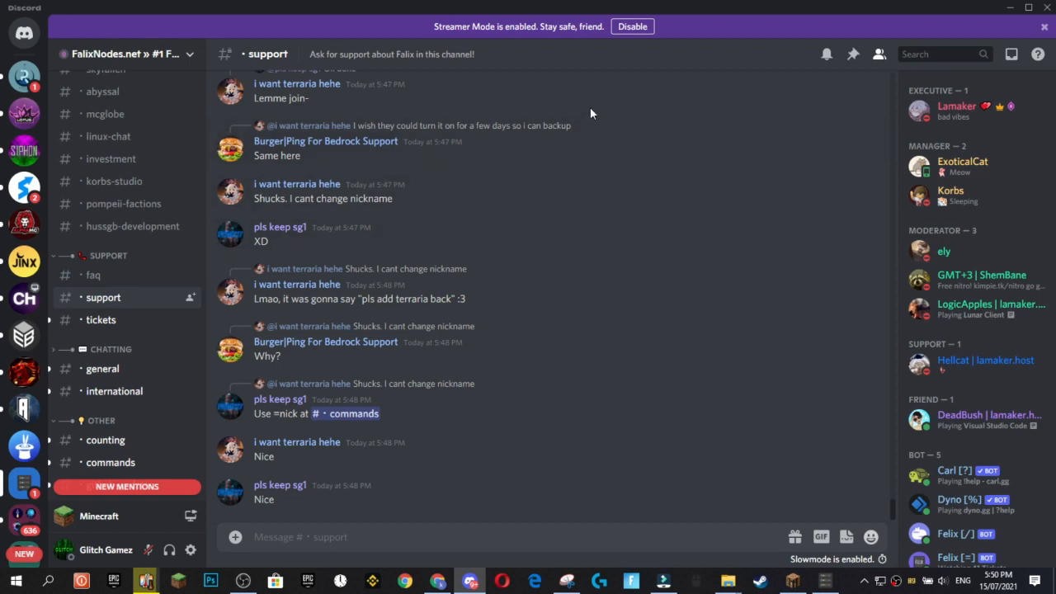
mouse_move(393, 519)
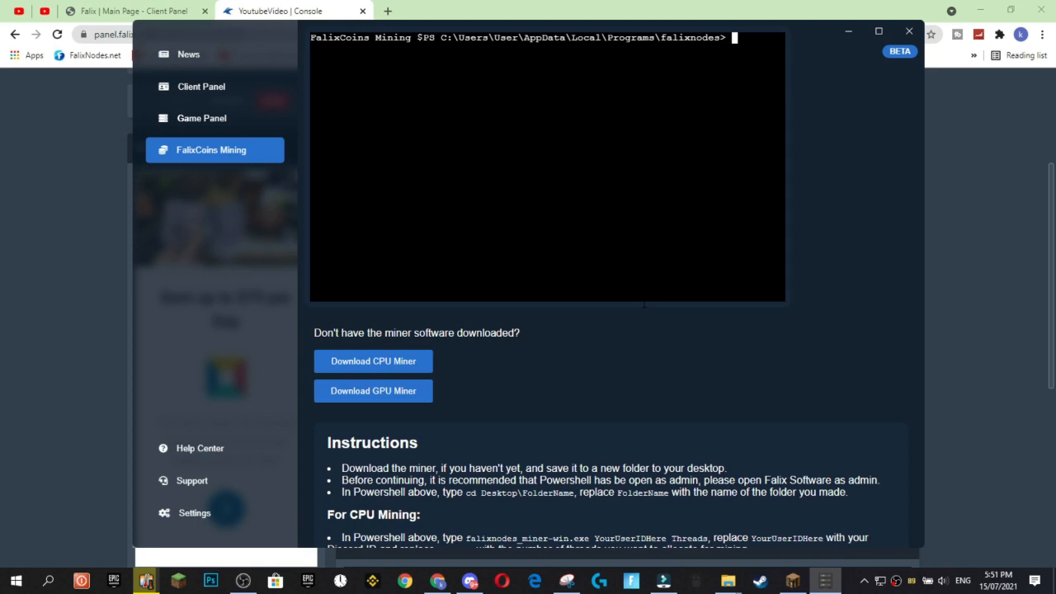
- Bring Discord back to the FalixNodes support channel via the taskbar
left_click(470, 580)
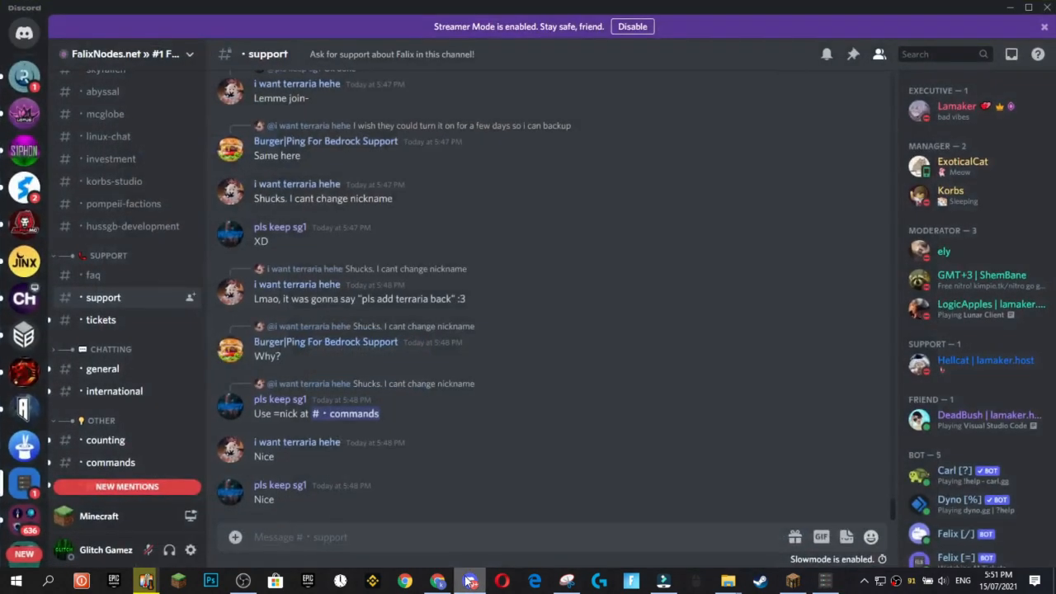